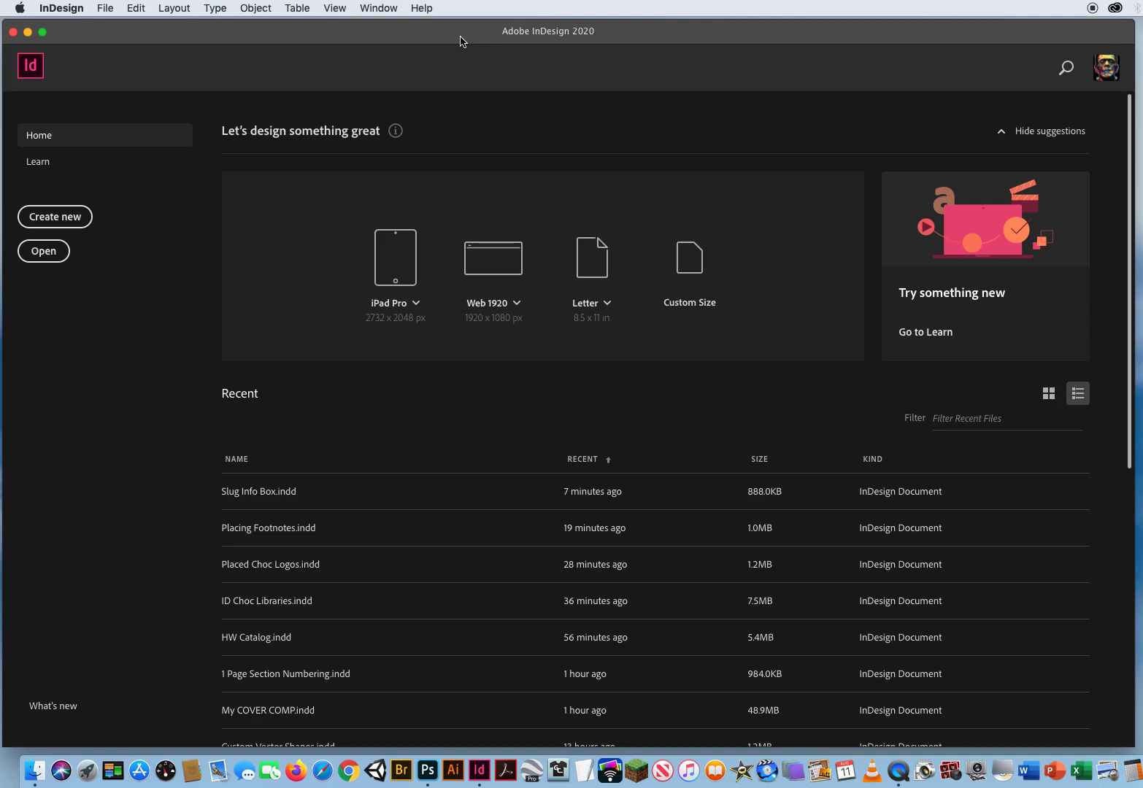
pyautogui.moveTo(458, 38)
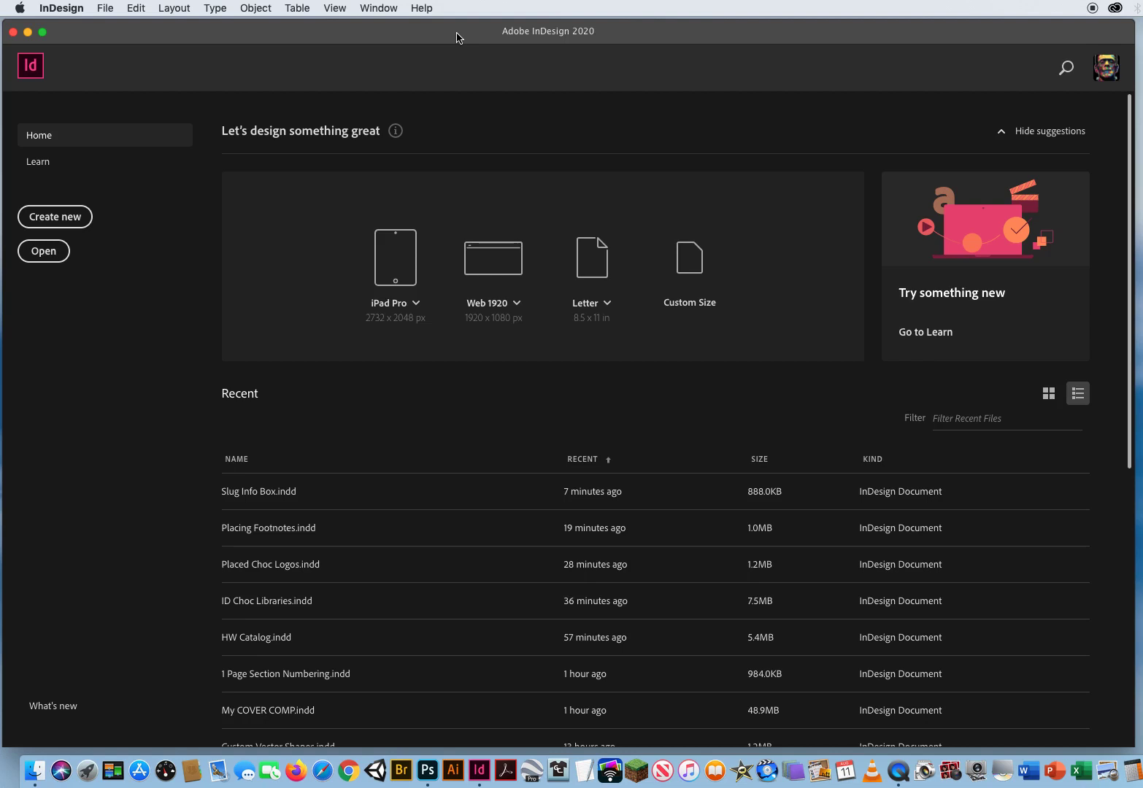
pyautogui.moveTo(229, 25)
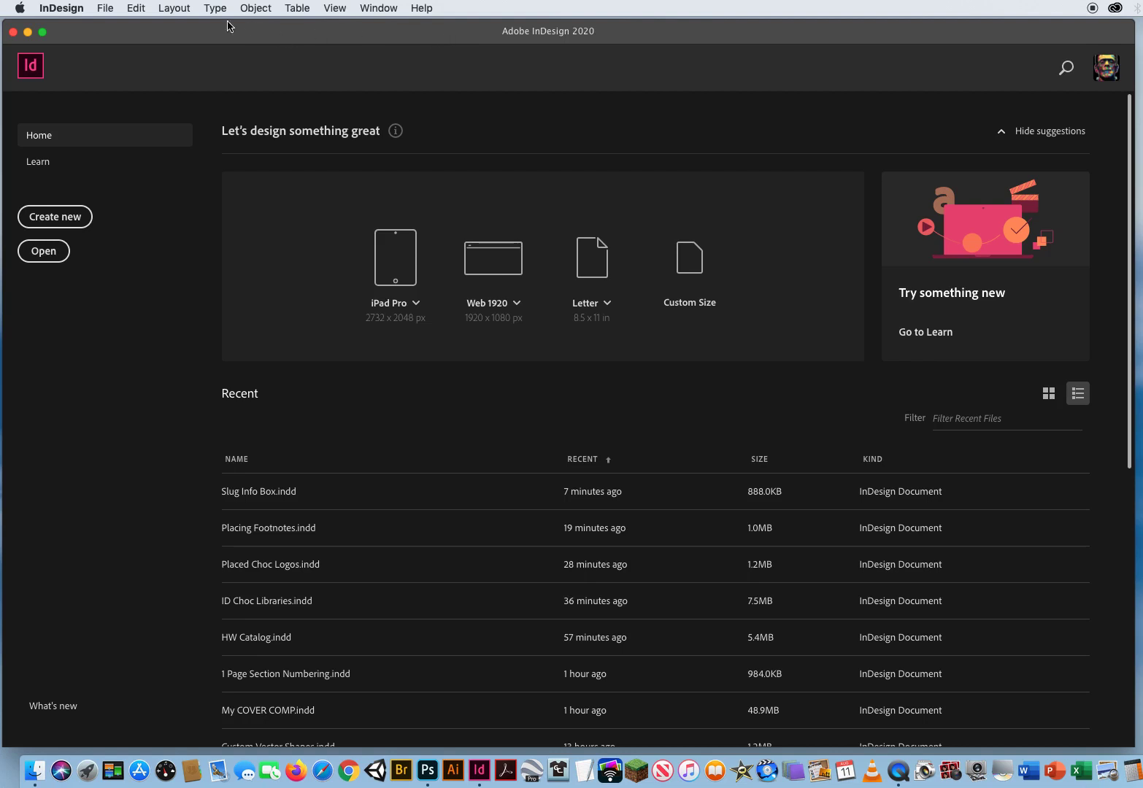
pyautogui.moveTo(202, 36)
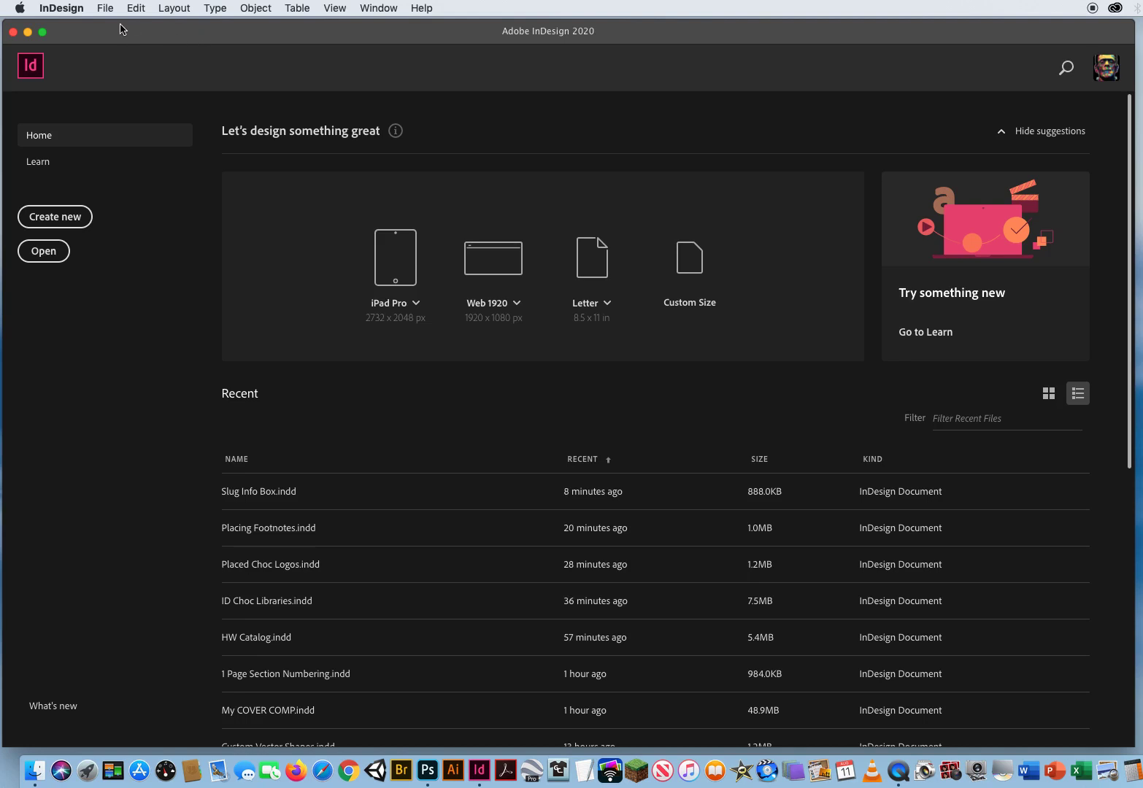
# - Open Slug Info Box from the 4 Slugs folder, inspect its approval box, and close it unsaved
pyautogui.click(104, 8)
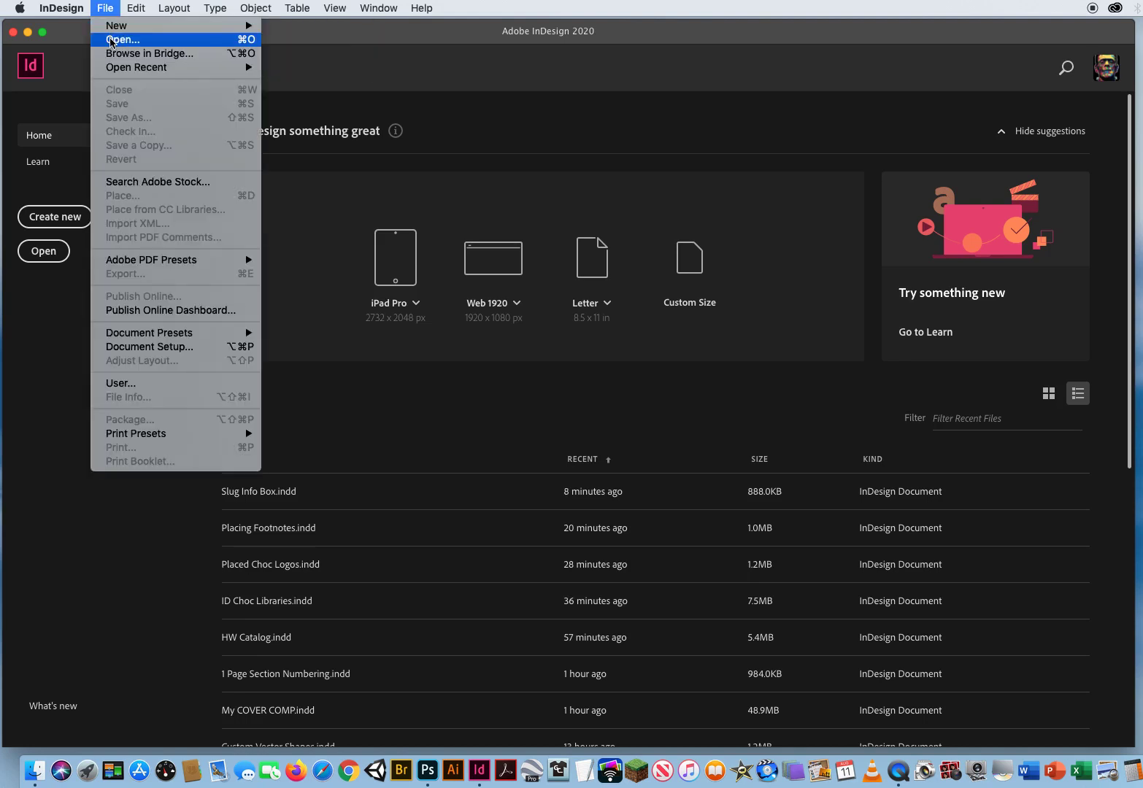
pyautogui.click(124, 39)
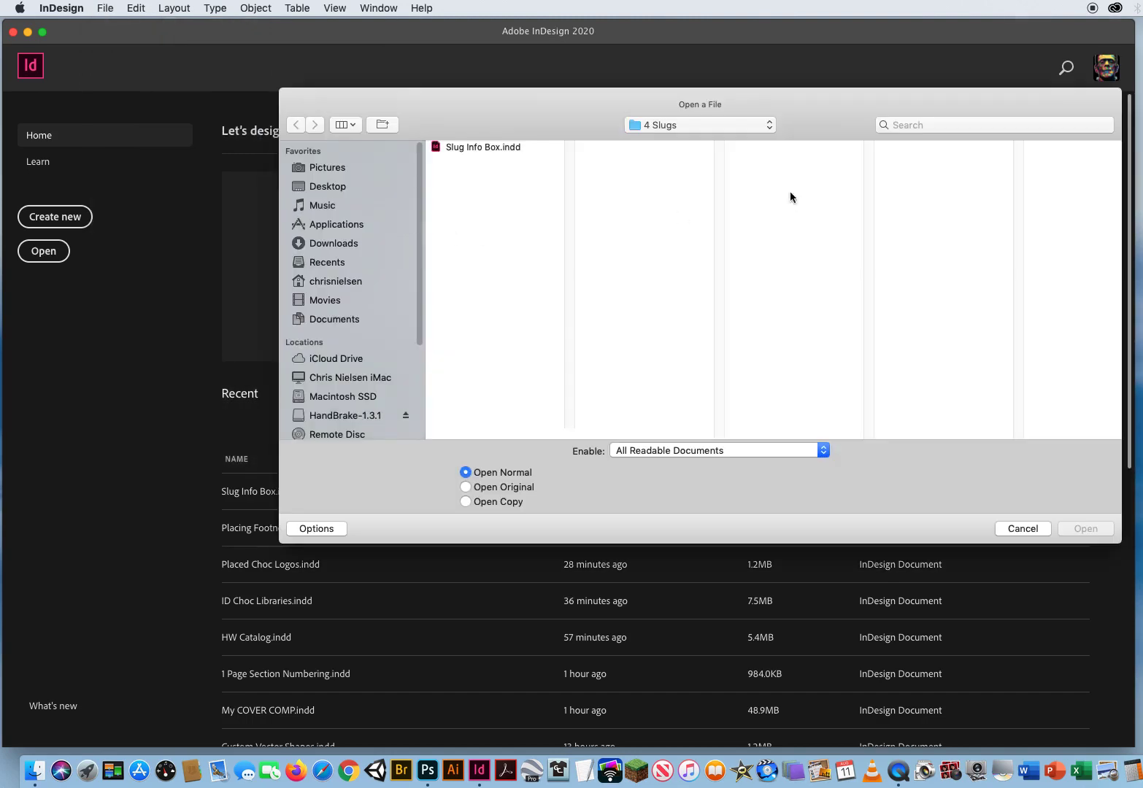
pyautogui.click(328, 186)
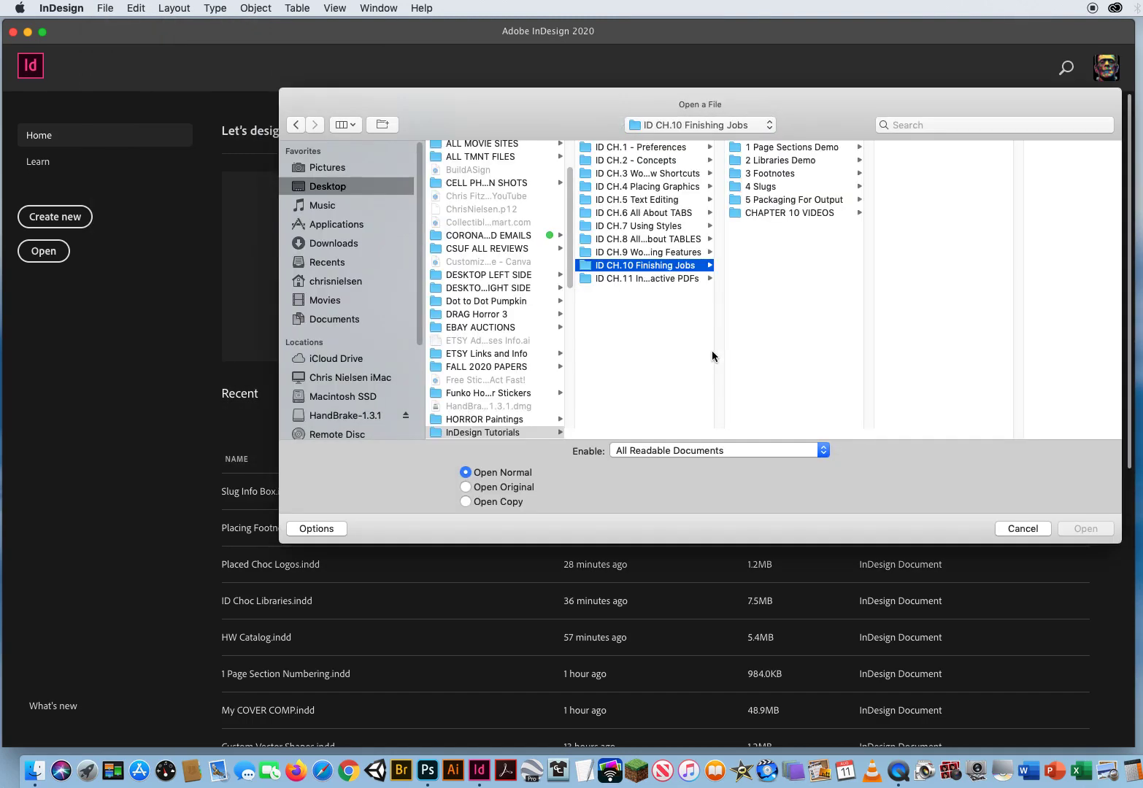
pyautogui.click(759, 186)
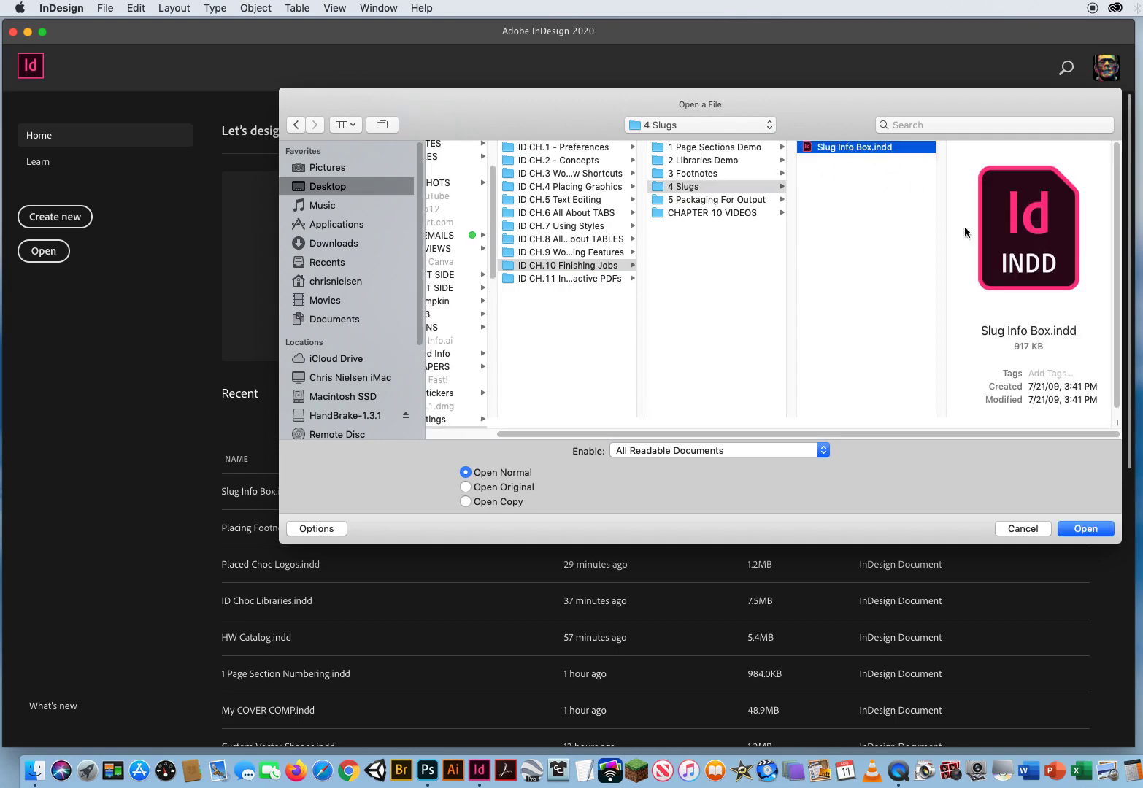
pyautogui.click(1085, 528)
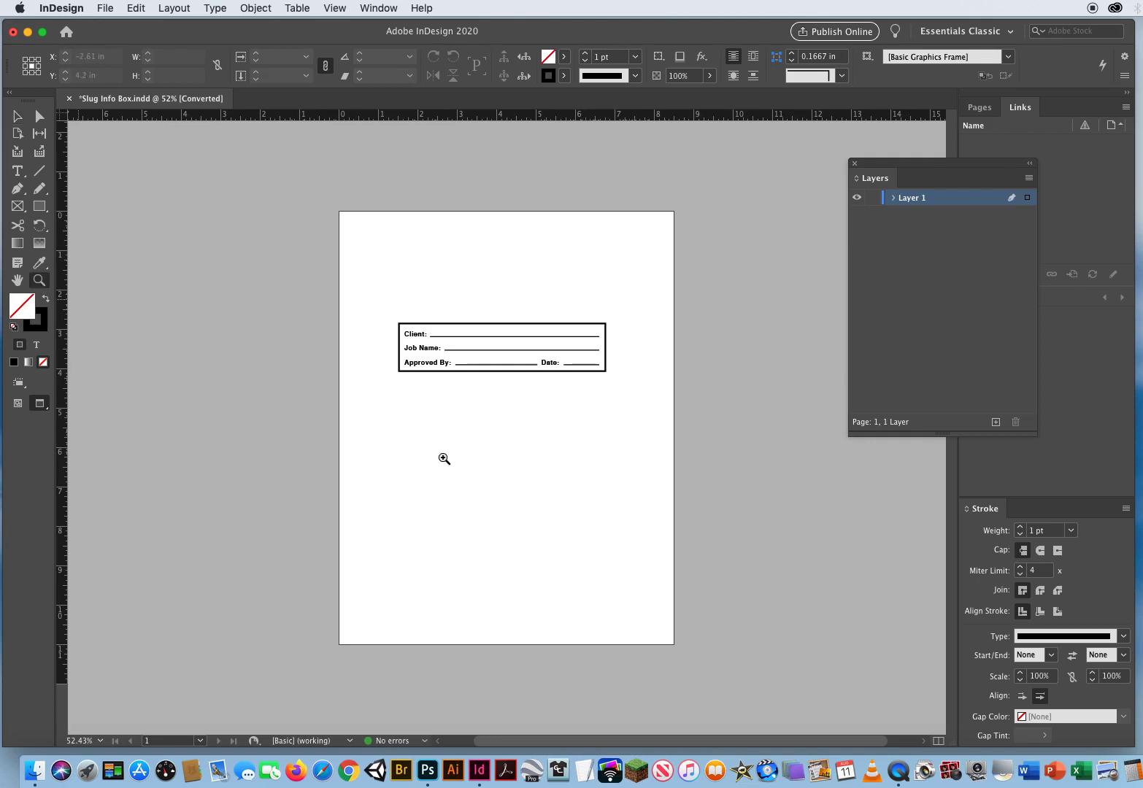
pyautogui.click(444, 458)
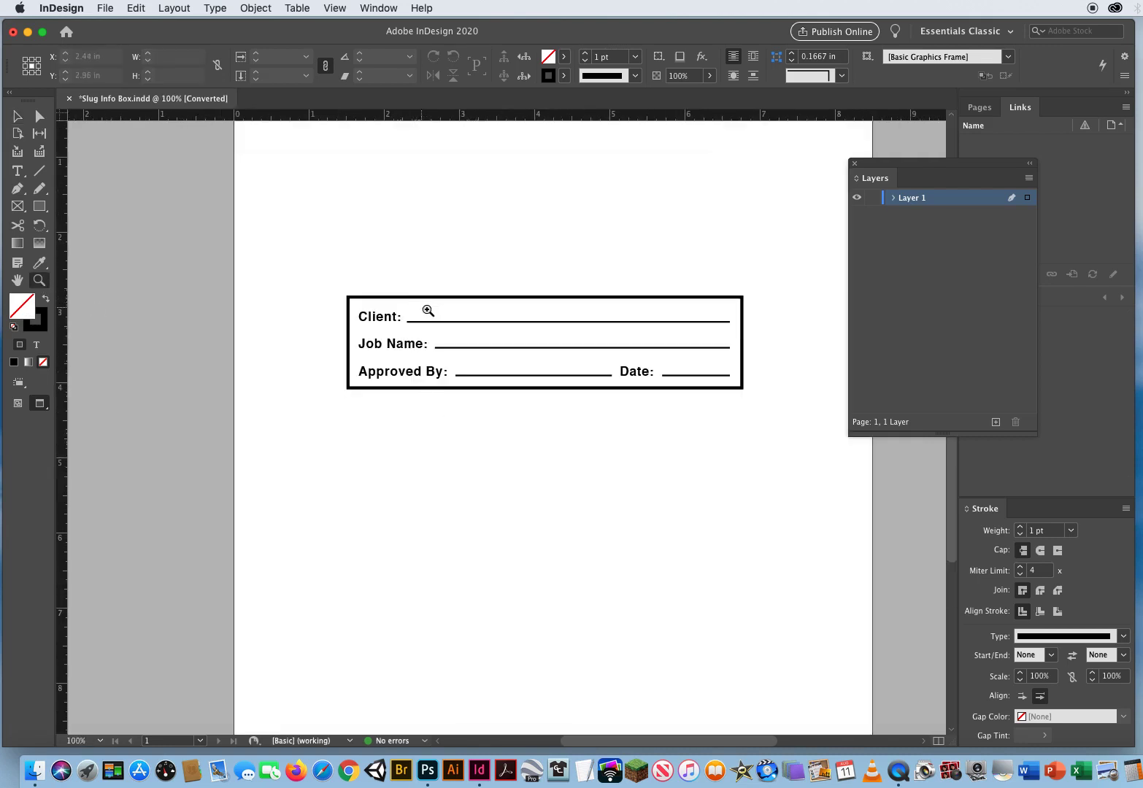
pyautogui.moveTo(547, 367)
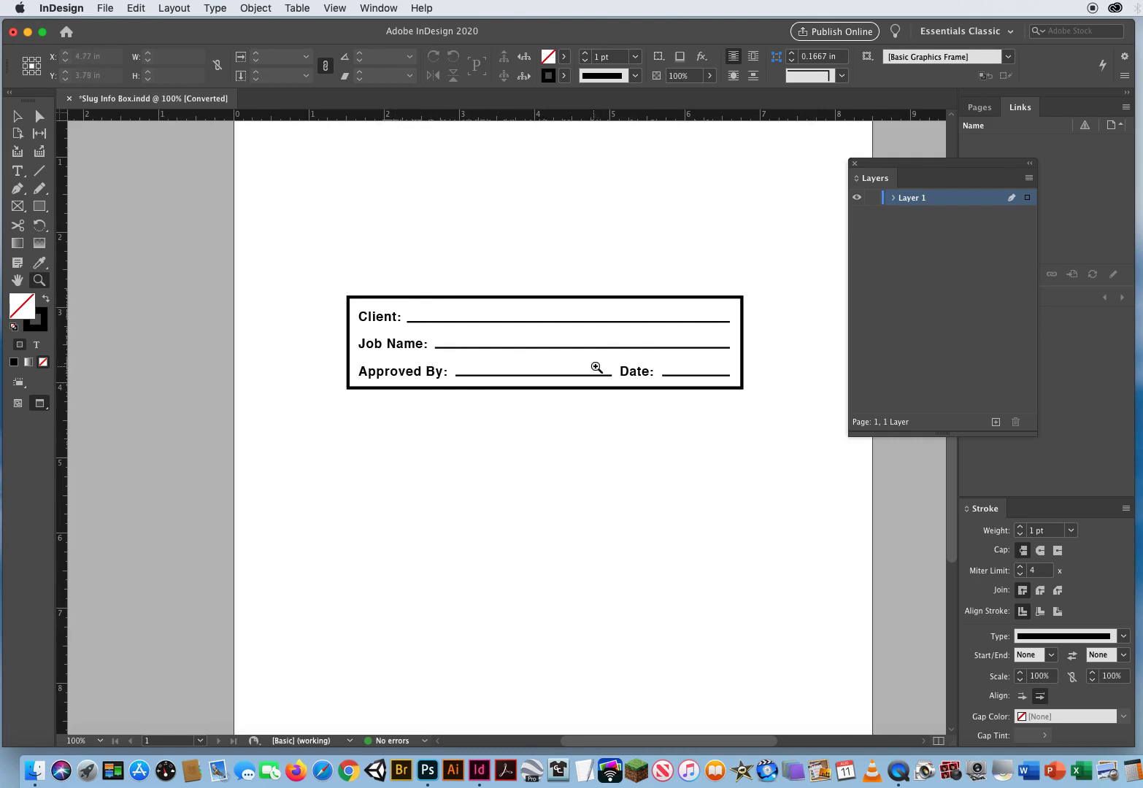
pyautogui.moveTo(765, 360)
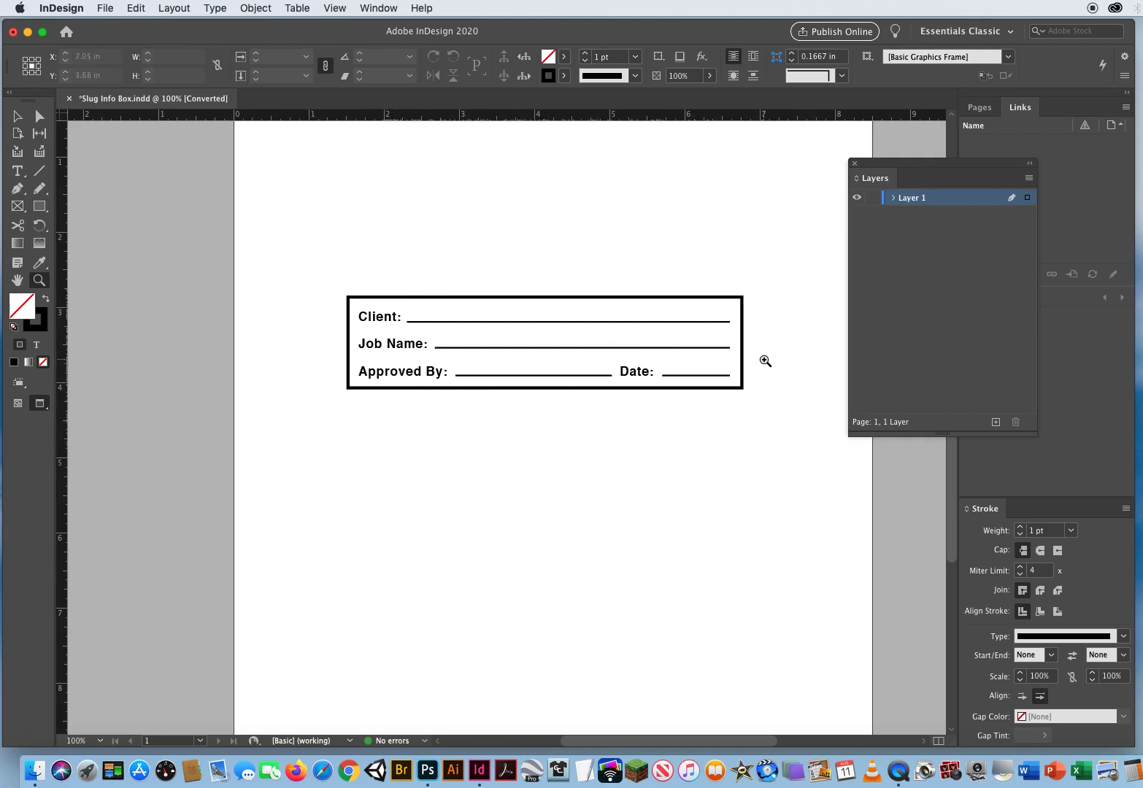
pyautogui.moveTo(173, 184)
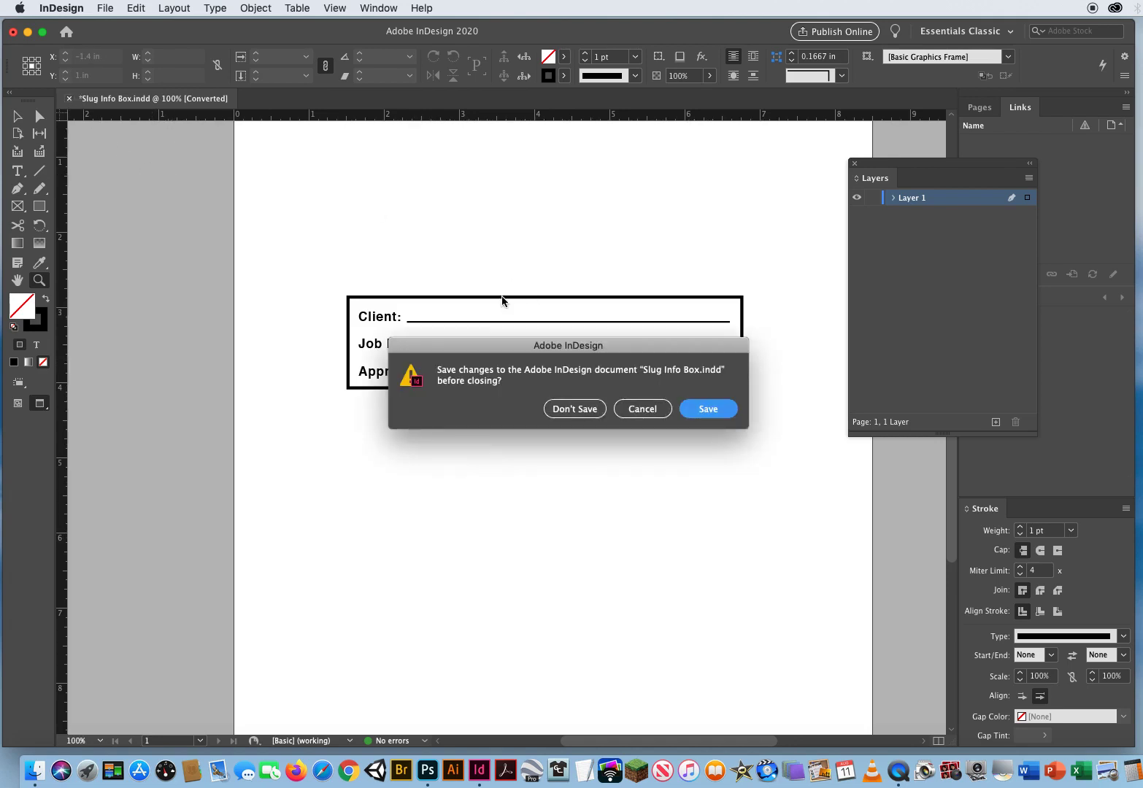
pyautogui.click(573, 408)
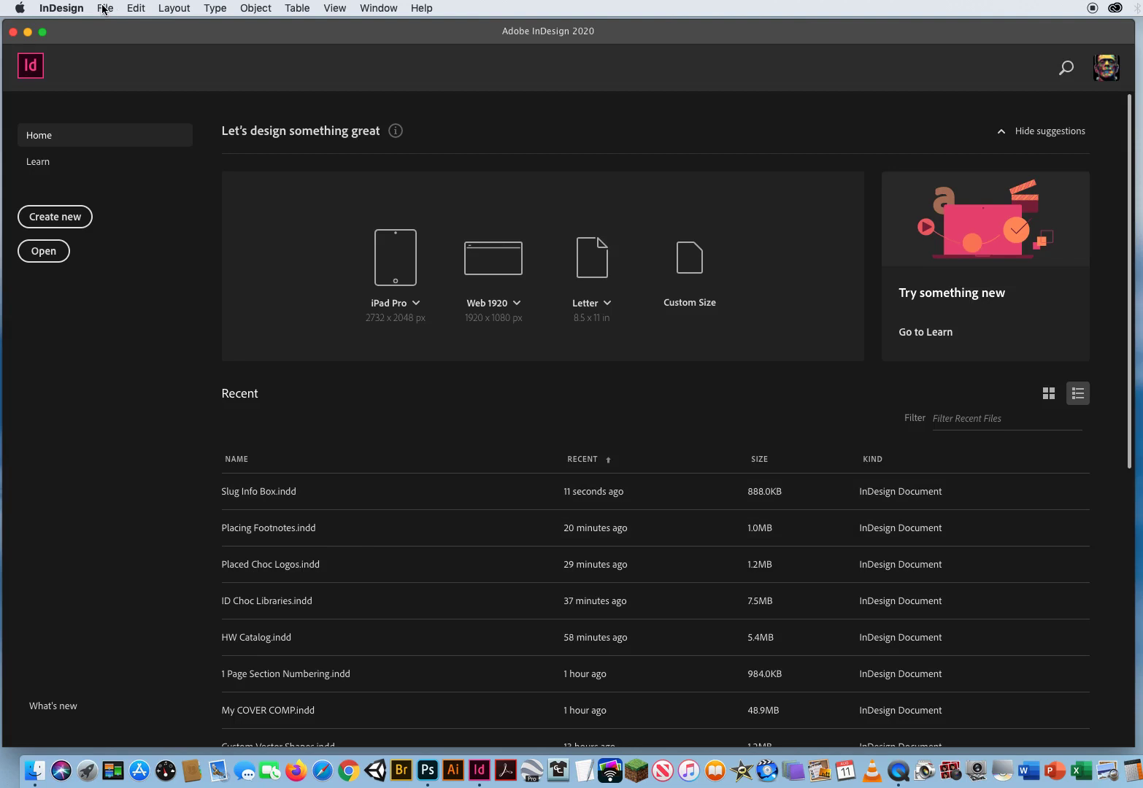
# - Start a new Print Letter document with 100 pages and 0.25 in margins
pyautogui.click(105, 8)
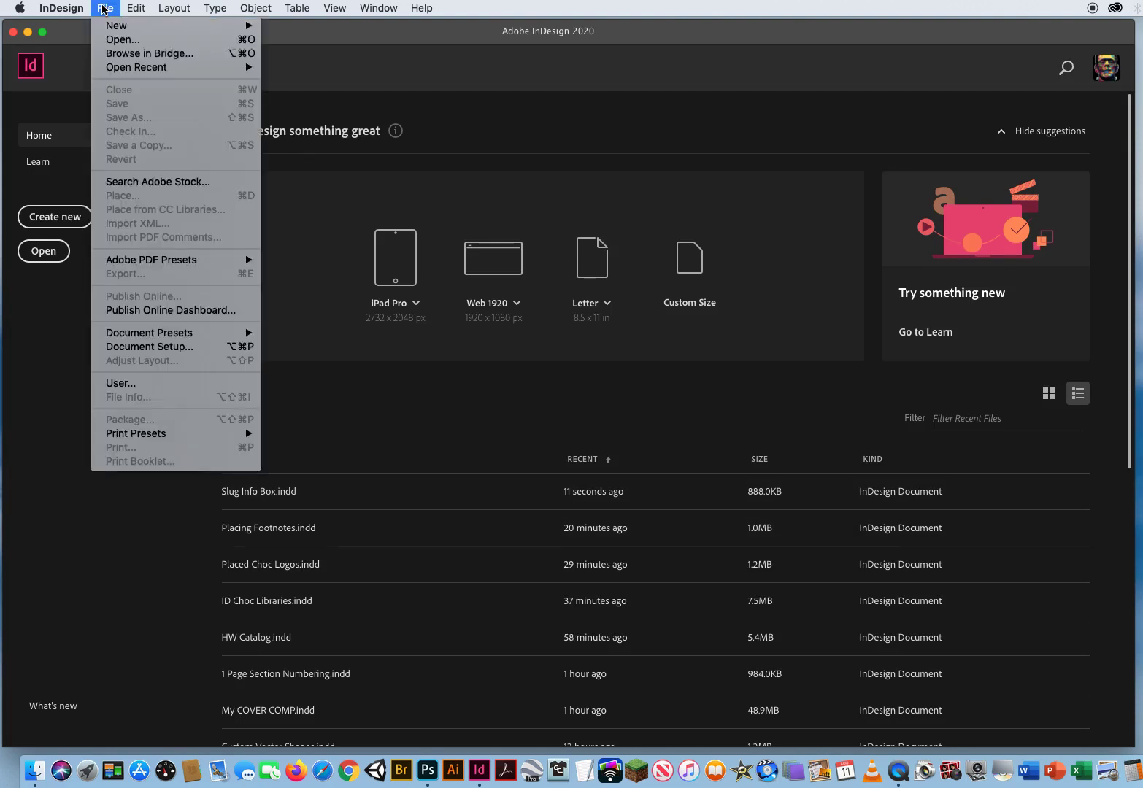
pyautogui.moveTo(115, 25)
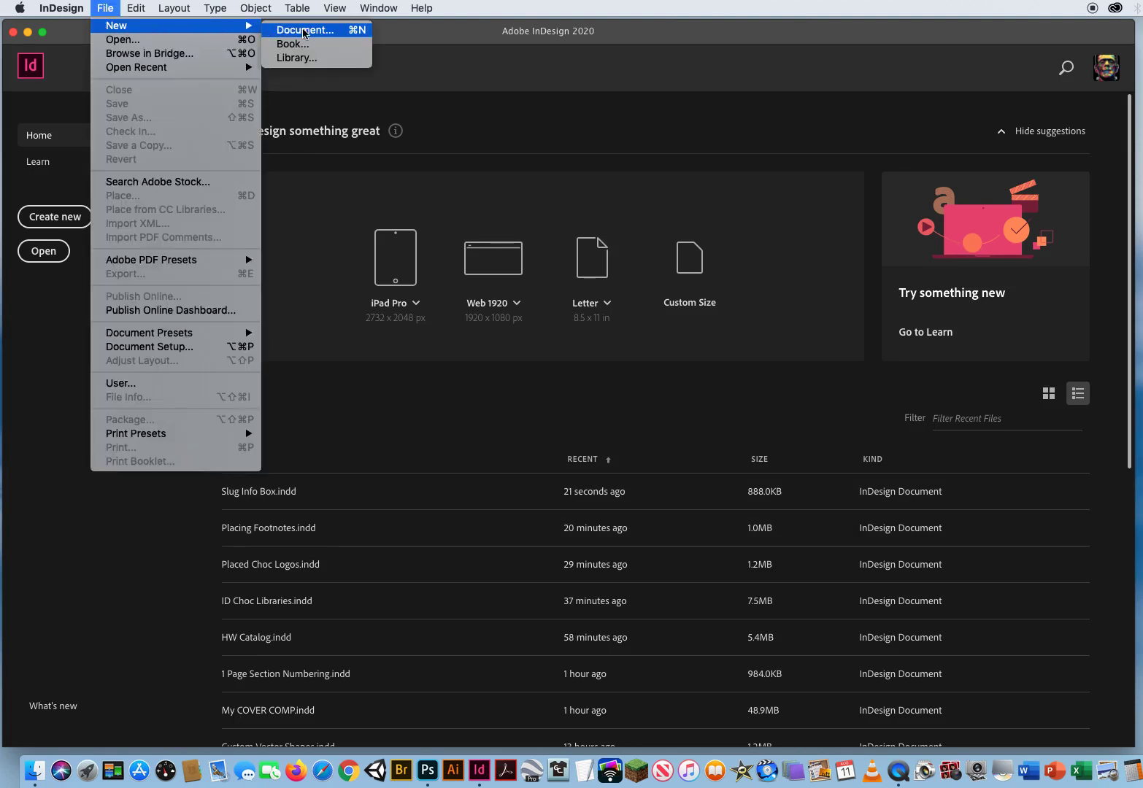
pyautogui.click(305, 30)
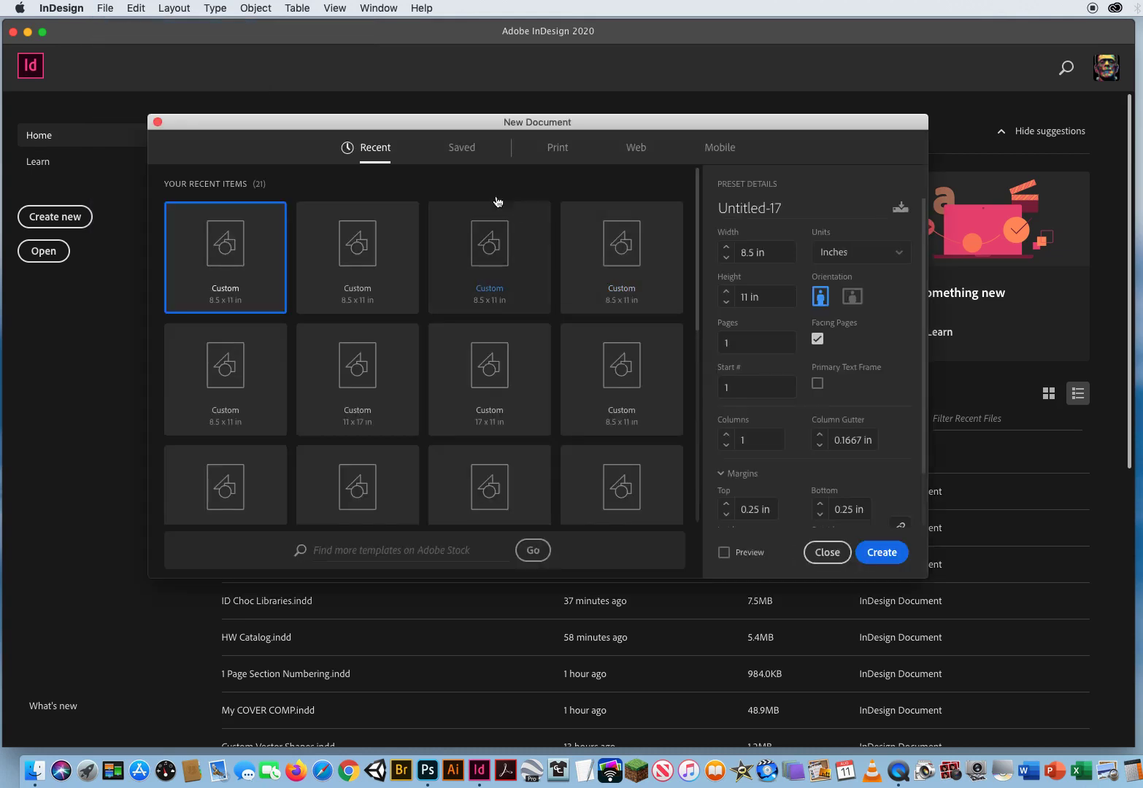
pyautogui.click(557, 147)
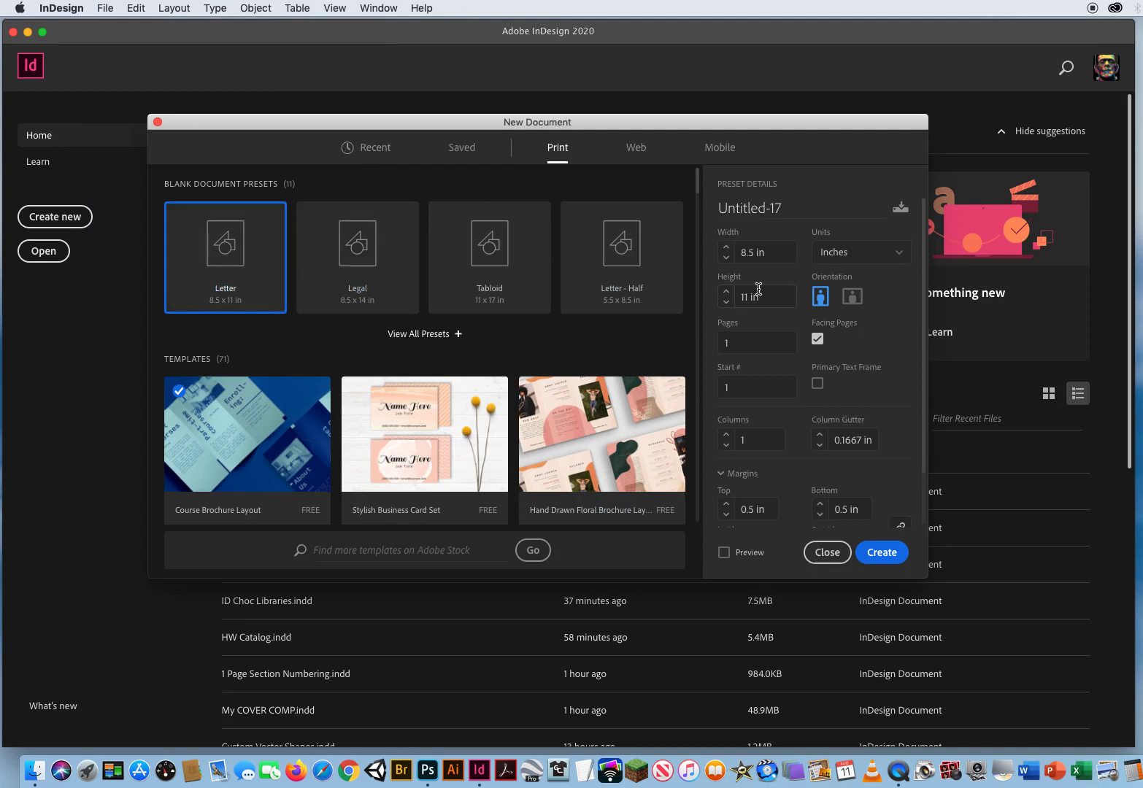
pyautogui.click(756, 343)
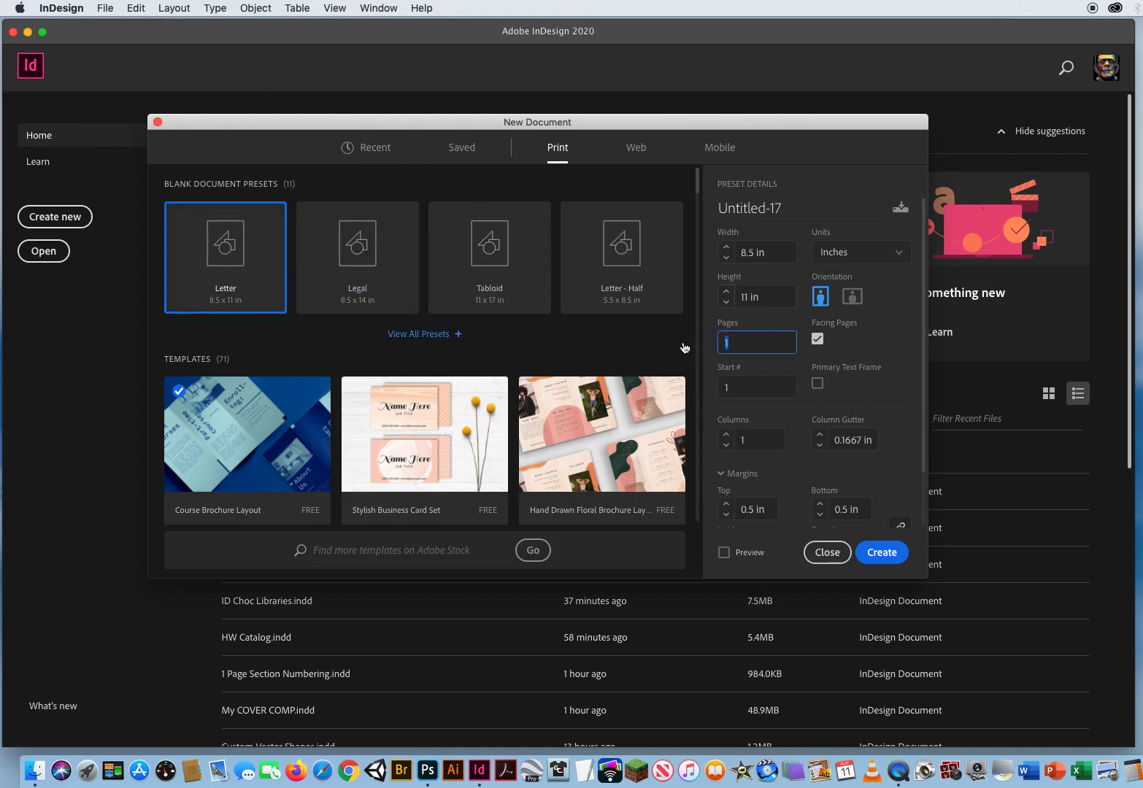
pyautogui.write('100')
pyautogui.click(747, 508)
pyautogui.write('0.375')
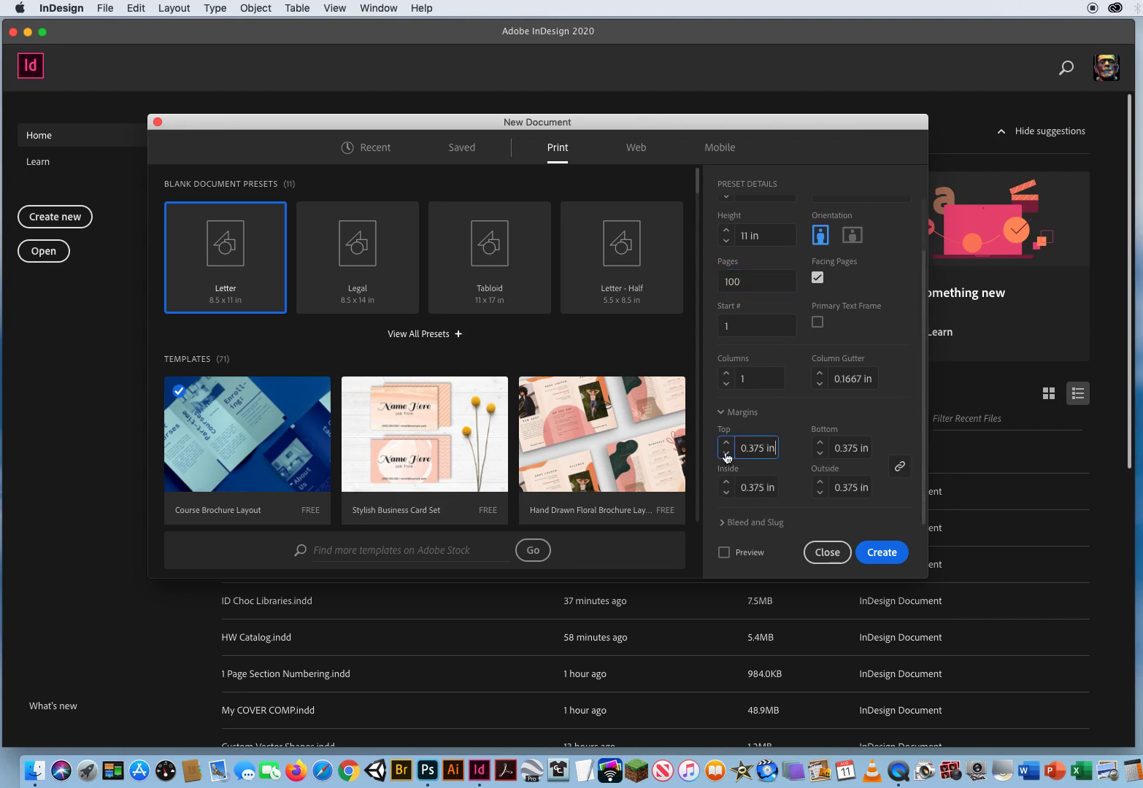
pyautogui.click(726, 452)
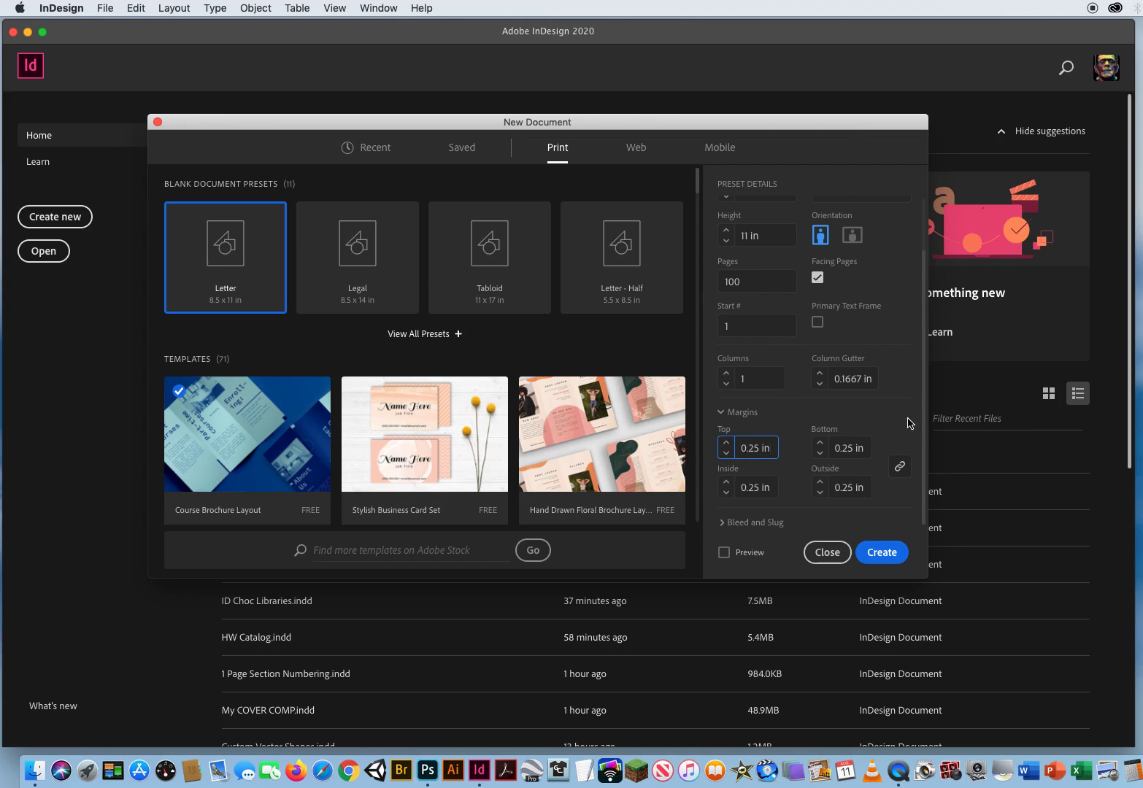
pyautogui.moveTo(880, 402)
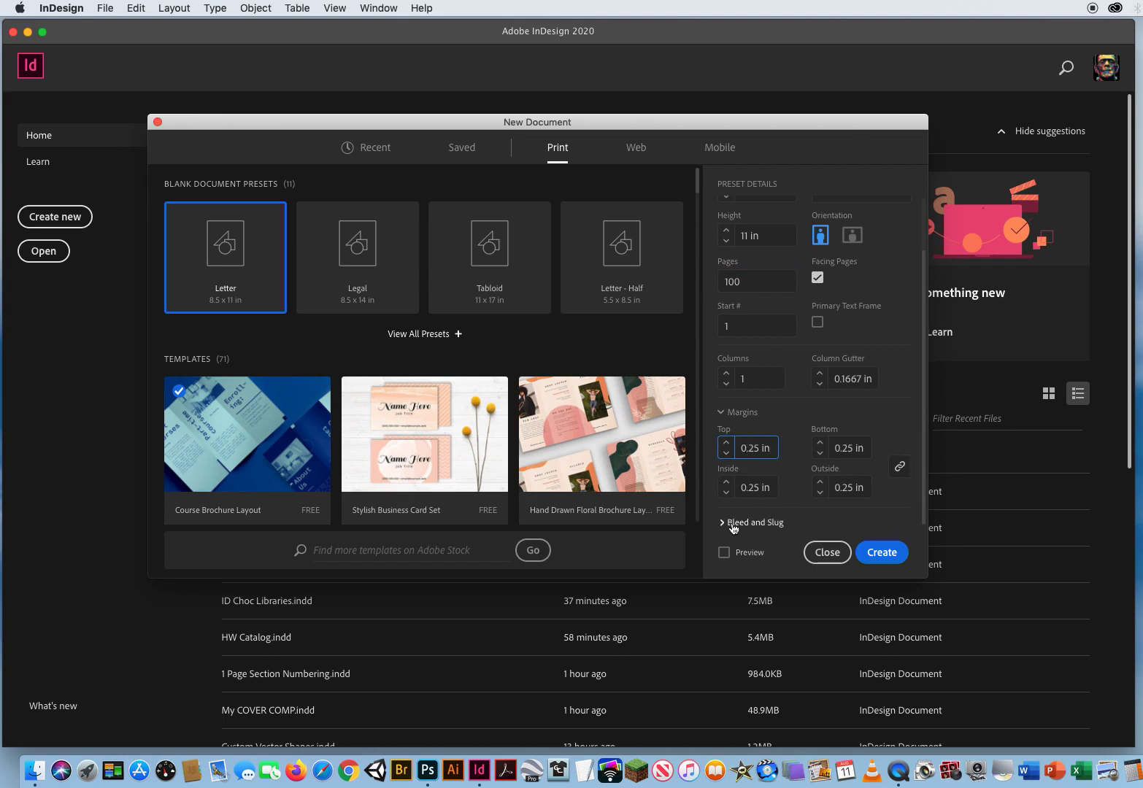
# - Set a 0.25 in bleed on all sides and unlink slug to give only the top 1.25 in
pyautogui.click(723, 522)
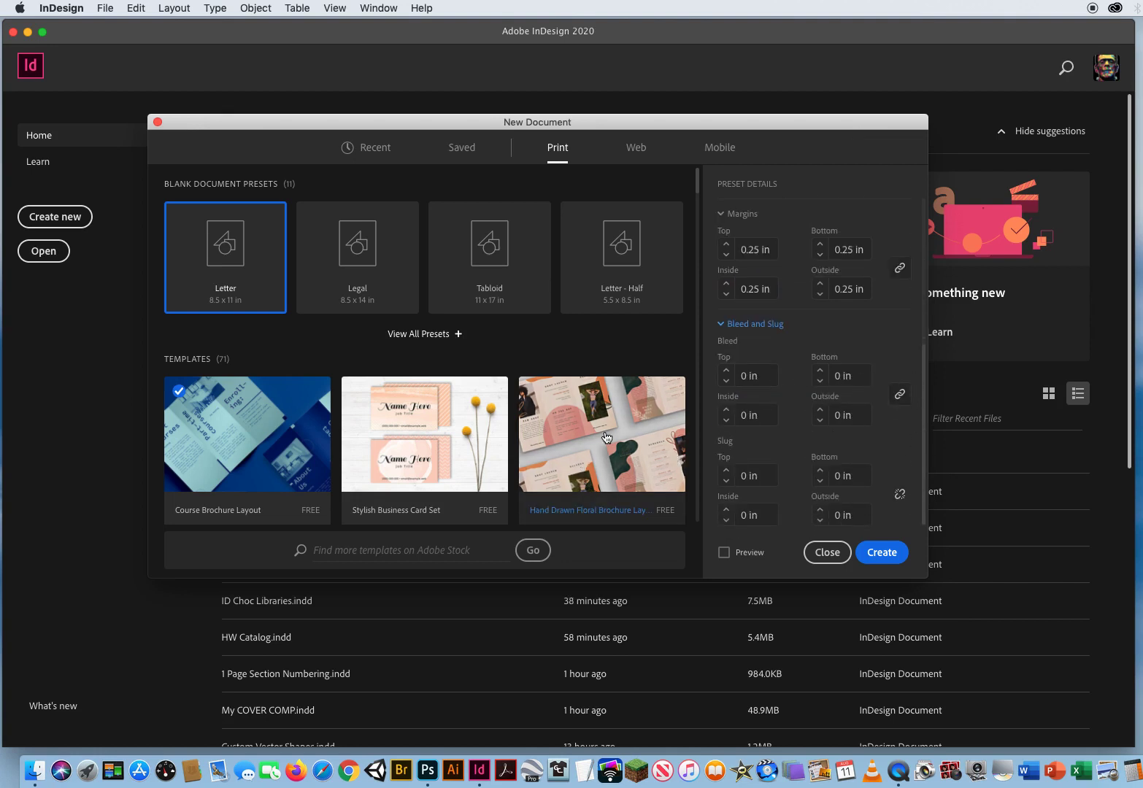
pyautogui.moveTo(518, 379)
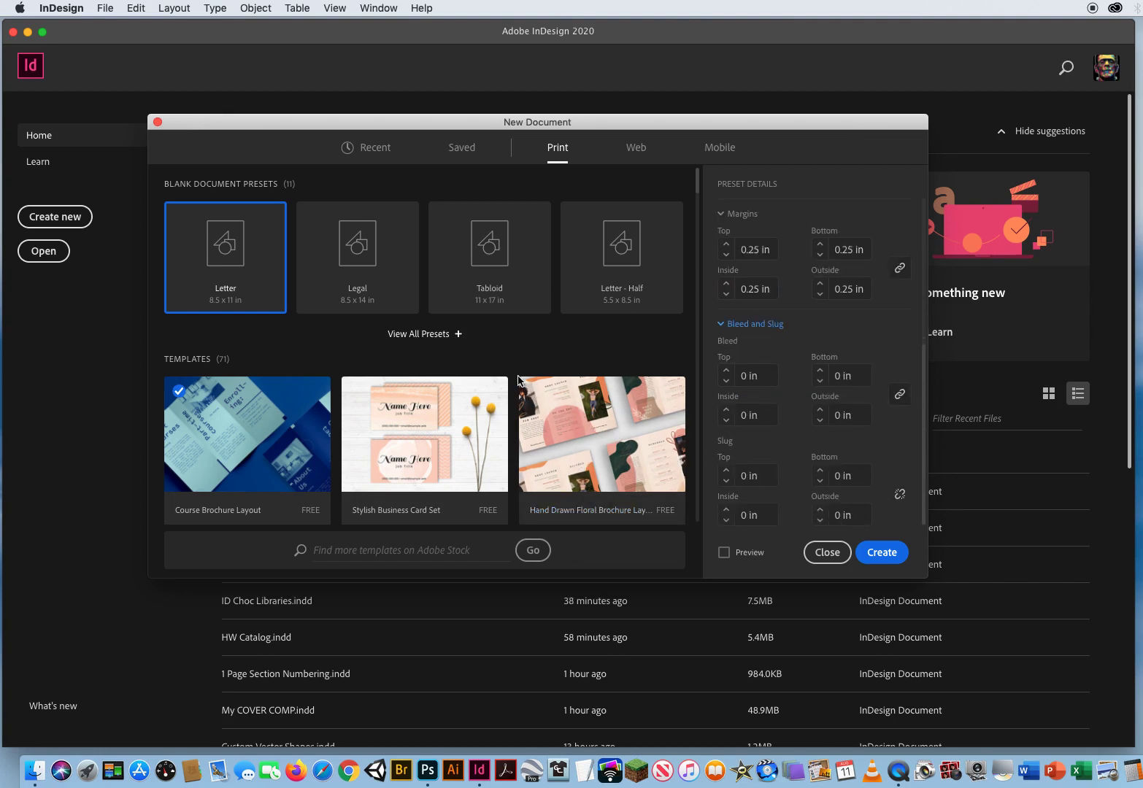
pyautogui.moveTo(609, 360)
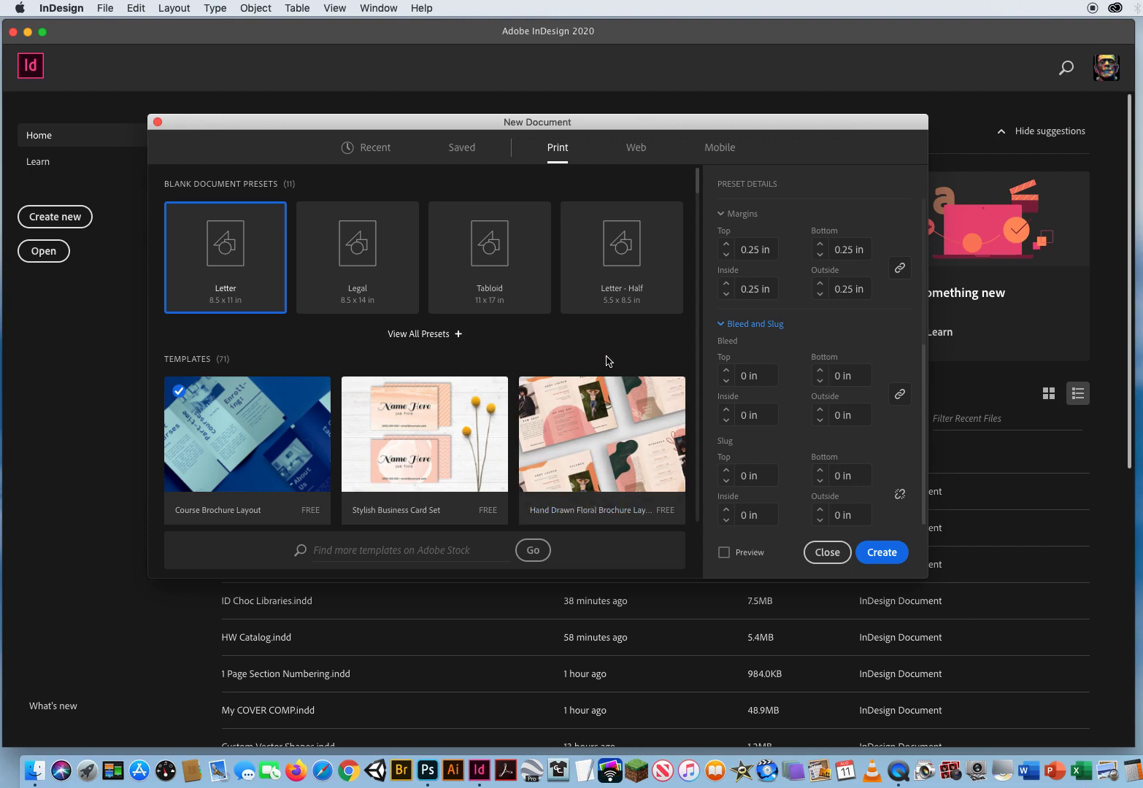
pyautogui.moveTo(756, 425)
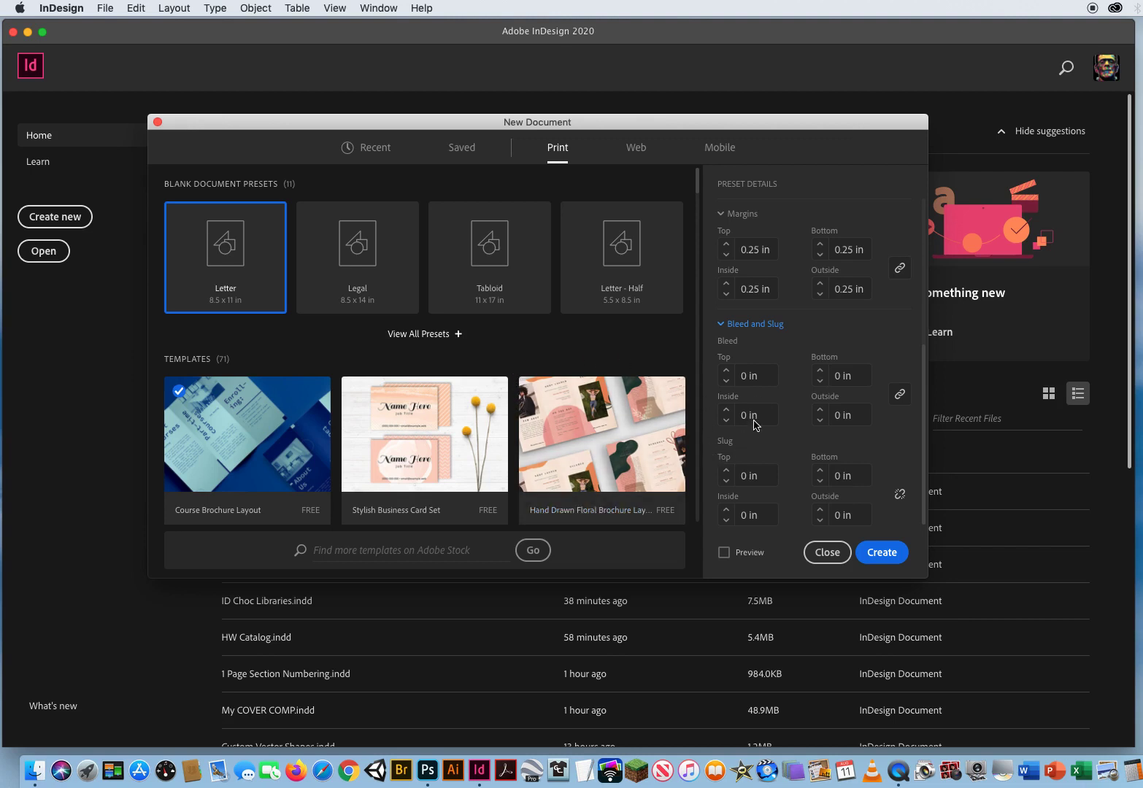
pyautogui.click(756, 376)
pyautogui.write('0.25')
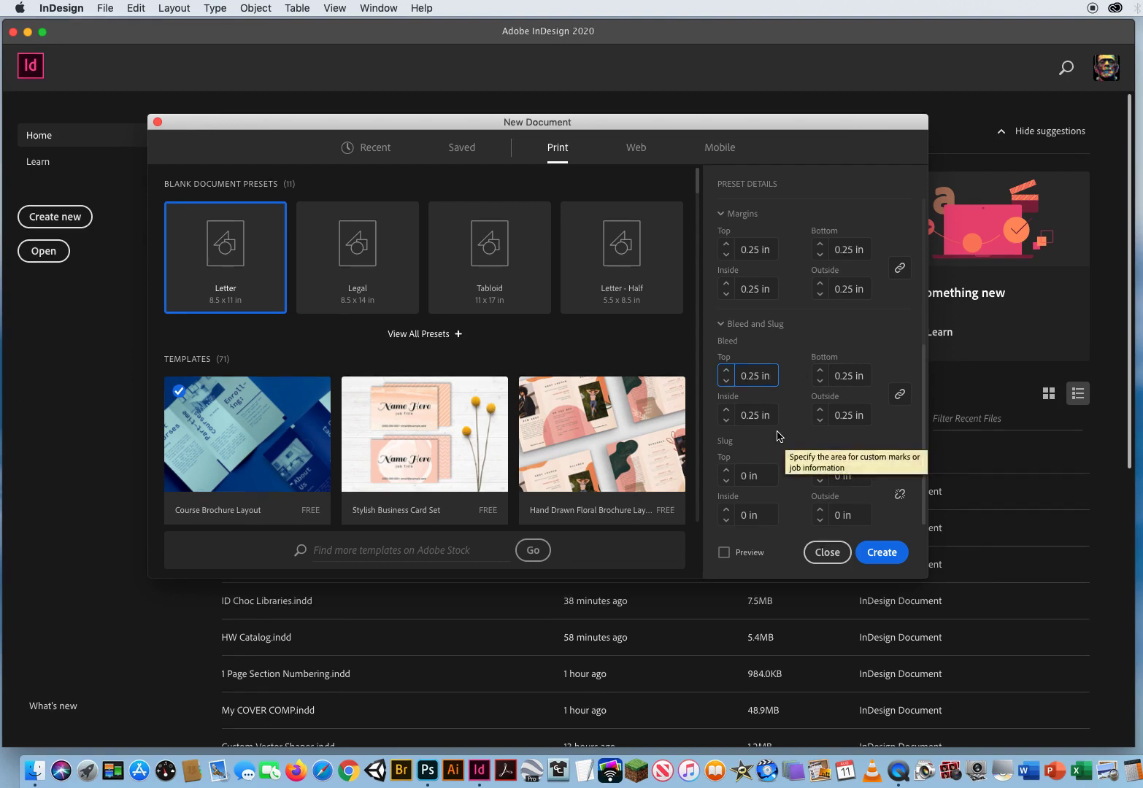
pyautogui.moveTo(772, 469)
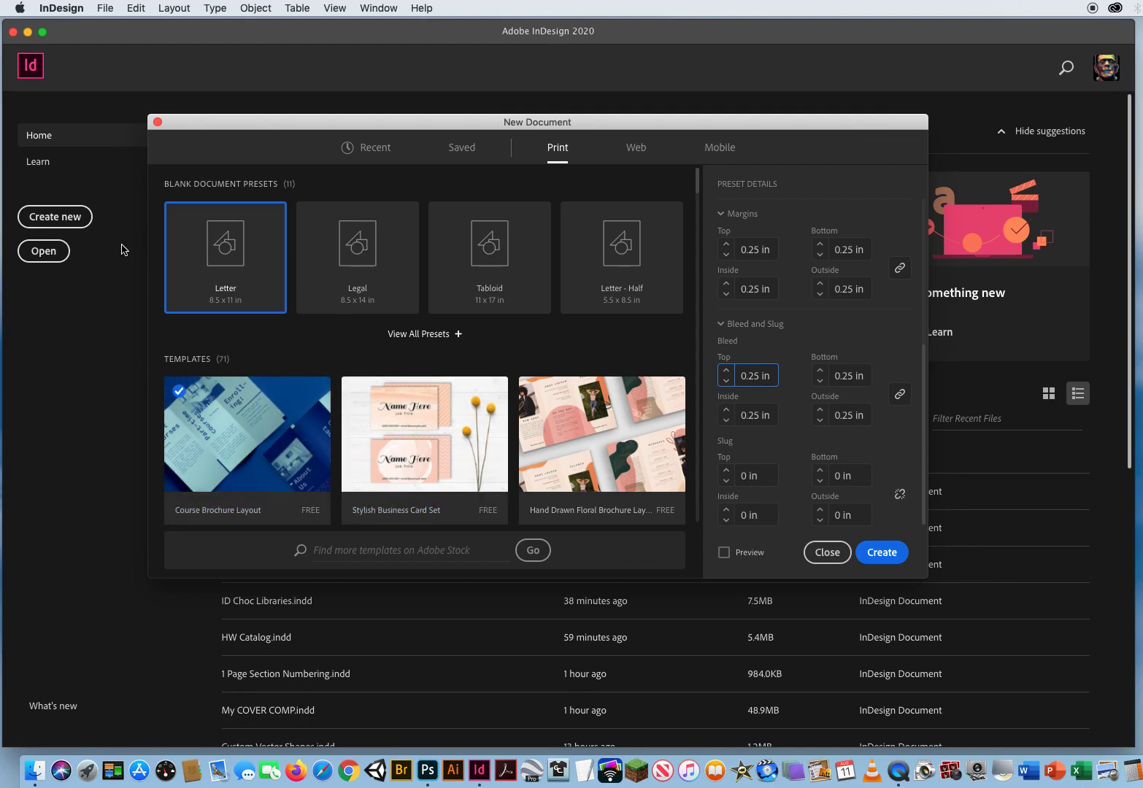
pyautogui.moveTo(473, 396)
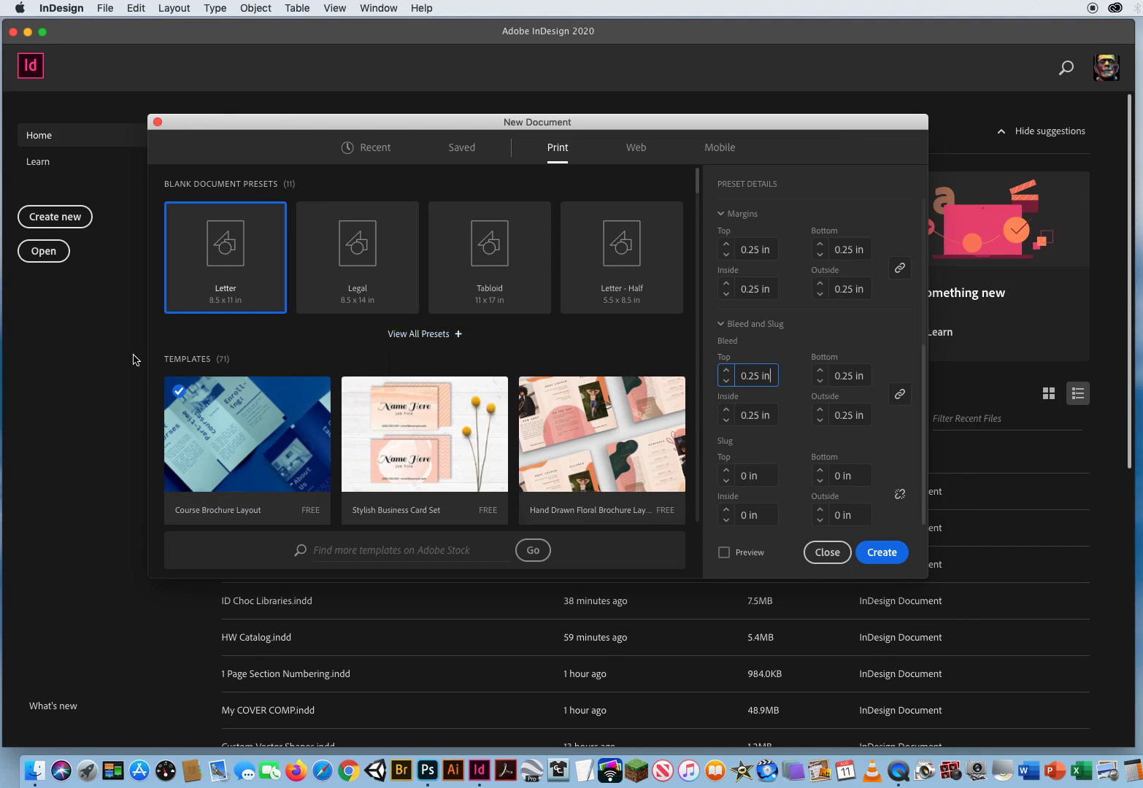
pyautogui.moveTo(781, 460)
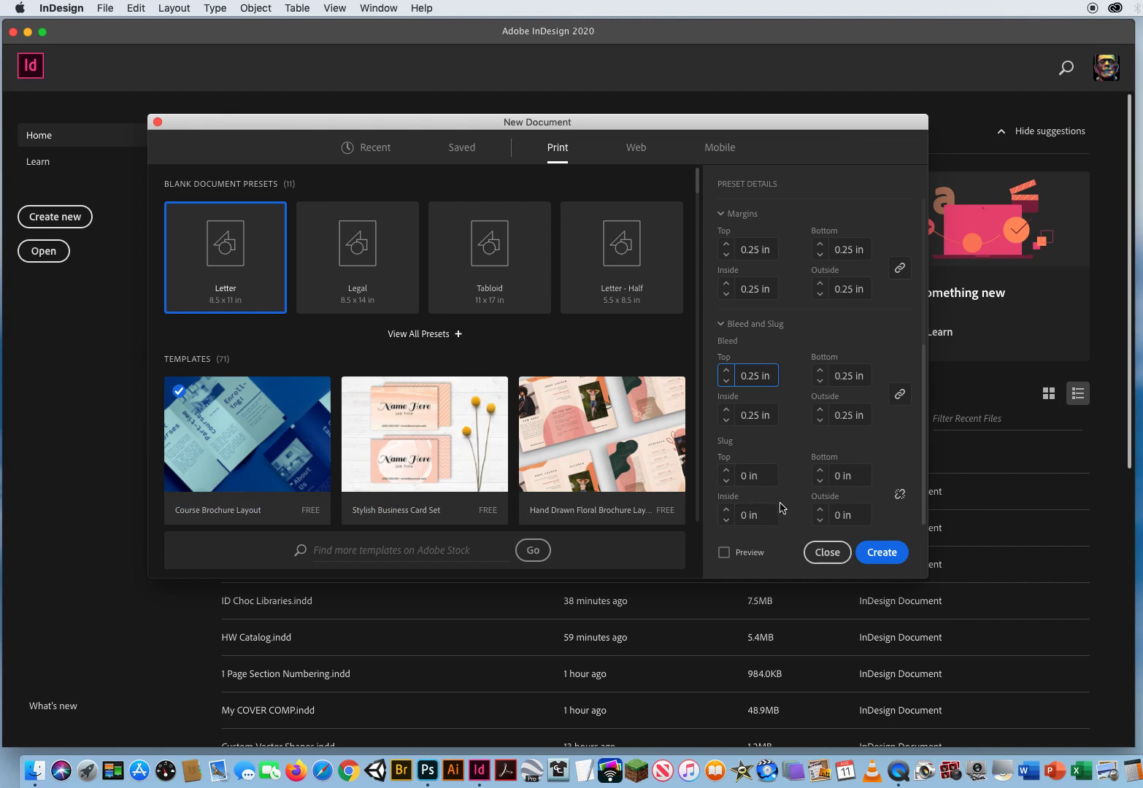
pyautogui.moveTo(846, 509)
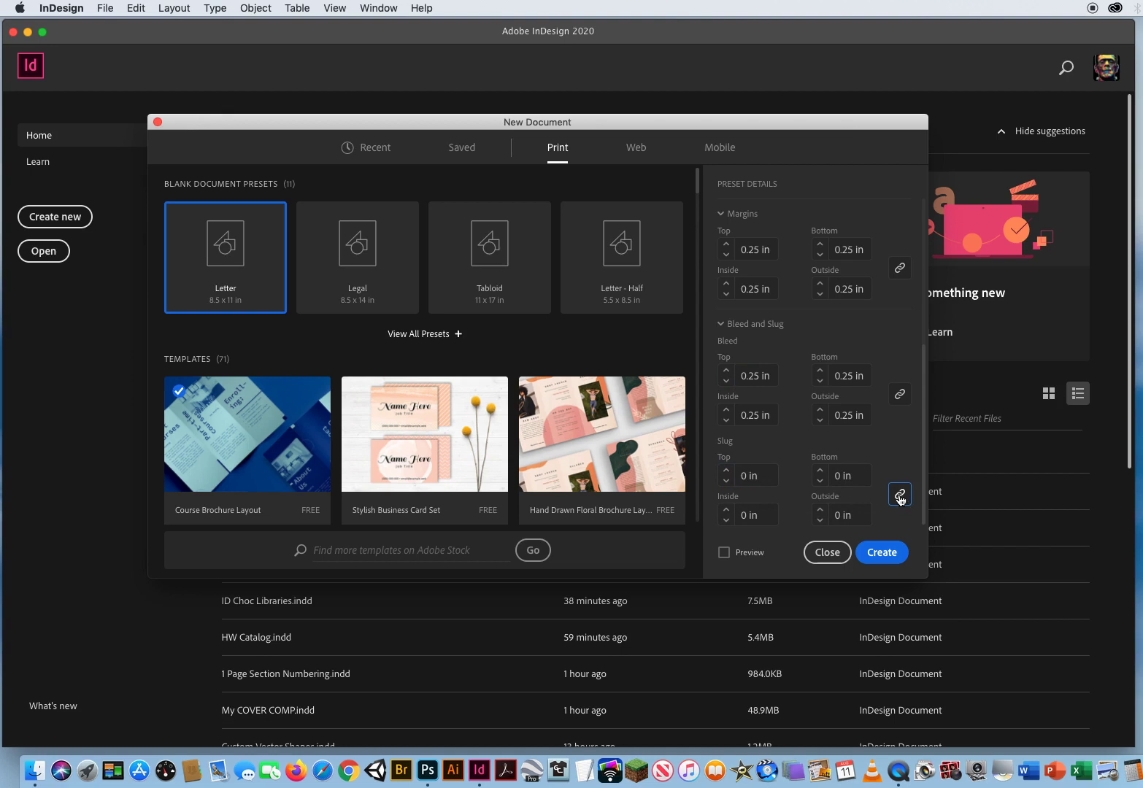
pyautogui.click(899, 494)
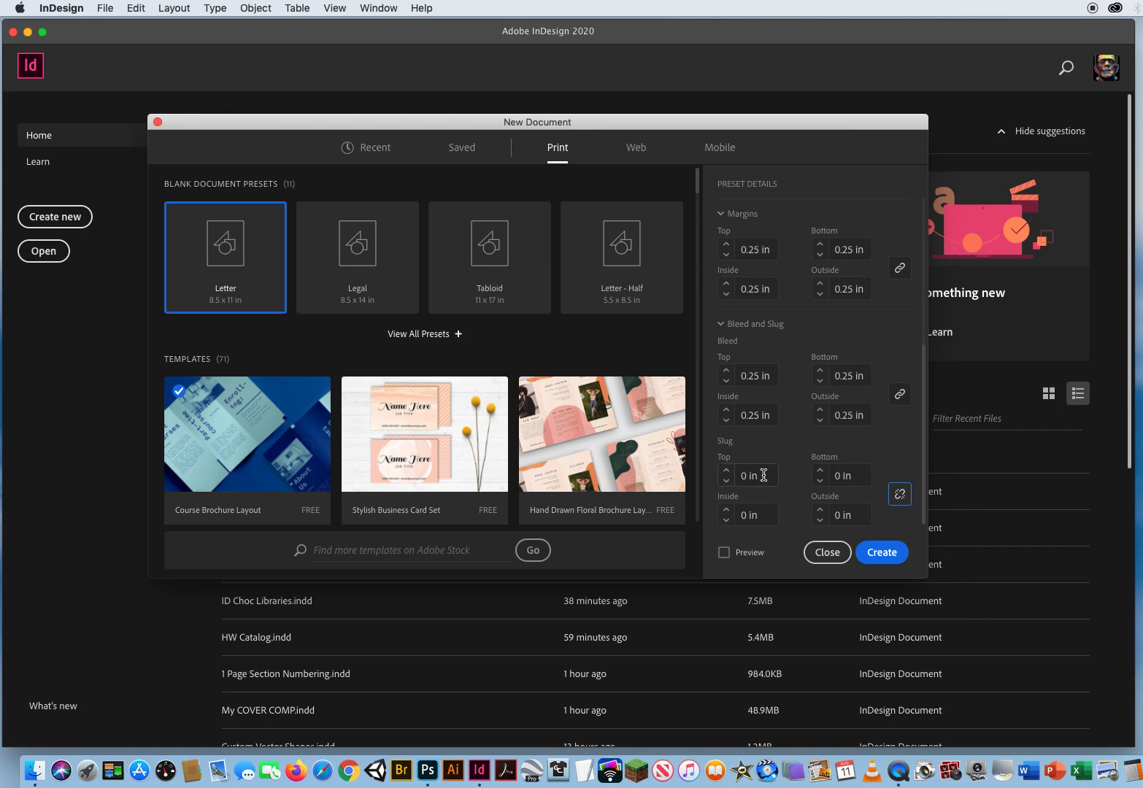
pyautogui.click(753, 475)
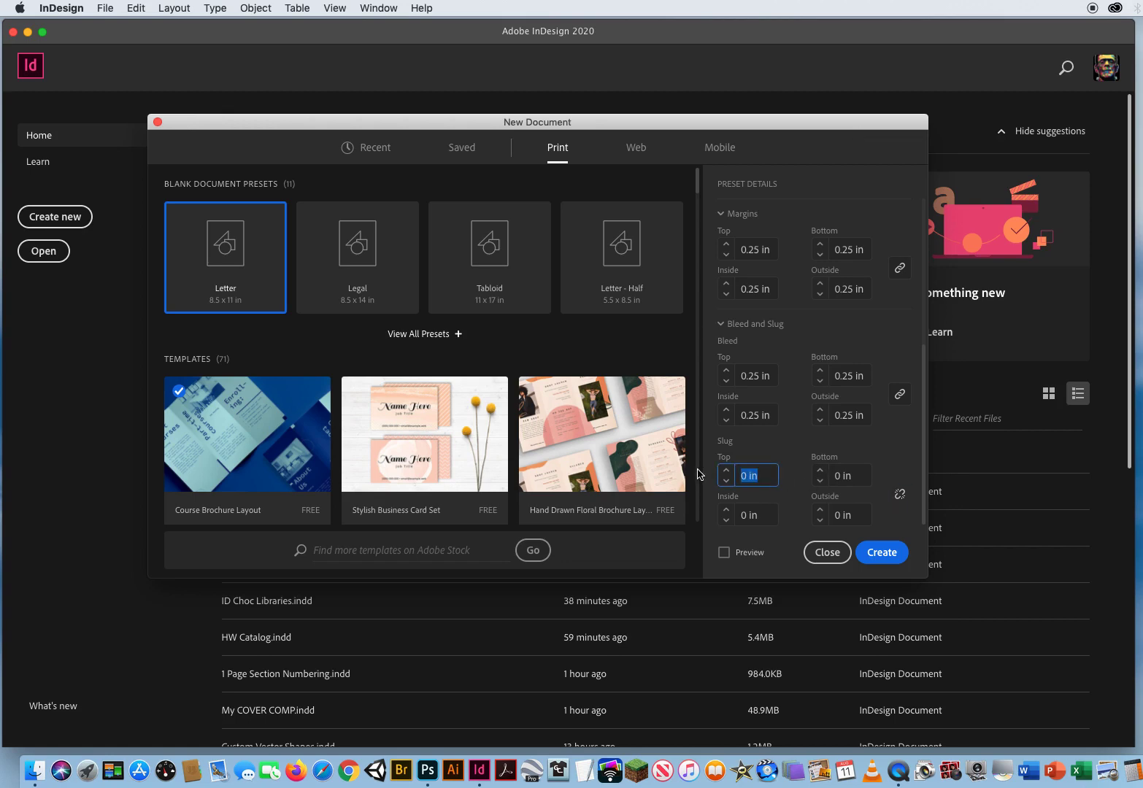
pyautogui.write('1.25')
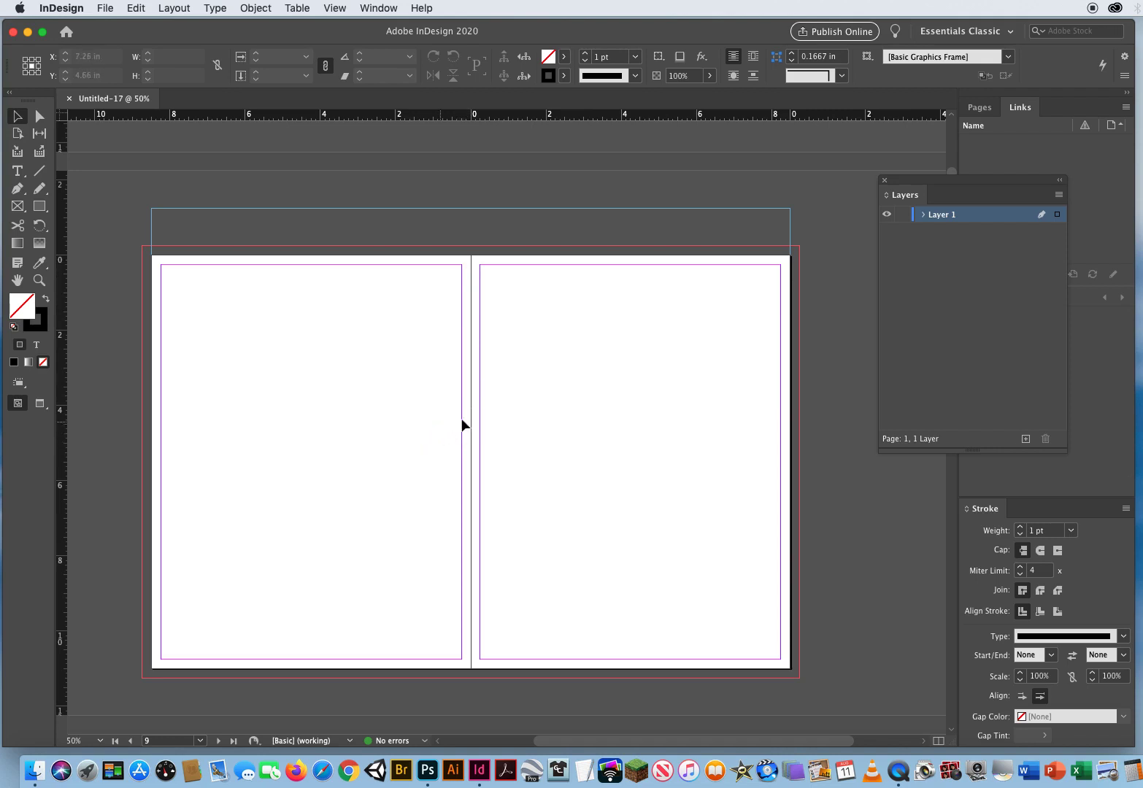
pyautogui.moveTo(489, 435)
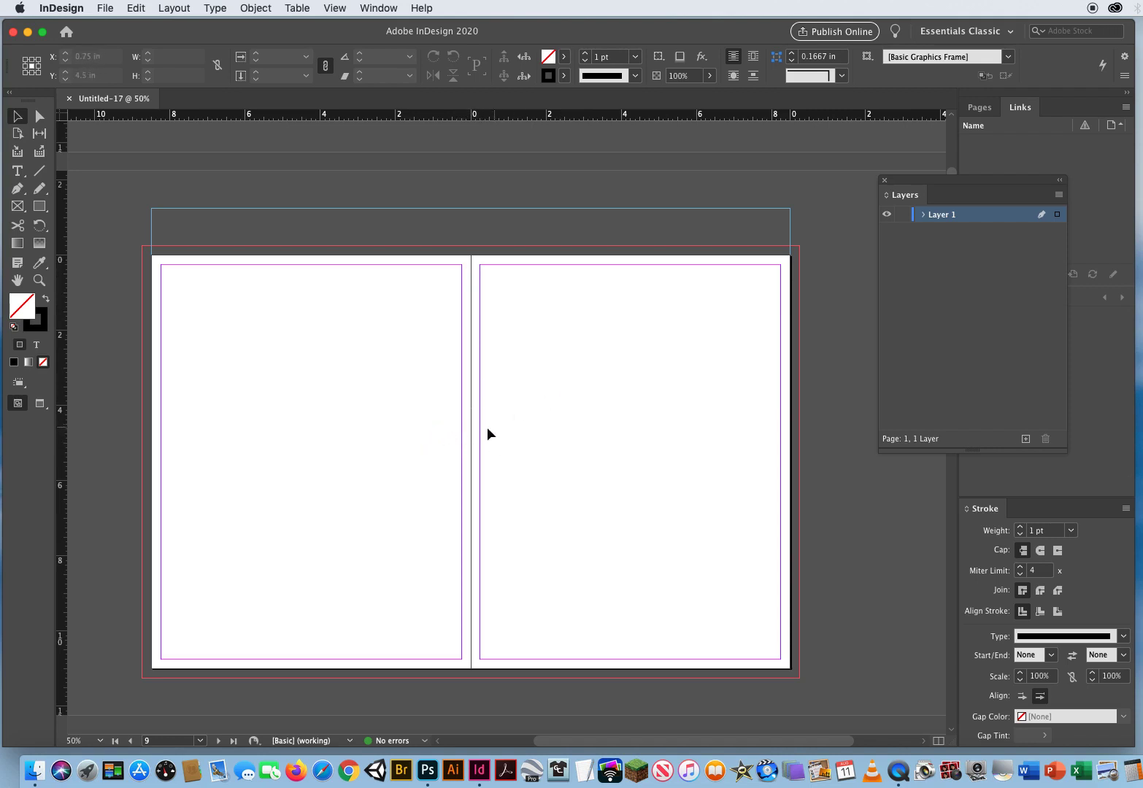
pyautogui.moveTo(165, 251)
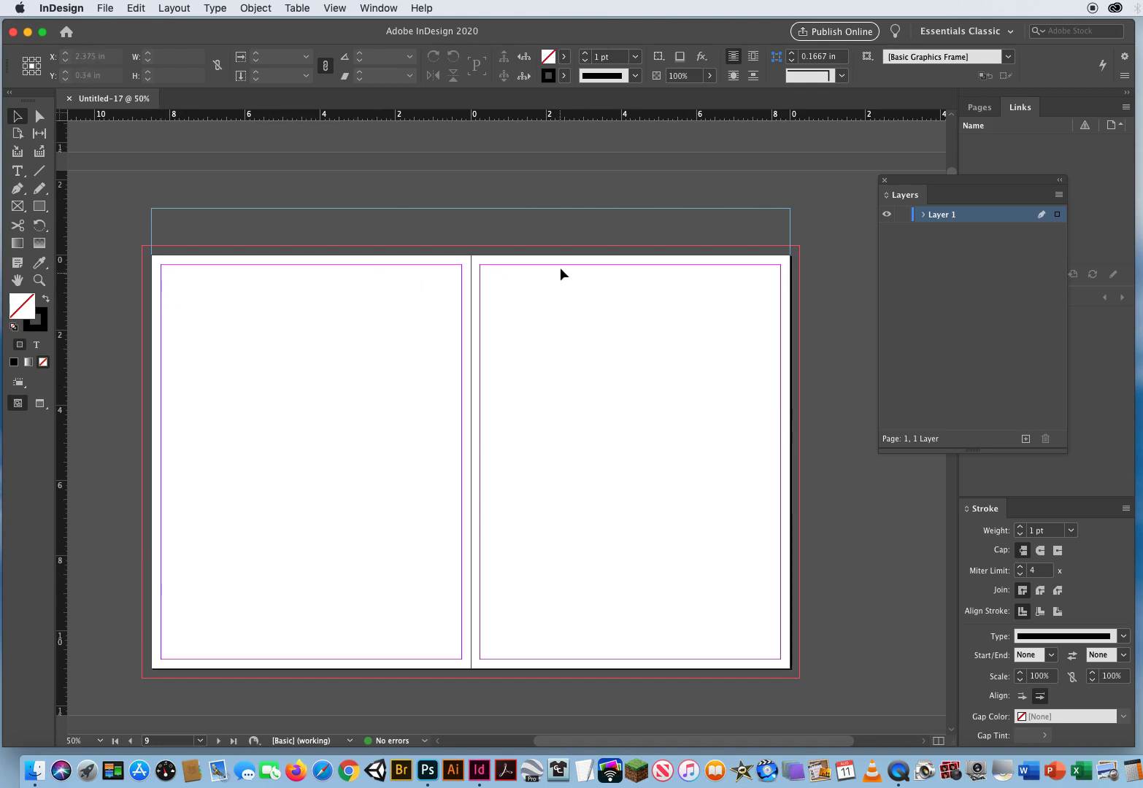
pyautogui.moveTo(657, 357)
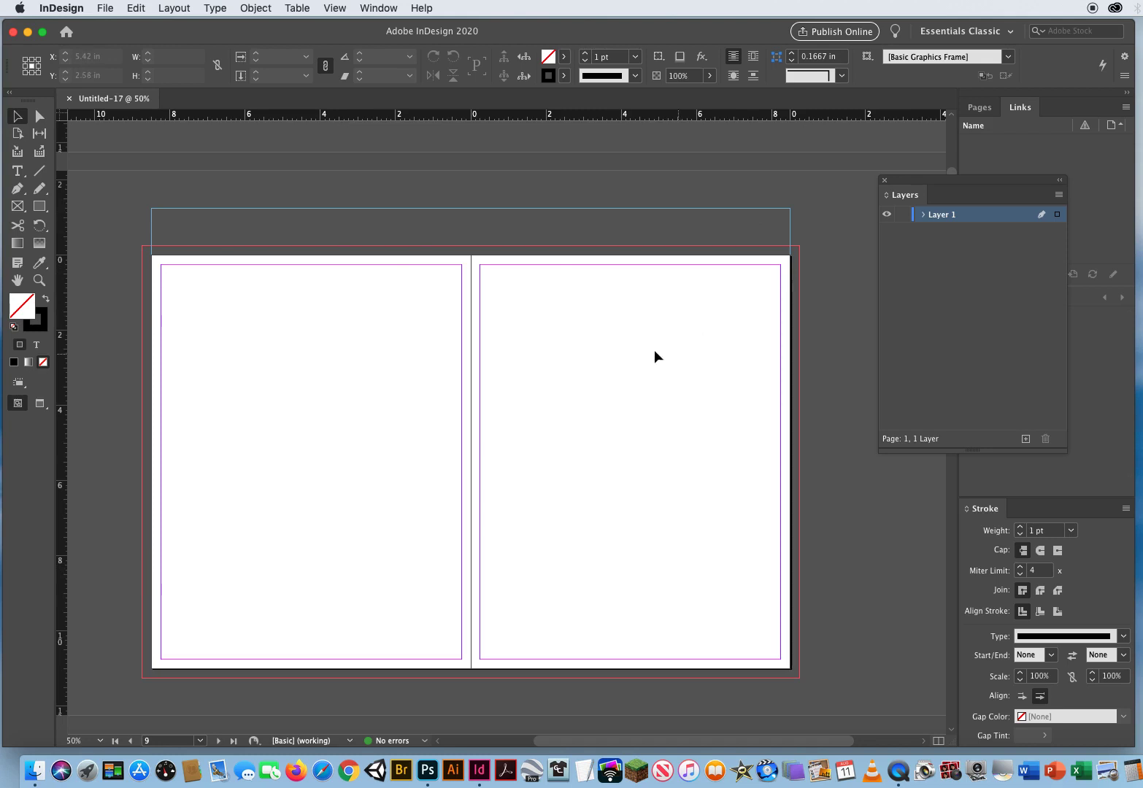
# - Open Guides & Pasteboard preferences and move the dialog off the page
pyautogui.click(61, 8)
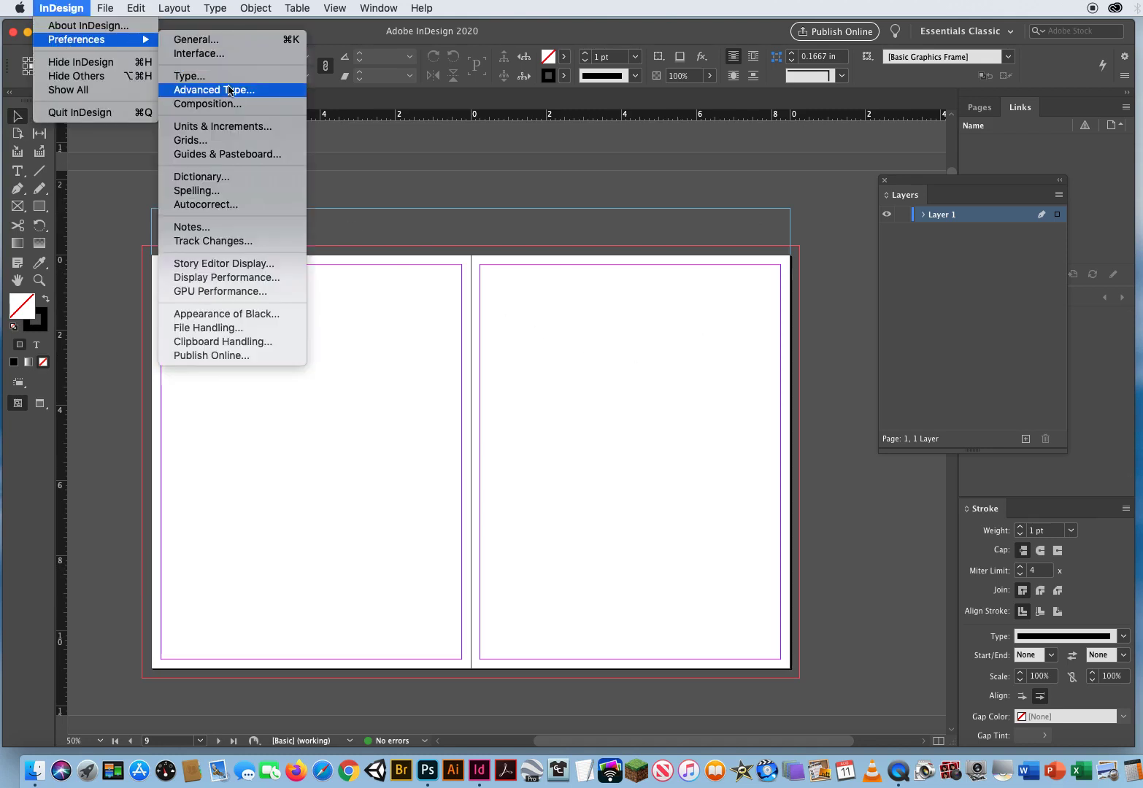
pyautogui.moveTo(227, 154)
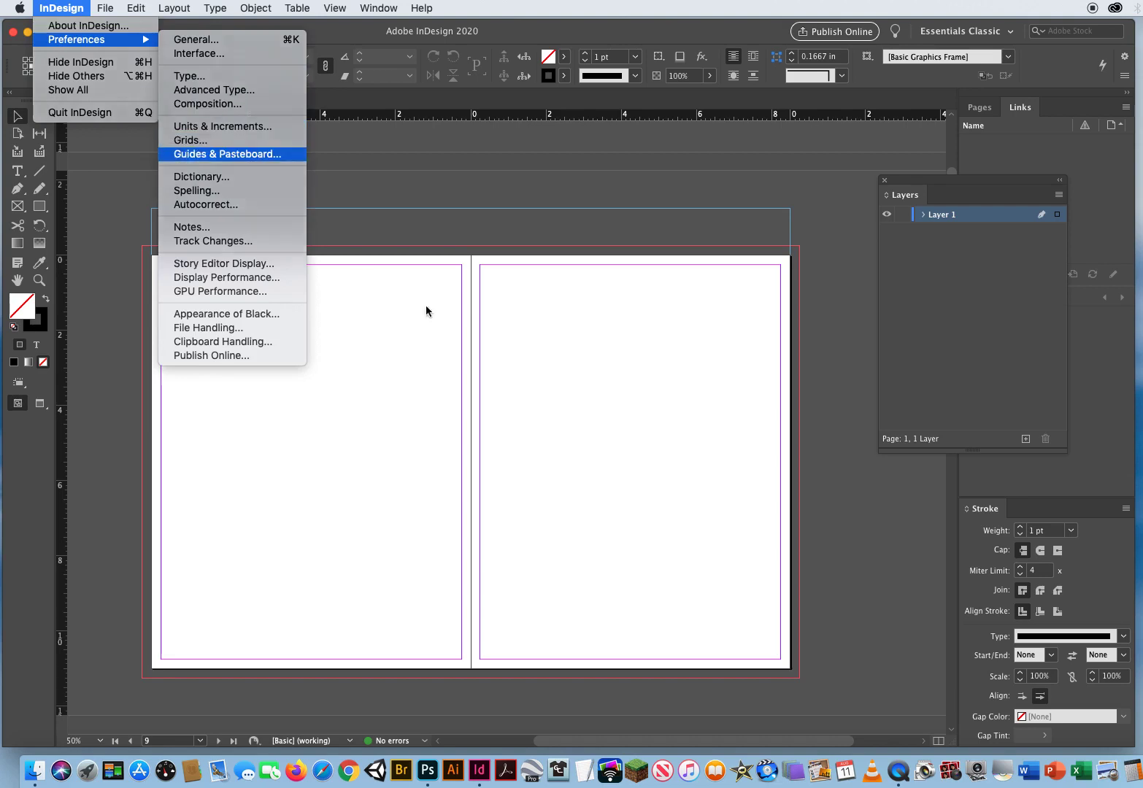
pyautogui.click(226, 154)
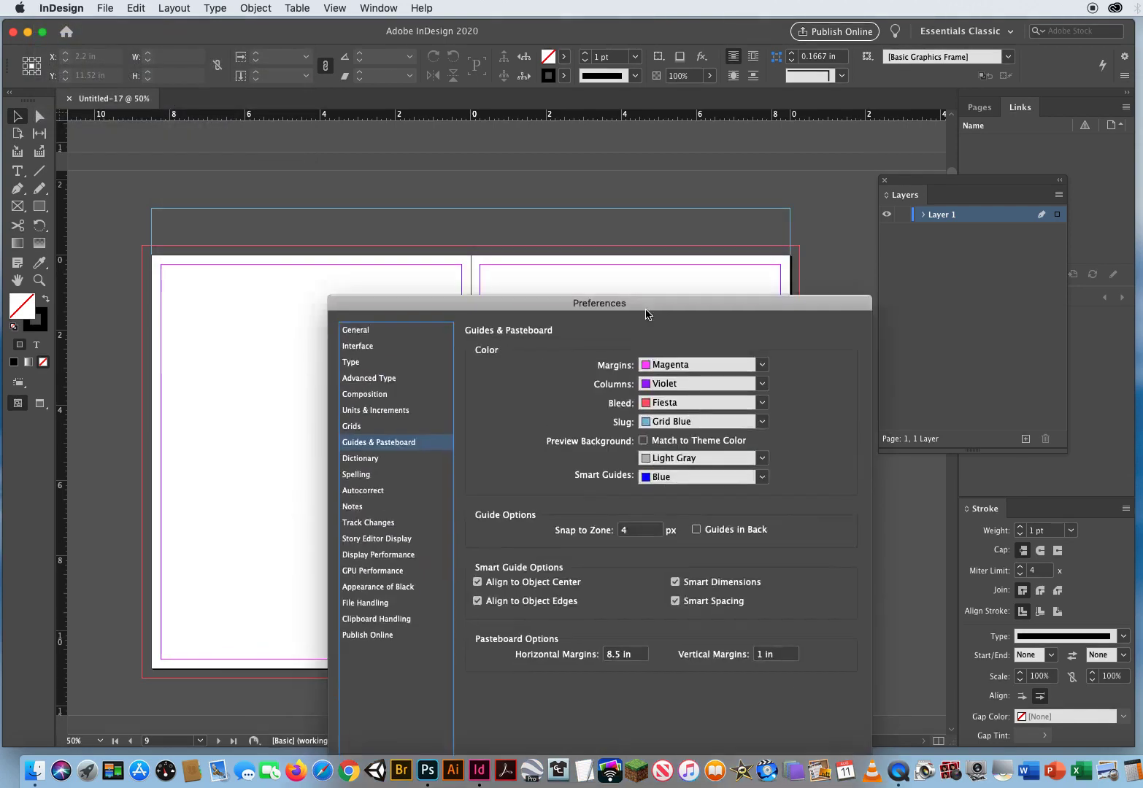
pyautogui.moveTo(598, 303); pyautogui.dragTo(657, 271)
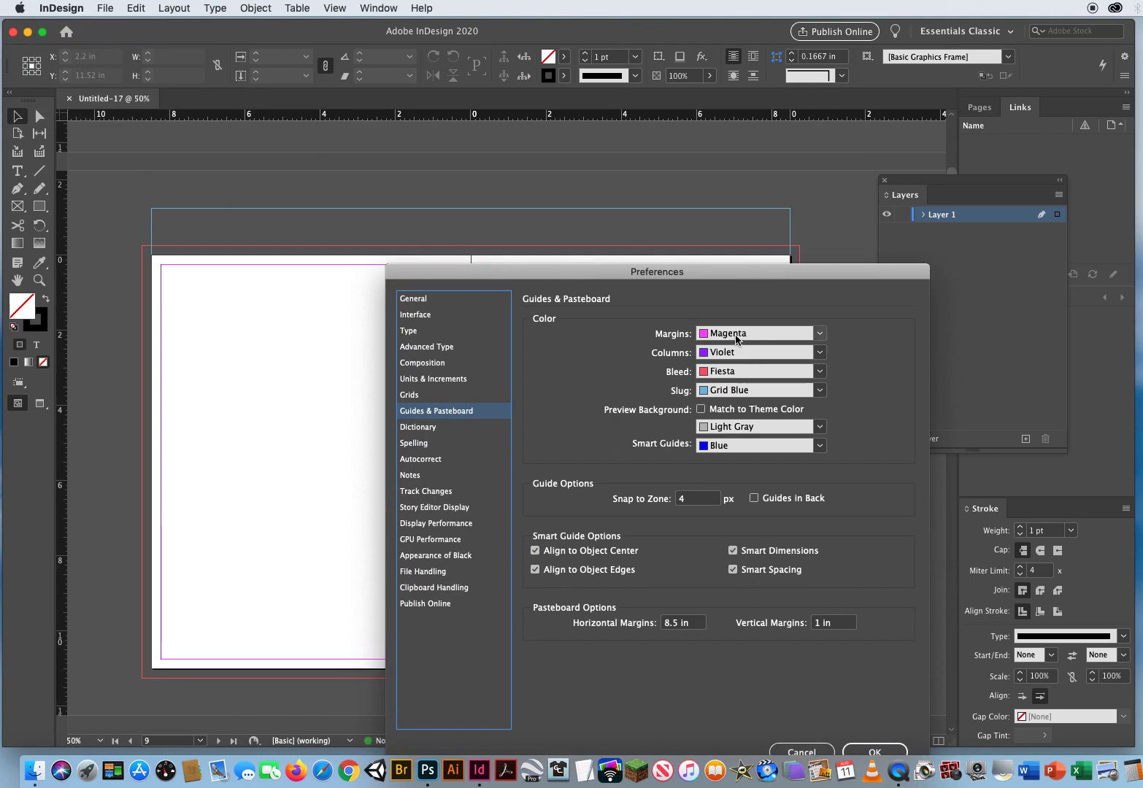
pyautogui.moveTo(196, 270)
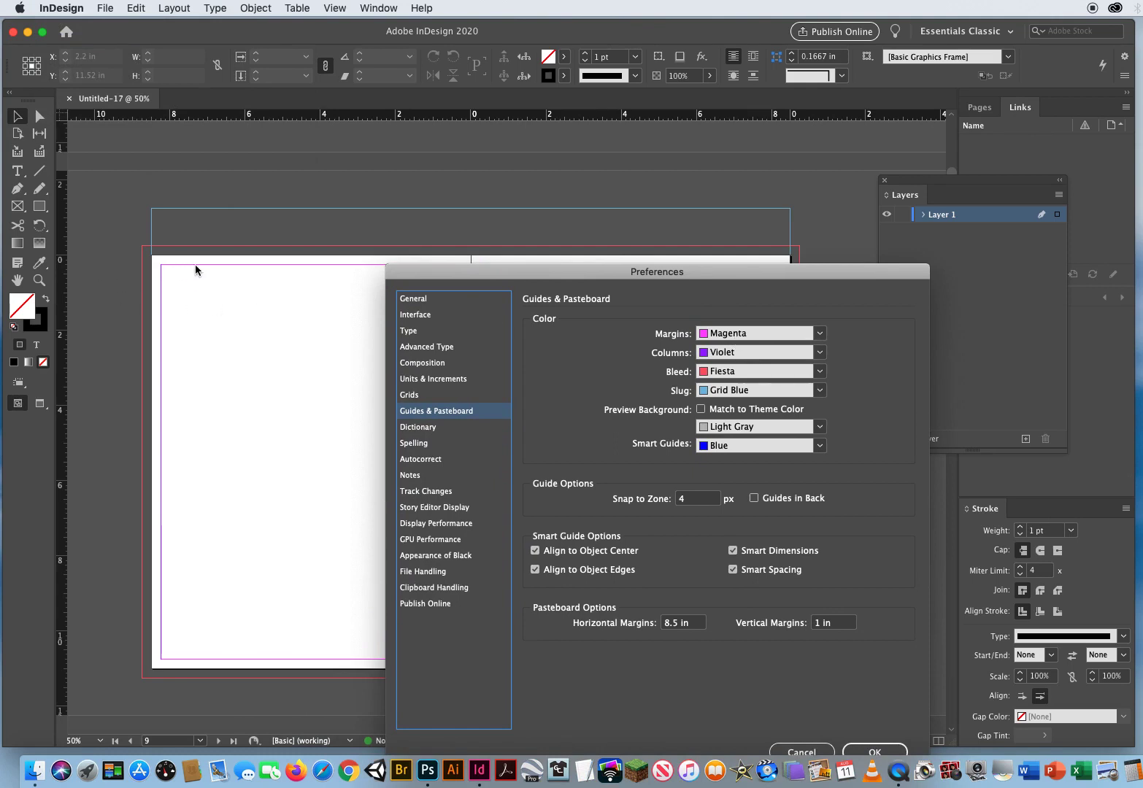
pyautogui.moveTo(704, 363)
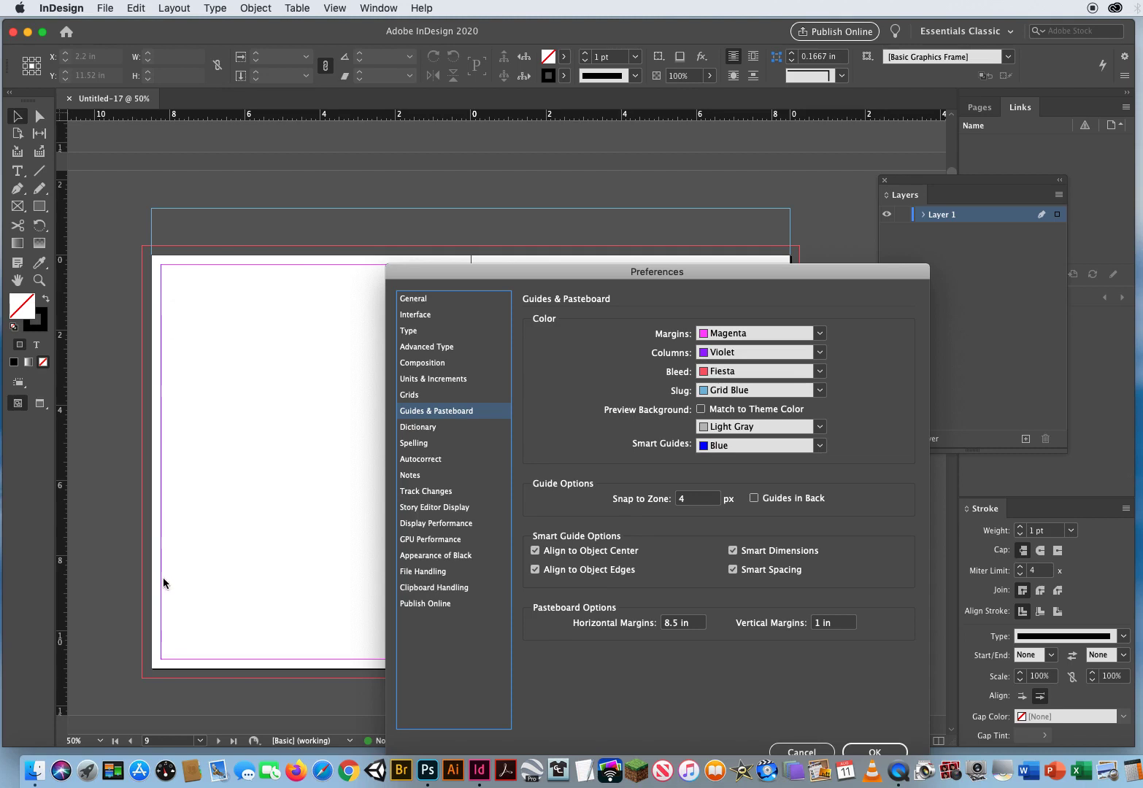
pyautogui.moveTo(161, 494)
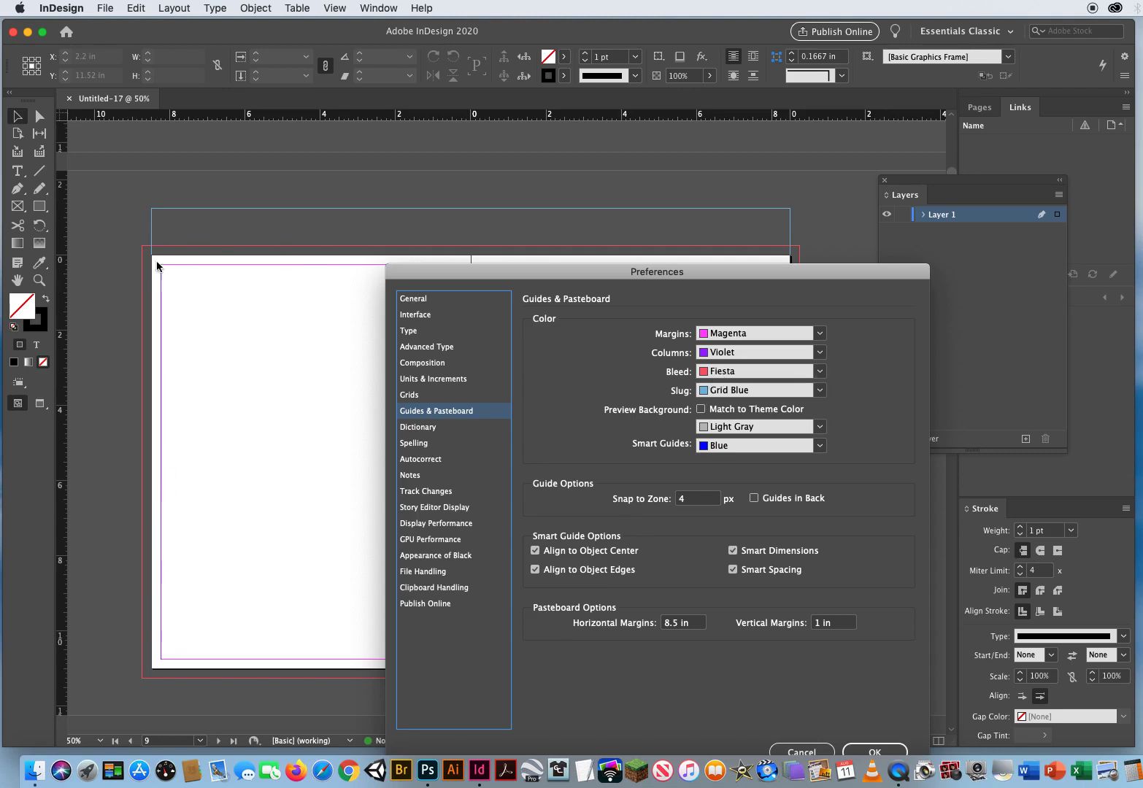
pyautogui.moveTo(624, 249)
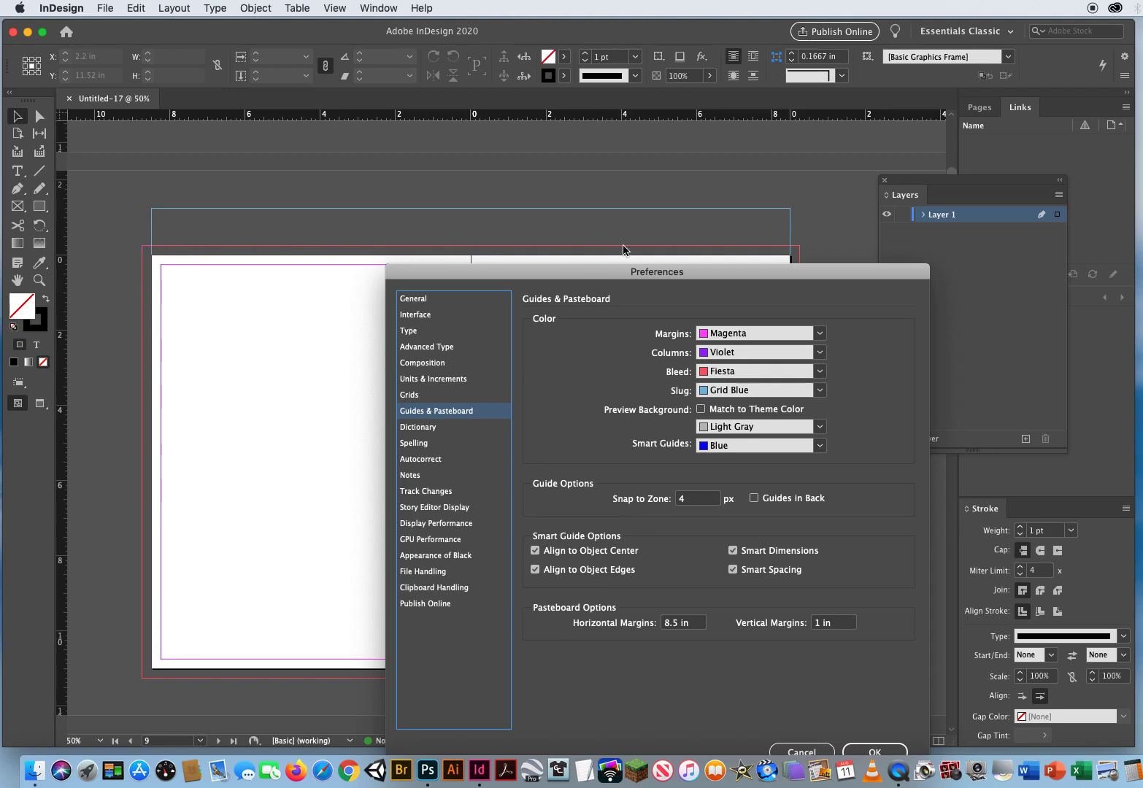
pyautogui.moveTo(697, 391)
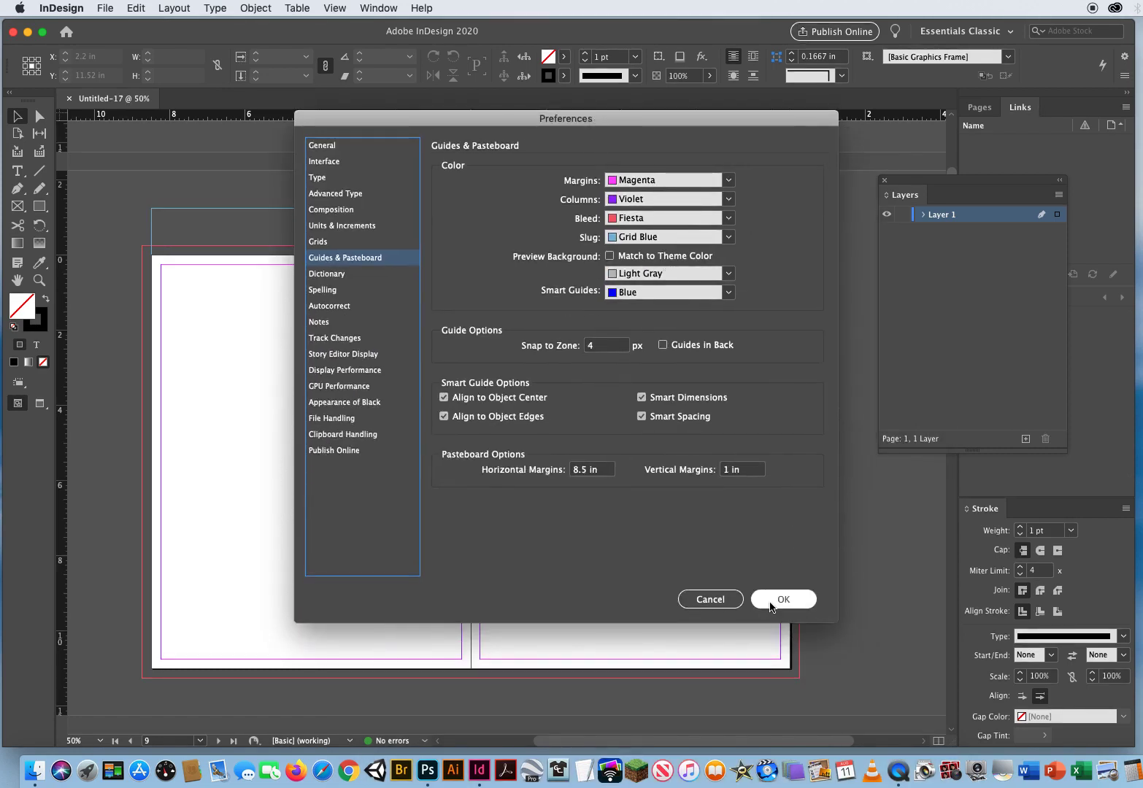
# - Confirm the preferences with OK and scroll to page 1's bleed and slug guides
pyautogui.click(783, 599)
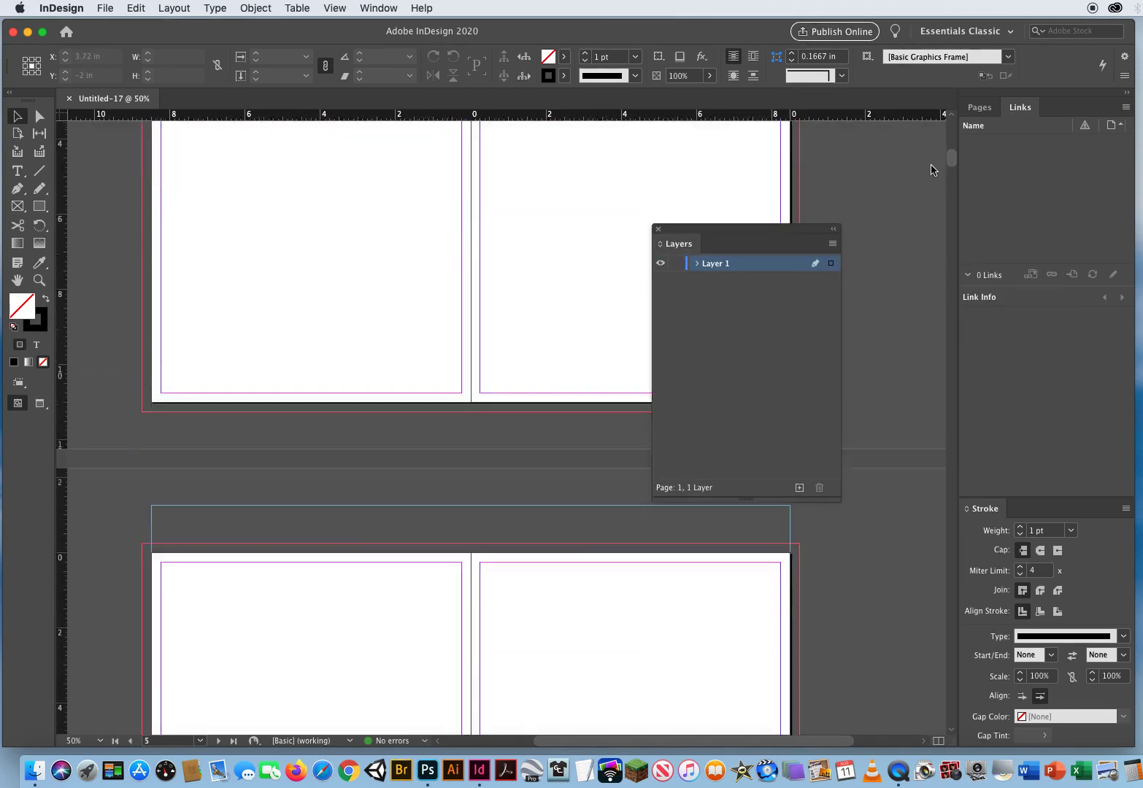
pyautogui.scroll(-3)
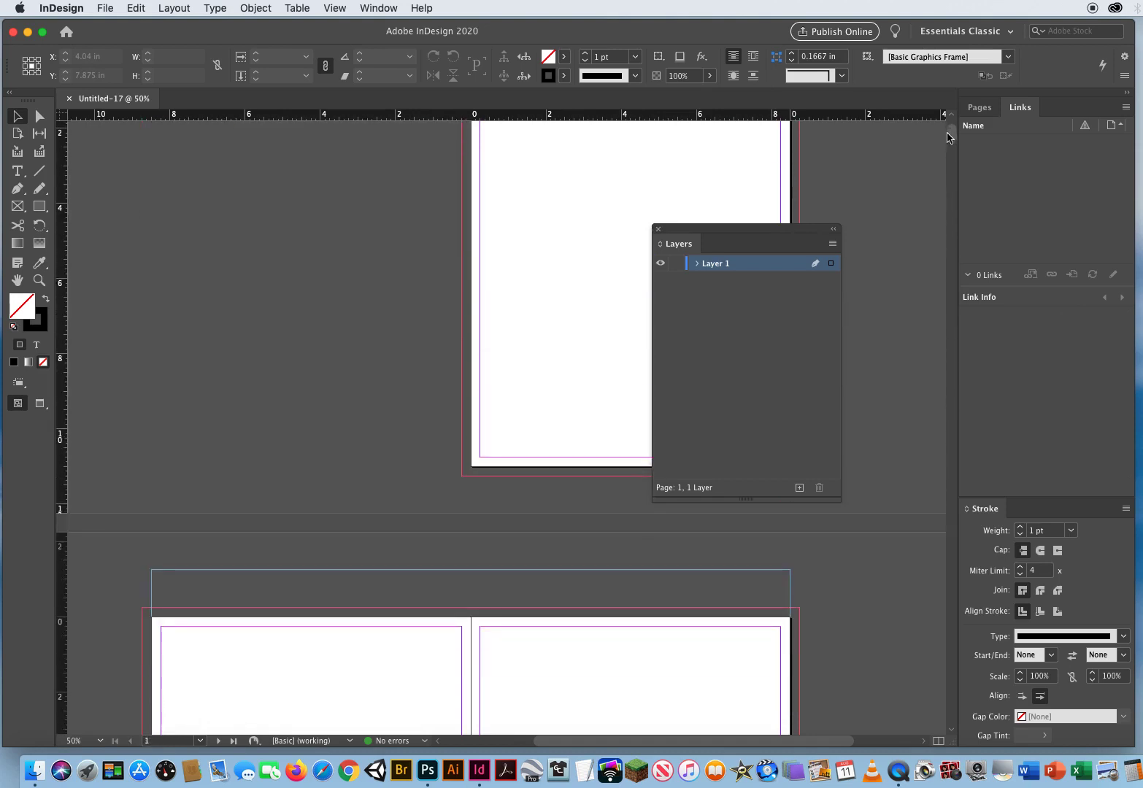
pyautogui.scroll(-3)
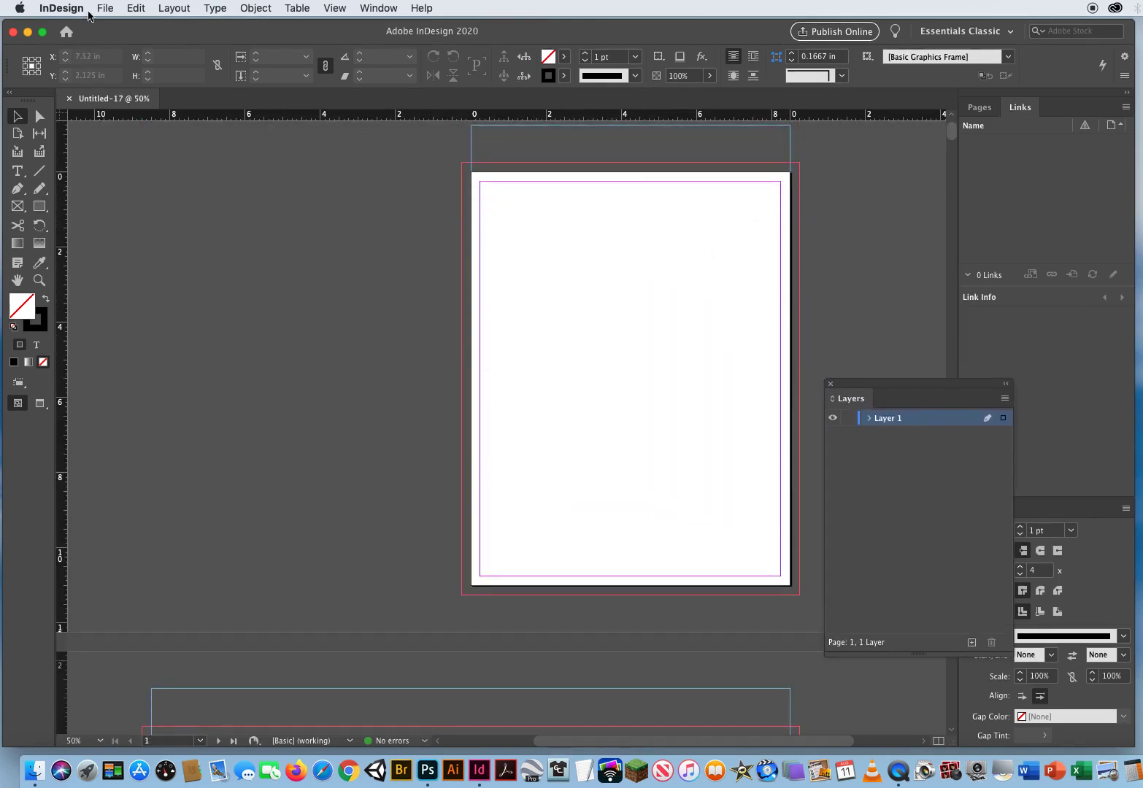
# - Open Slug Info Box.indd and copy its Client/Job Name approval box
pyautogui.click(106, 8)
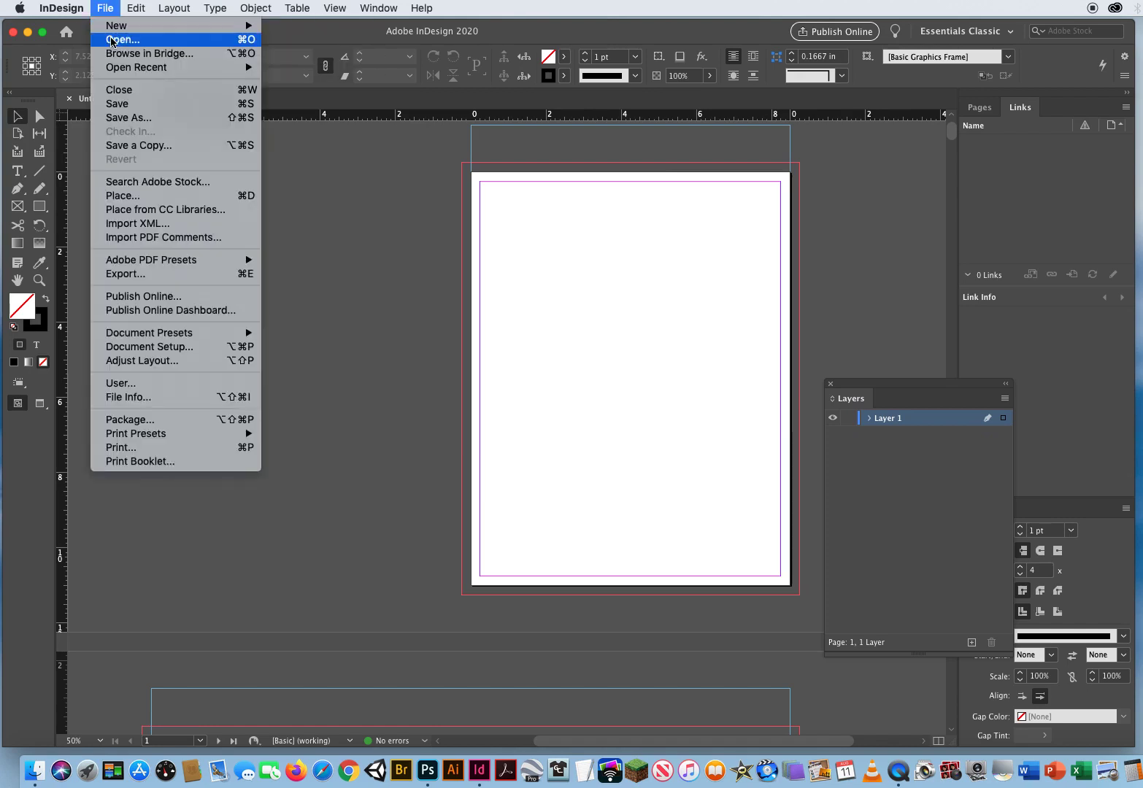
pyautogui.click(124, 40)
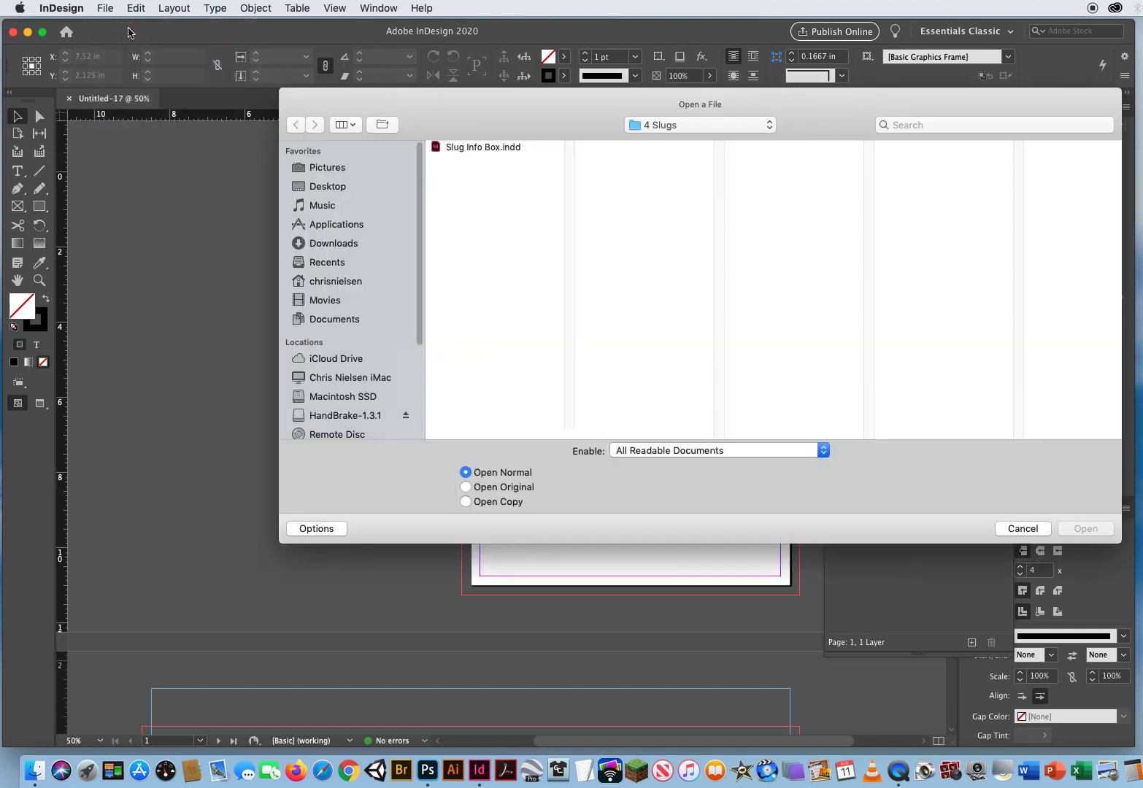
pyautogui.click(484, 147)
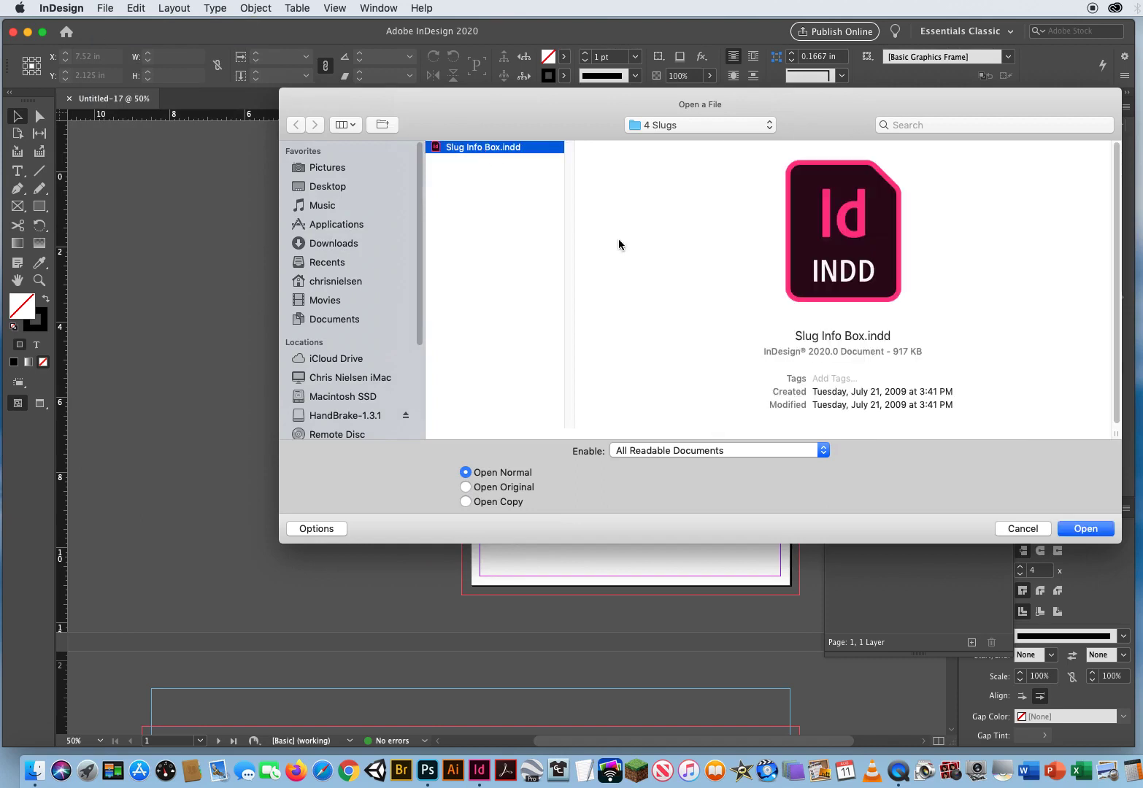
pyautogui.click(1084, 528)
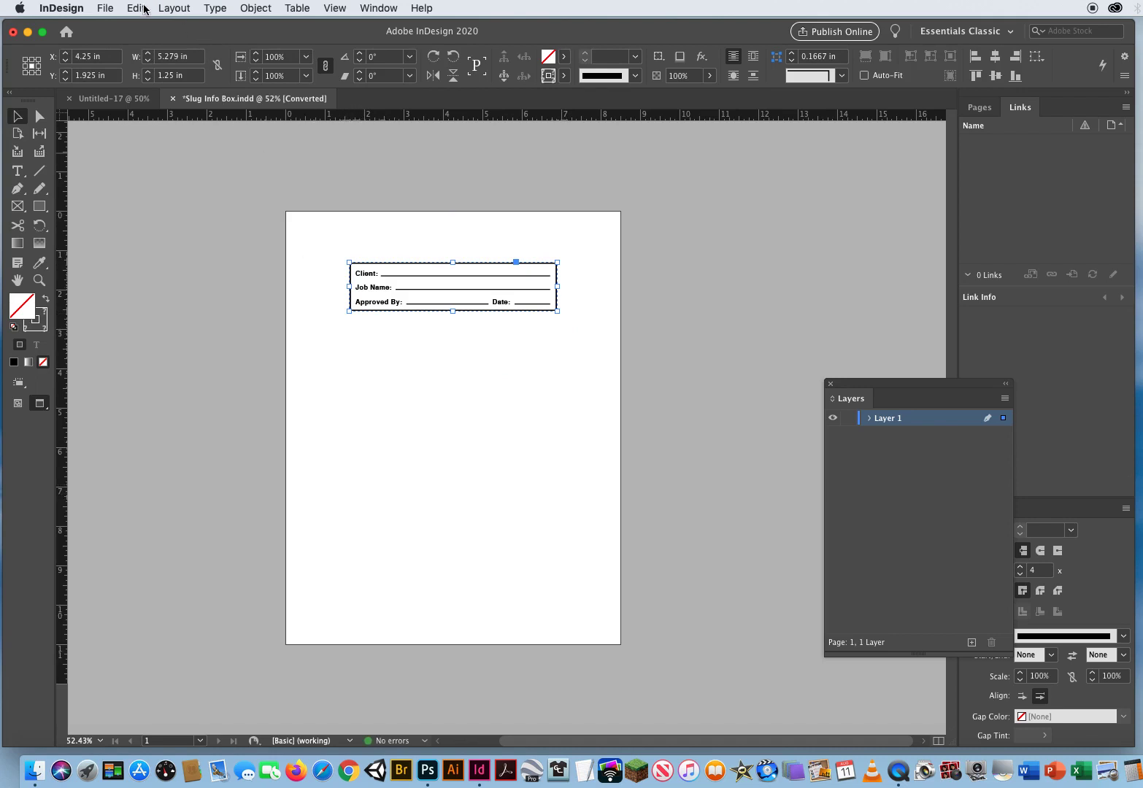
pyautogui.click(135, 8)
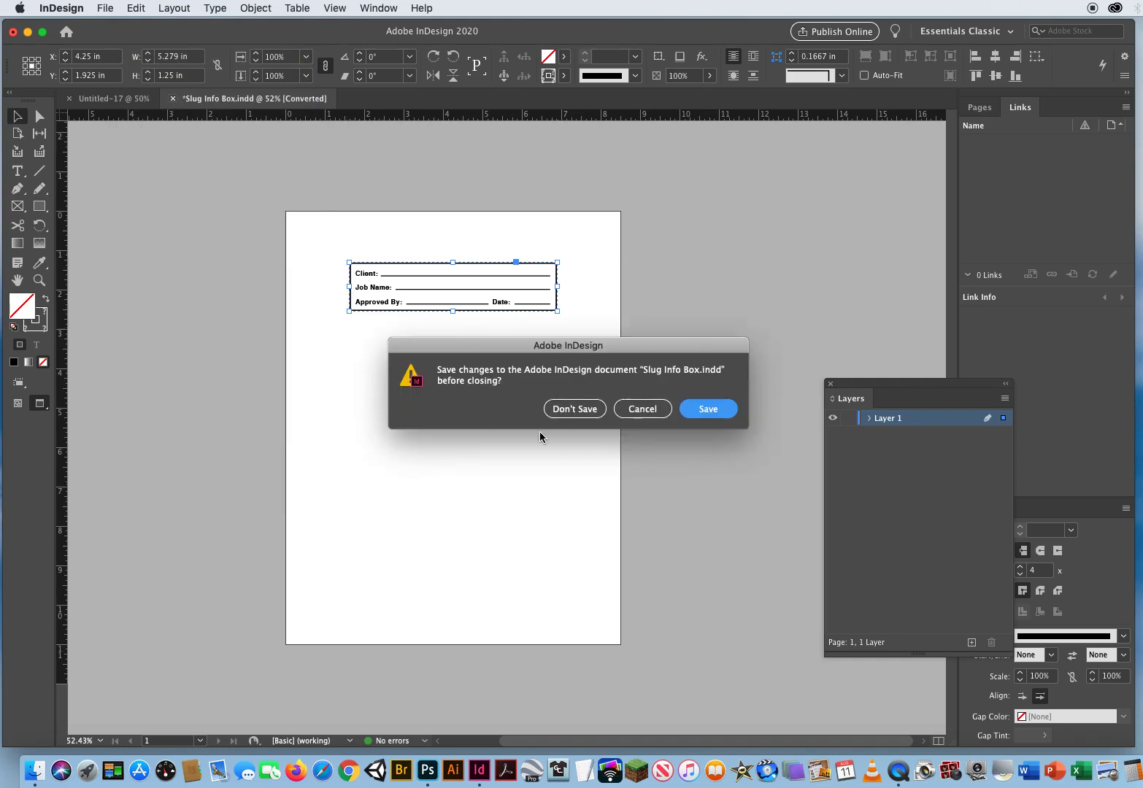
# - Close Slug Info Box unsaved, paste the approval box, and drag it above page 1
pyautogui.click(574, 409)
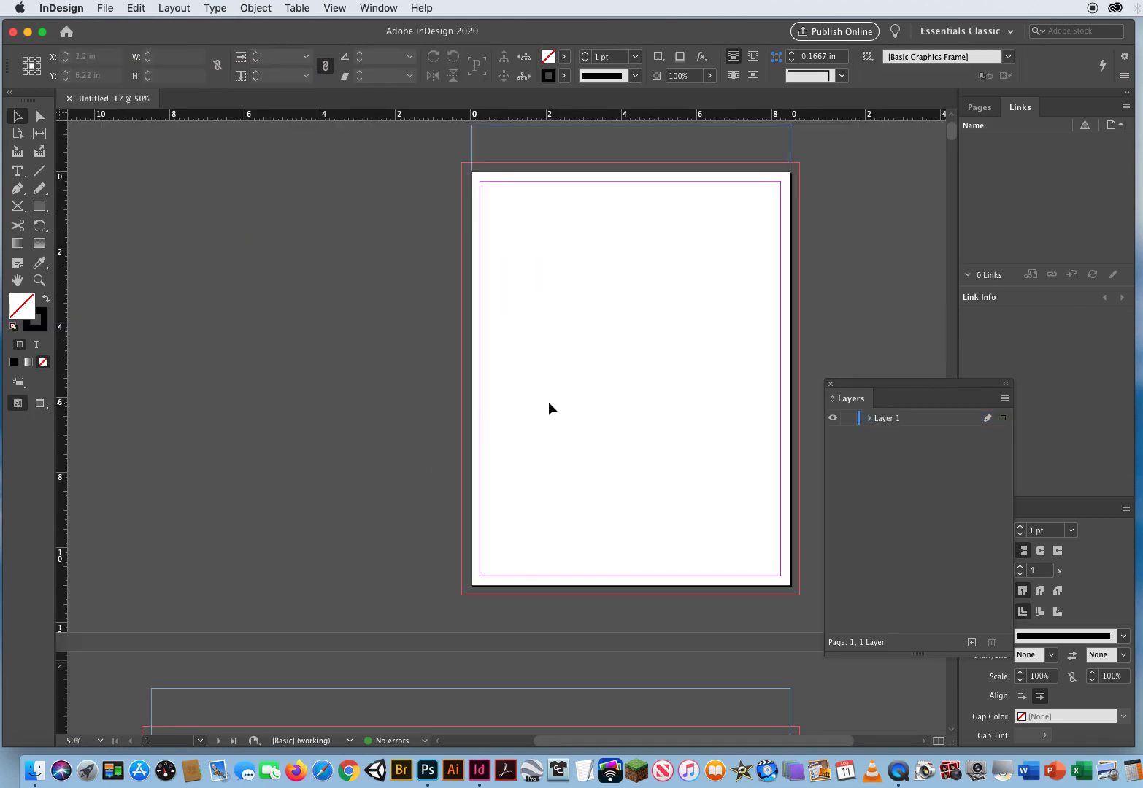
pyautogui.moveTo(551, 409); pyautogui.dragTo(501, 458)
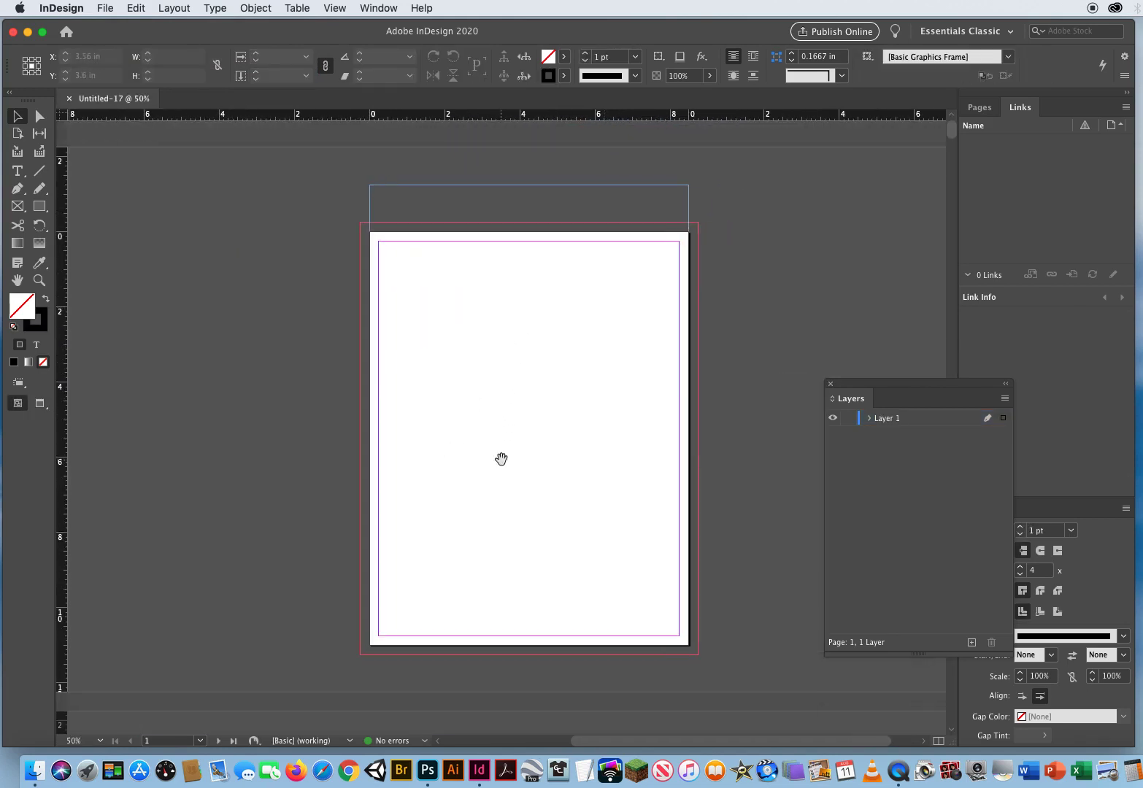
pyautogui.click(135, 8)
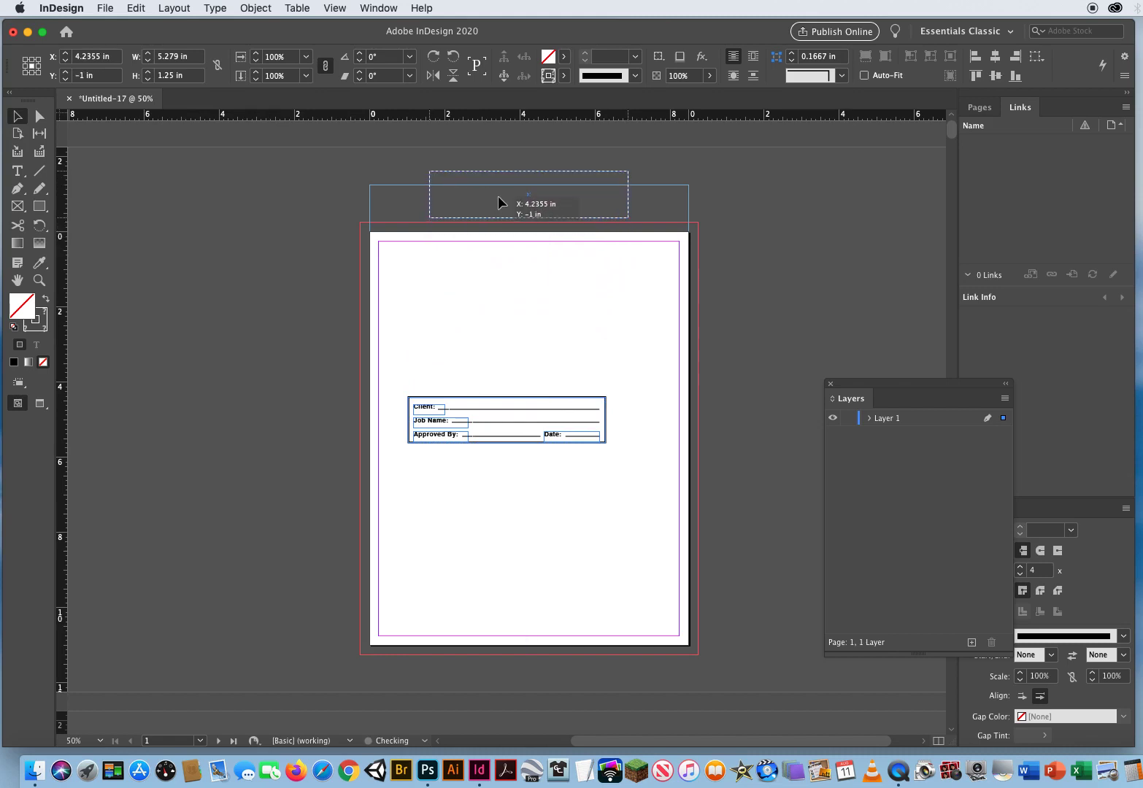
pyautogui.moveTo(505, 419); pyautogui.dragTo(526, 193)
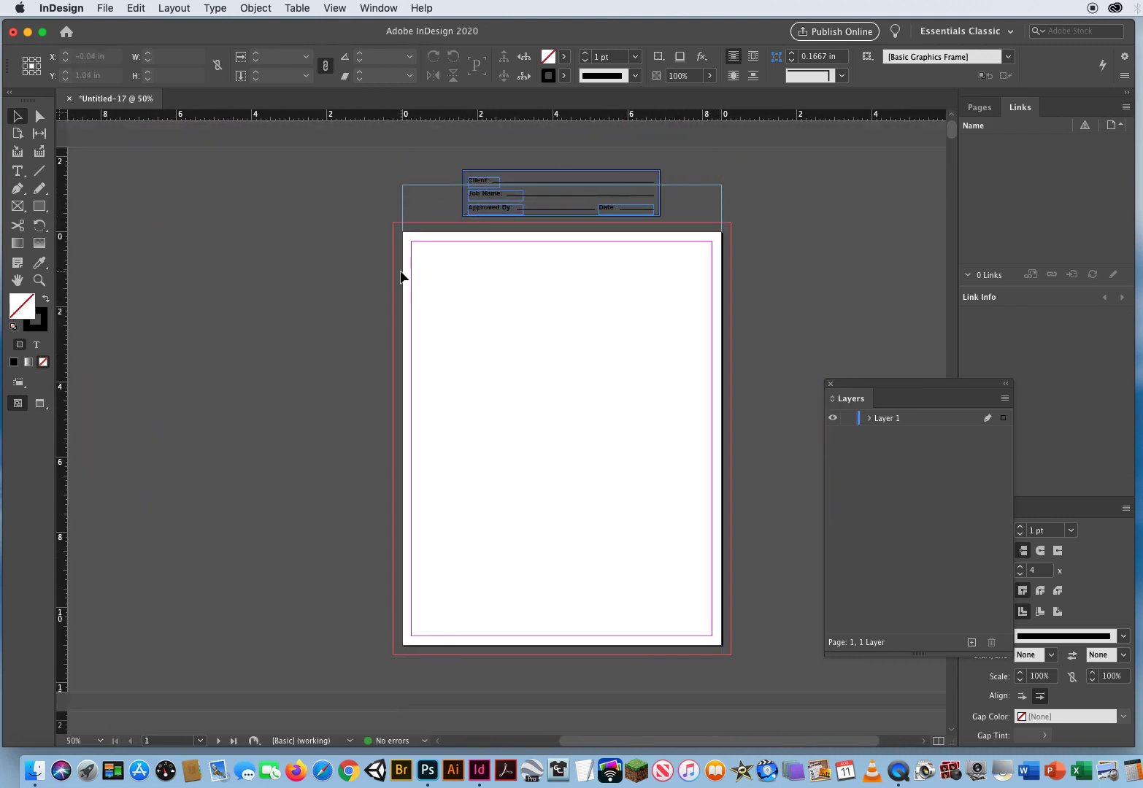
pyautogui.click(104, 8)
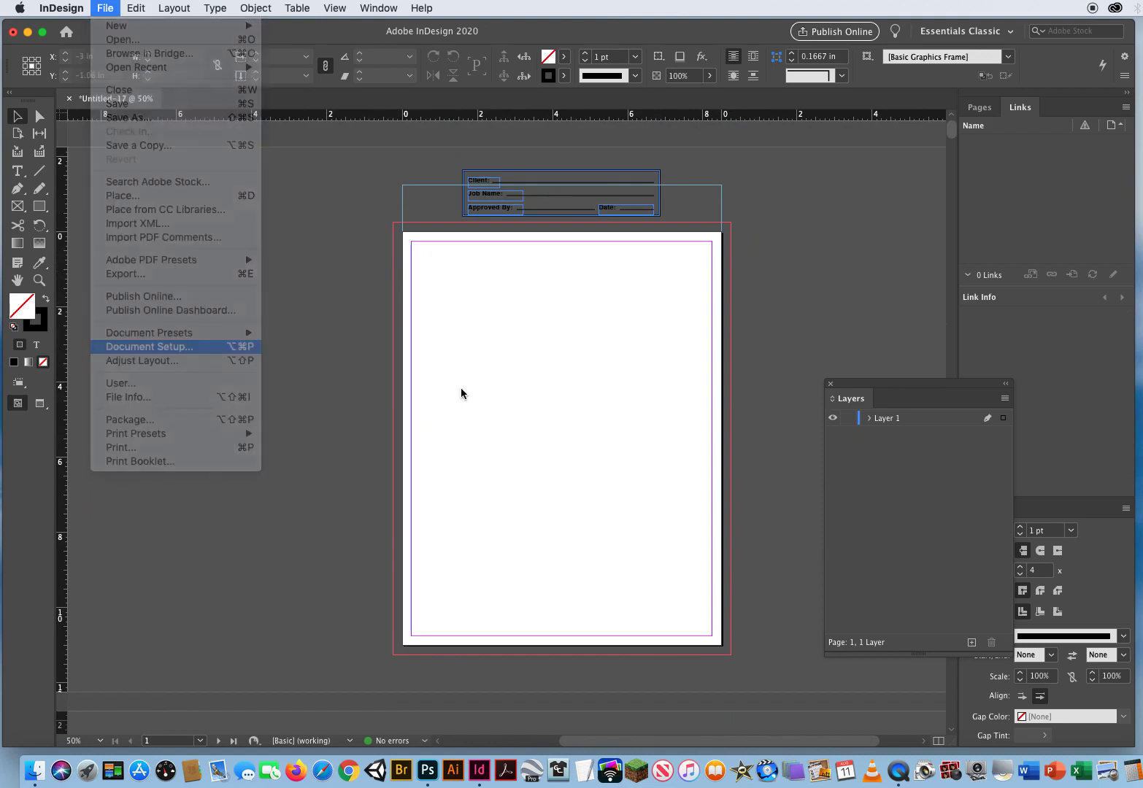
# - Change Slug Top to 2 in through Document Setup and apply it
pyautogui.click(149, 346)
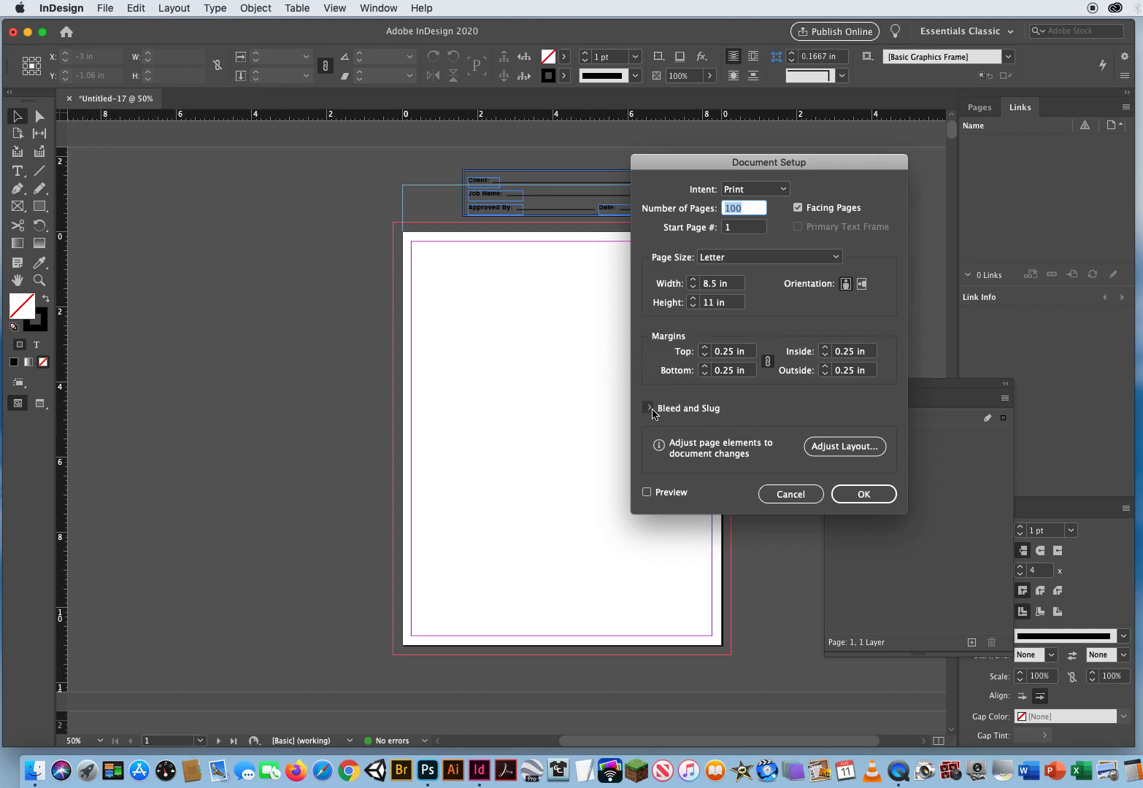
pyautogui.click(648, 408)
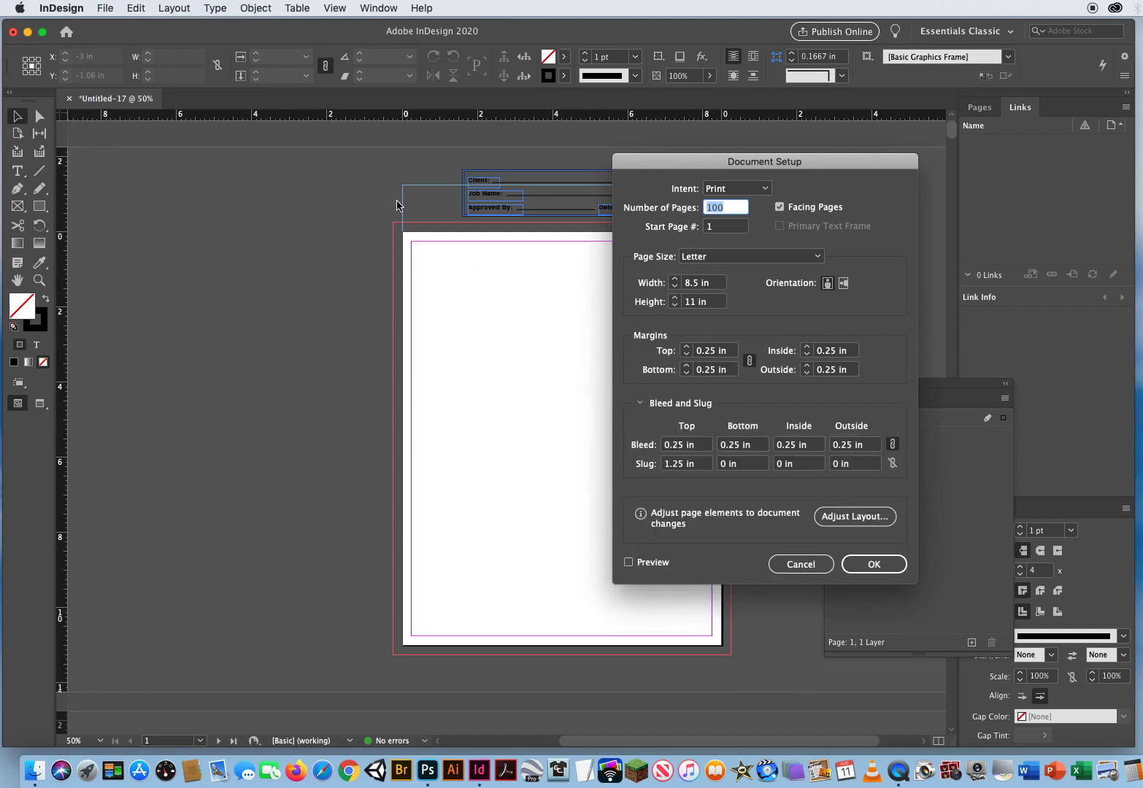
pyautogui.moveTo(764, 161); pyautogui.dragTo(790, 130)
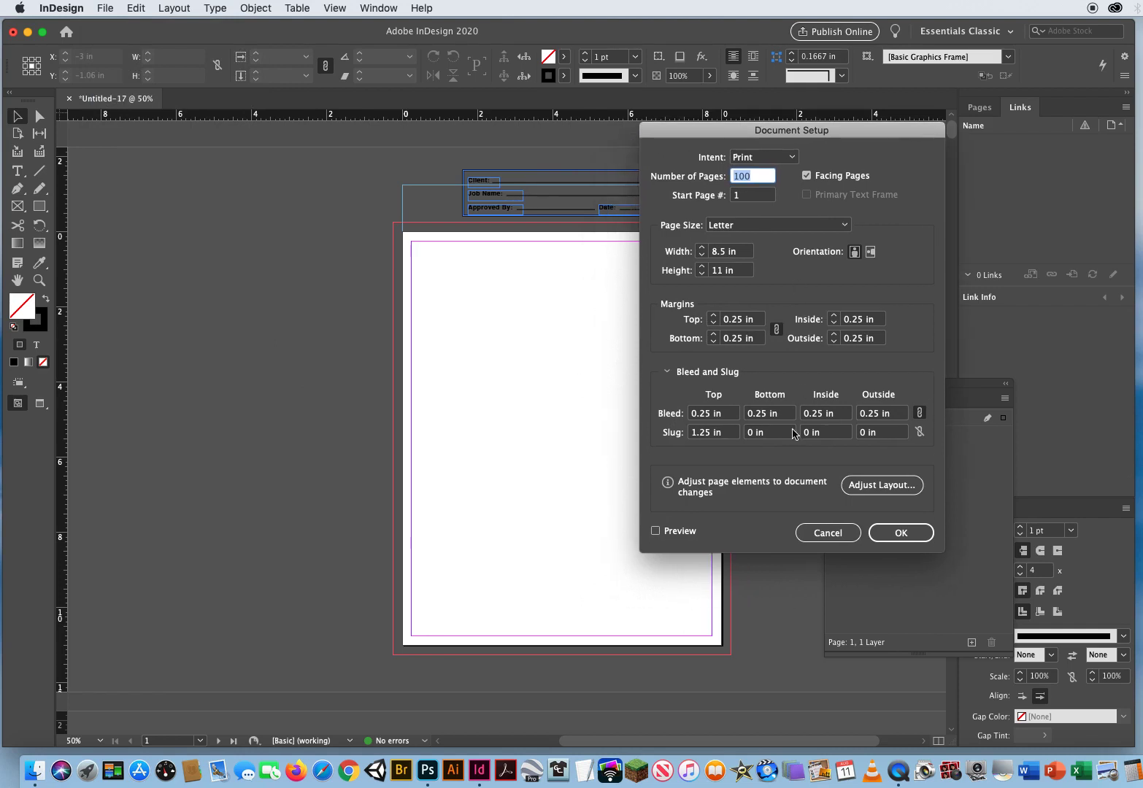
pyautogui.click(713, 432)
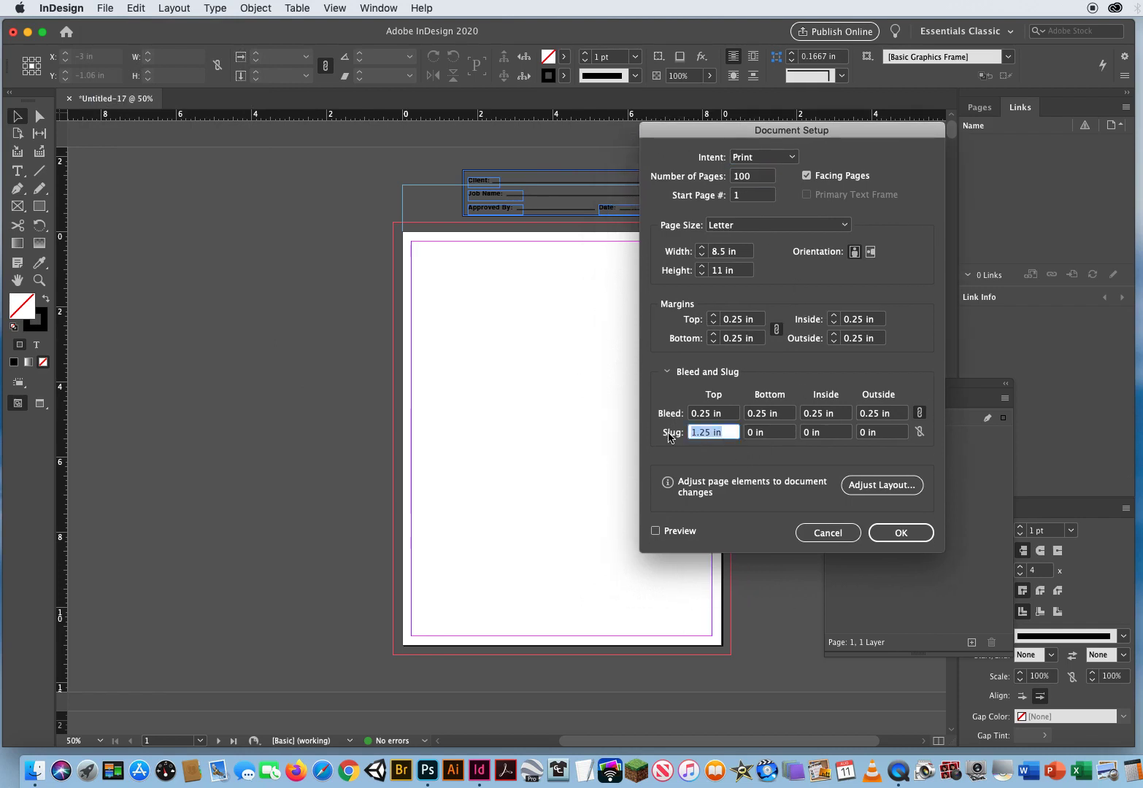
pyautogui.write('2')
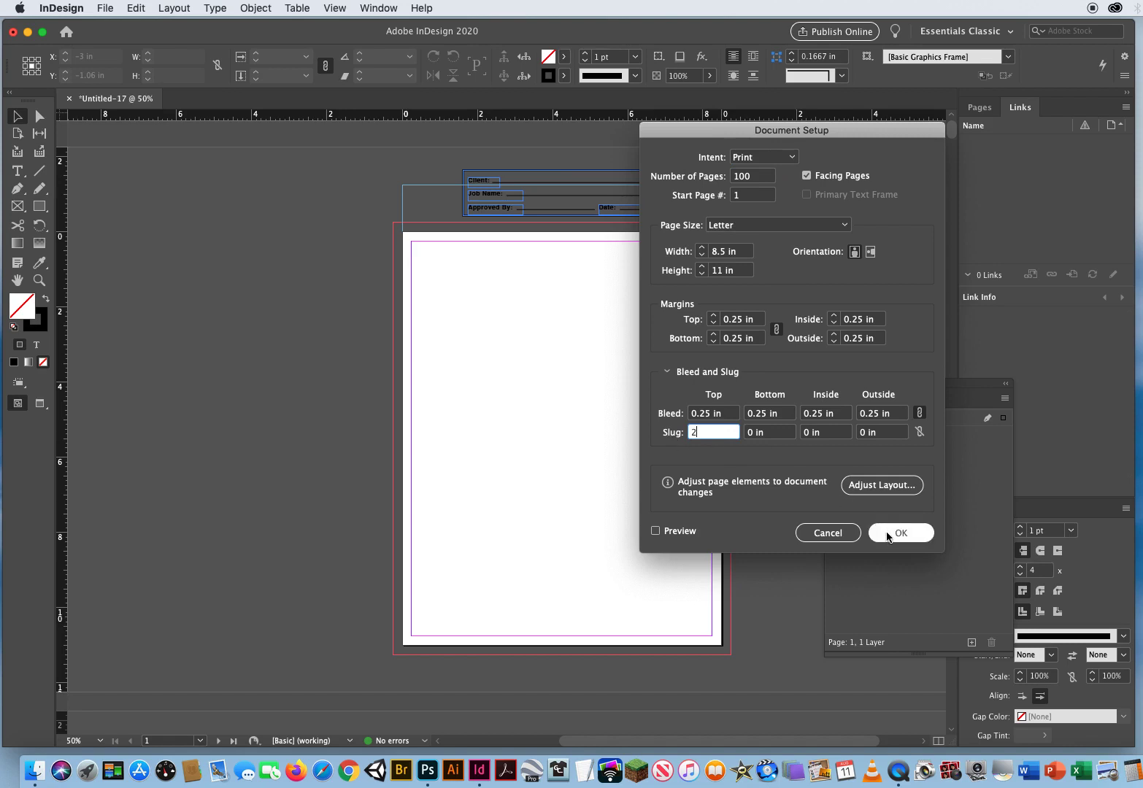
pyautogui.click(656, 530)
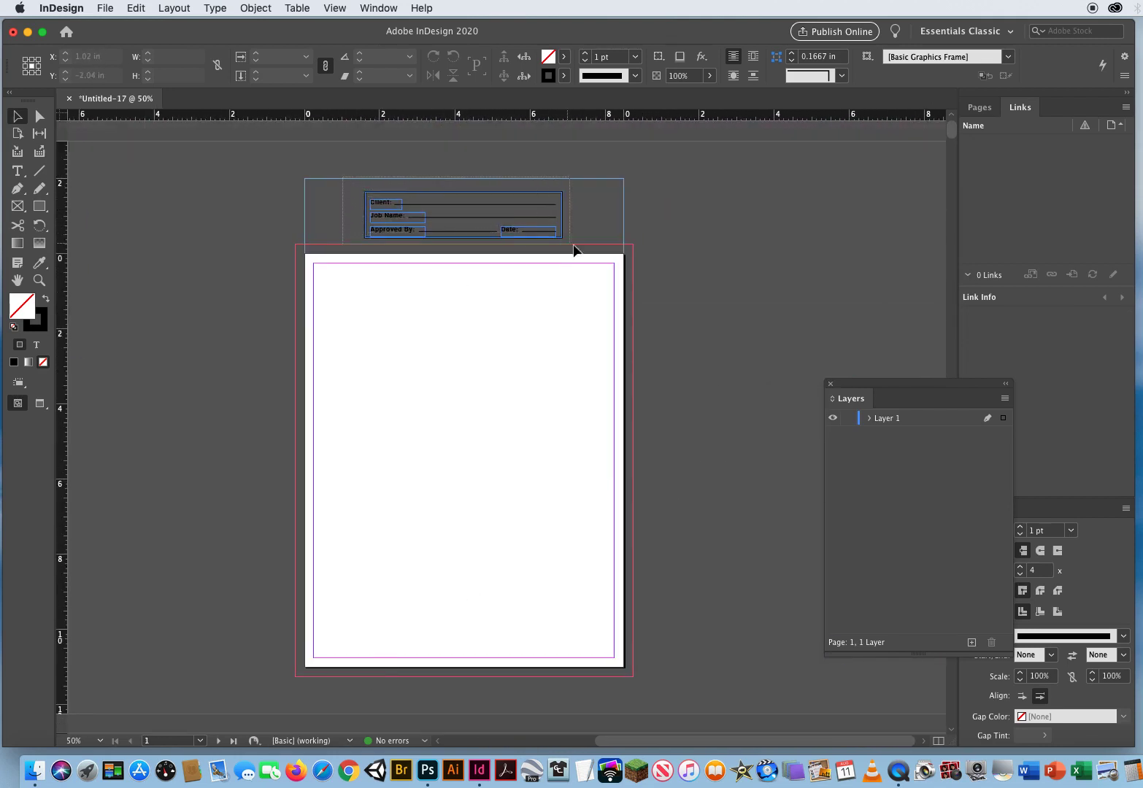
# - Cut the approval box from page 1's slug and show the Pages panel
pyautogui.click(463, 213)
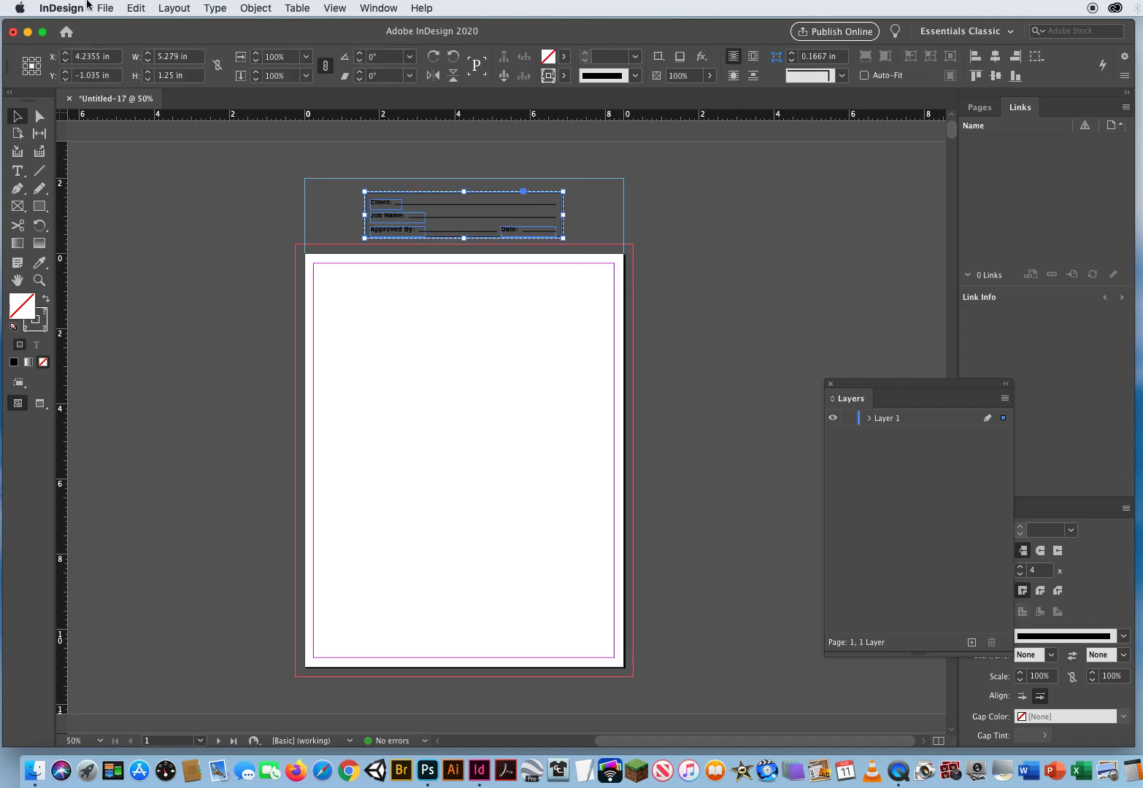
pyautogui.click(135, 8)
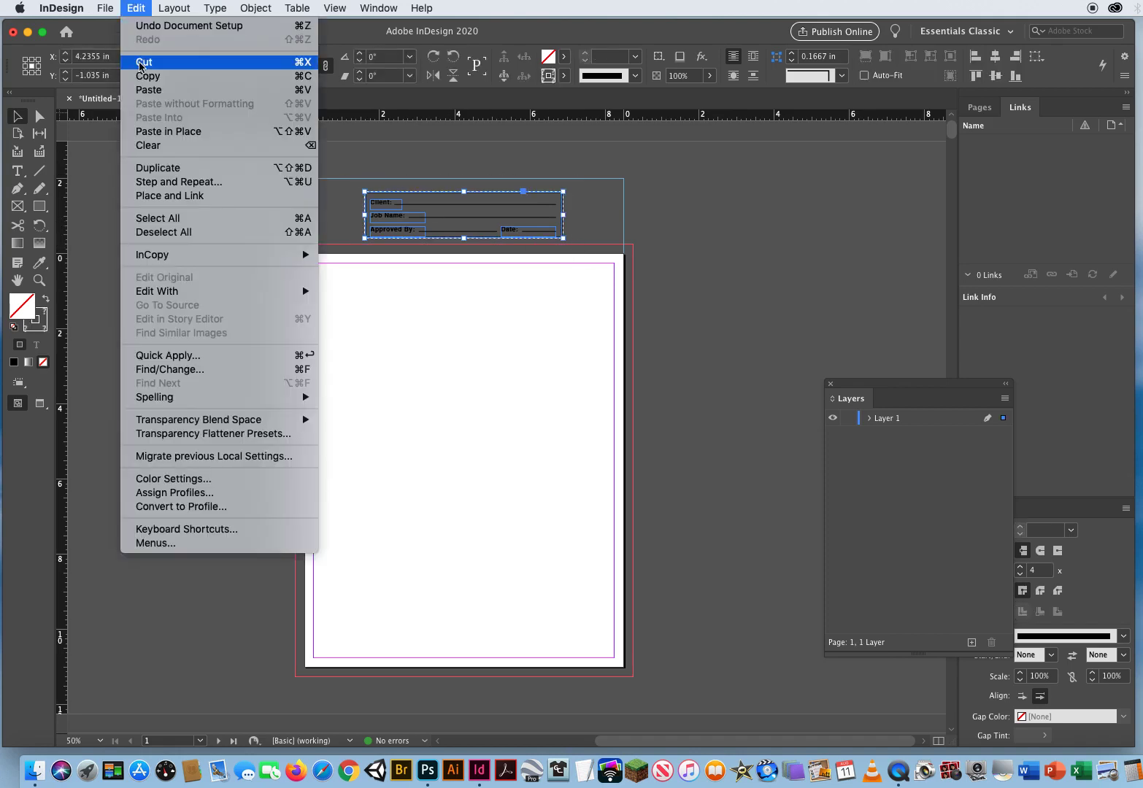
pyautogui.click(144, 62)
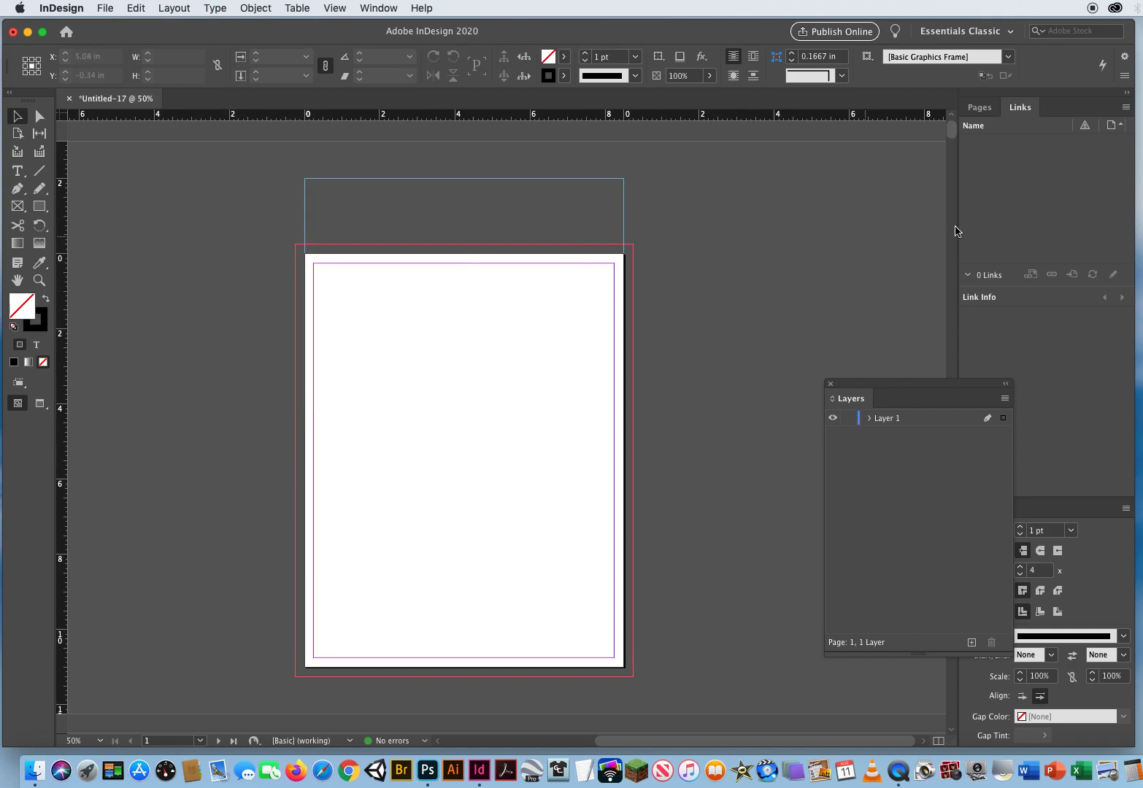
pyautogui.click(980, 107)
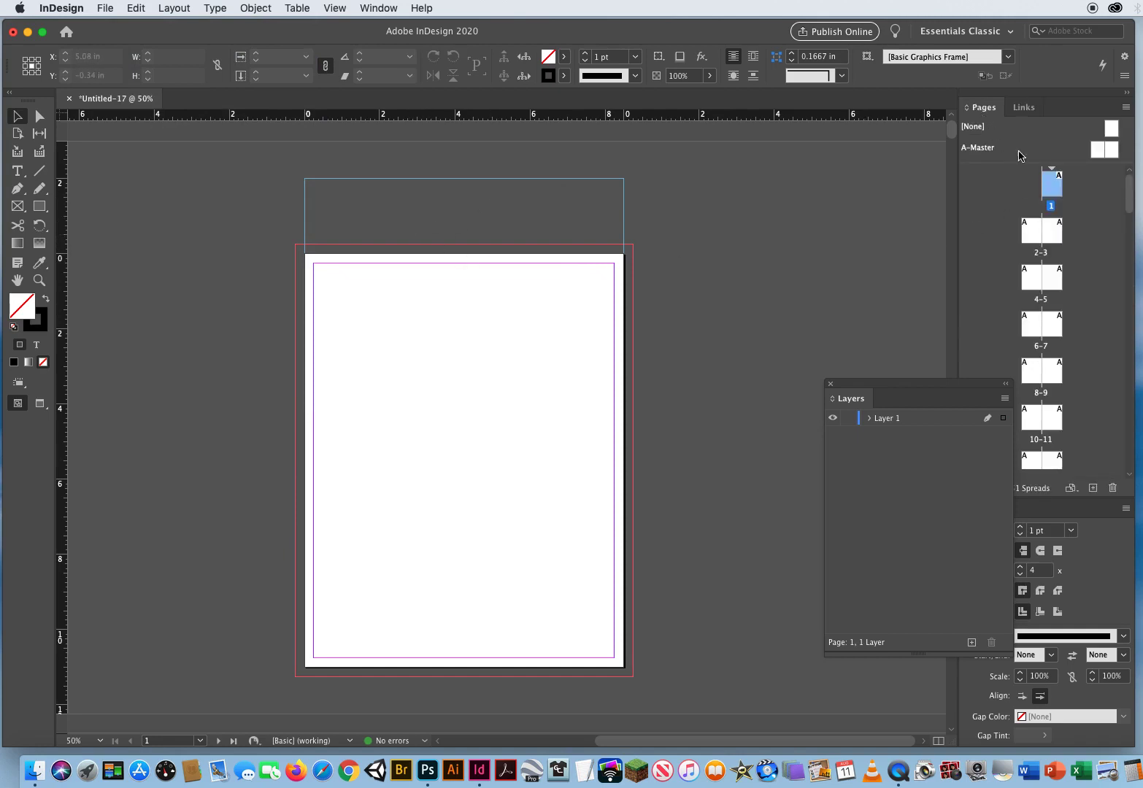
pyautogui.moveTo(1097, 147)
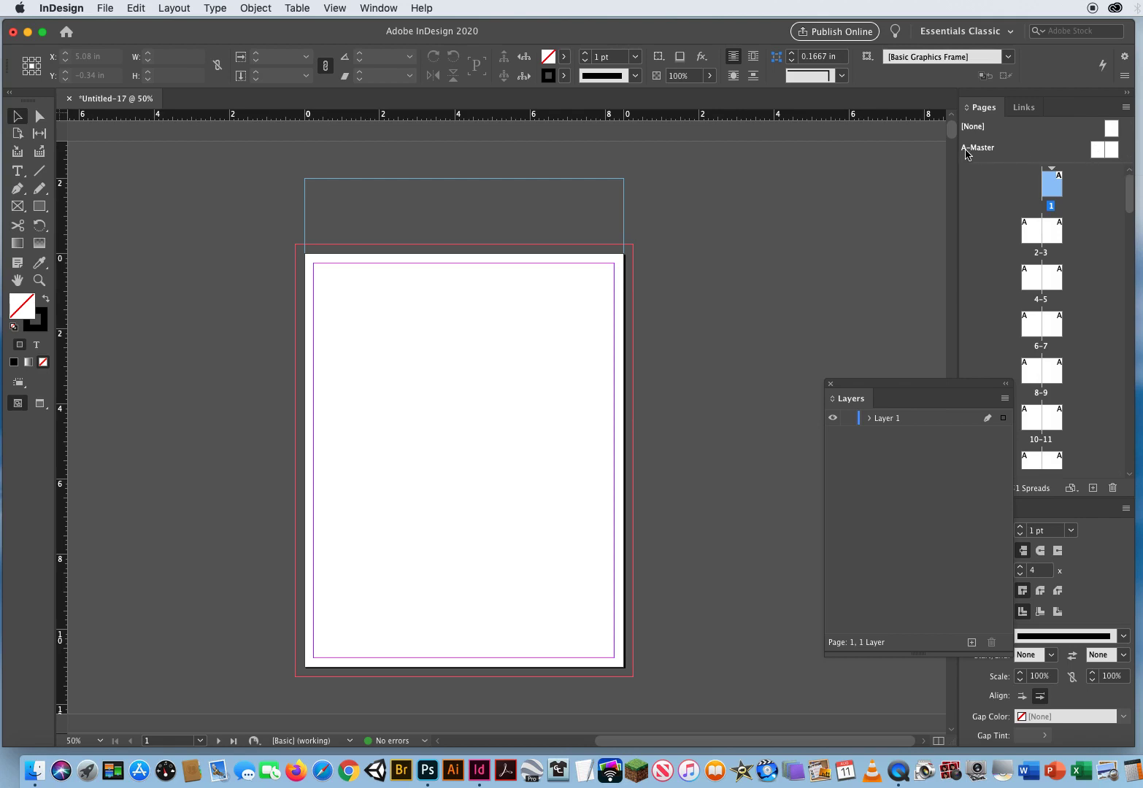
pyautogui.moveTo(1020, 153)
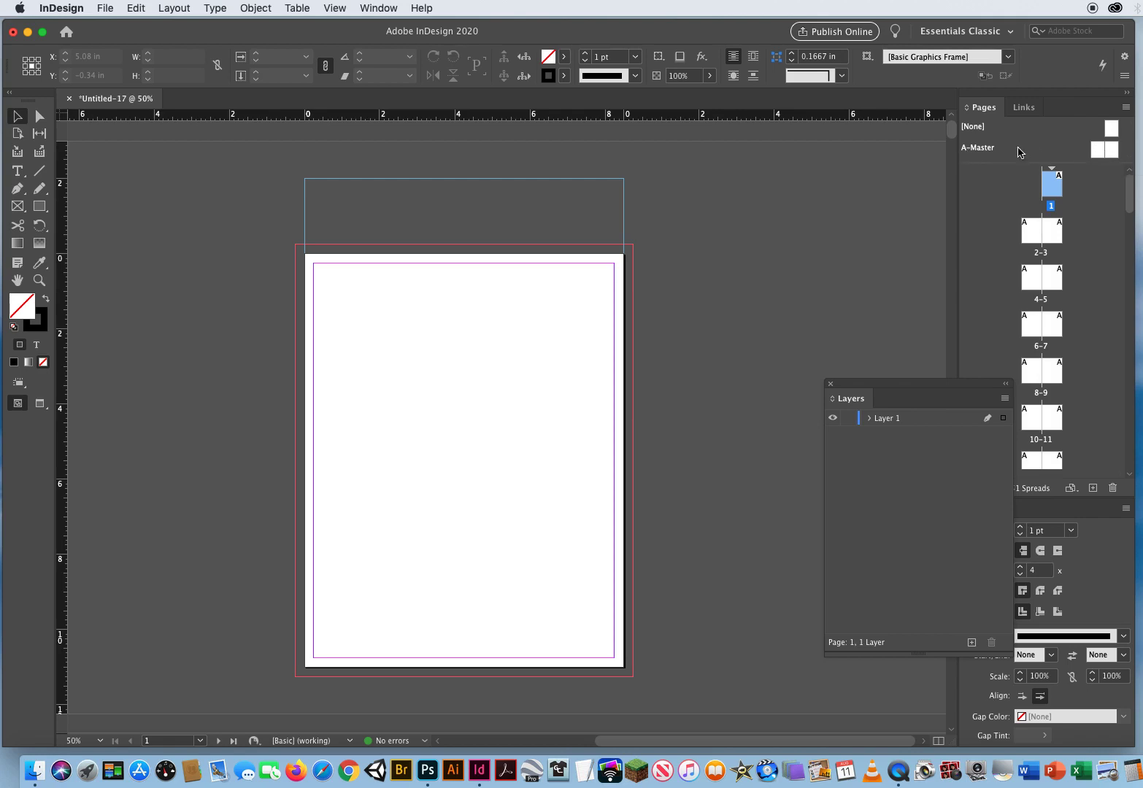
pyautogui.moveTo(1062, 183)
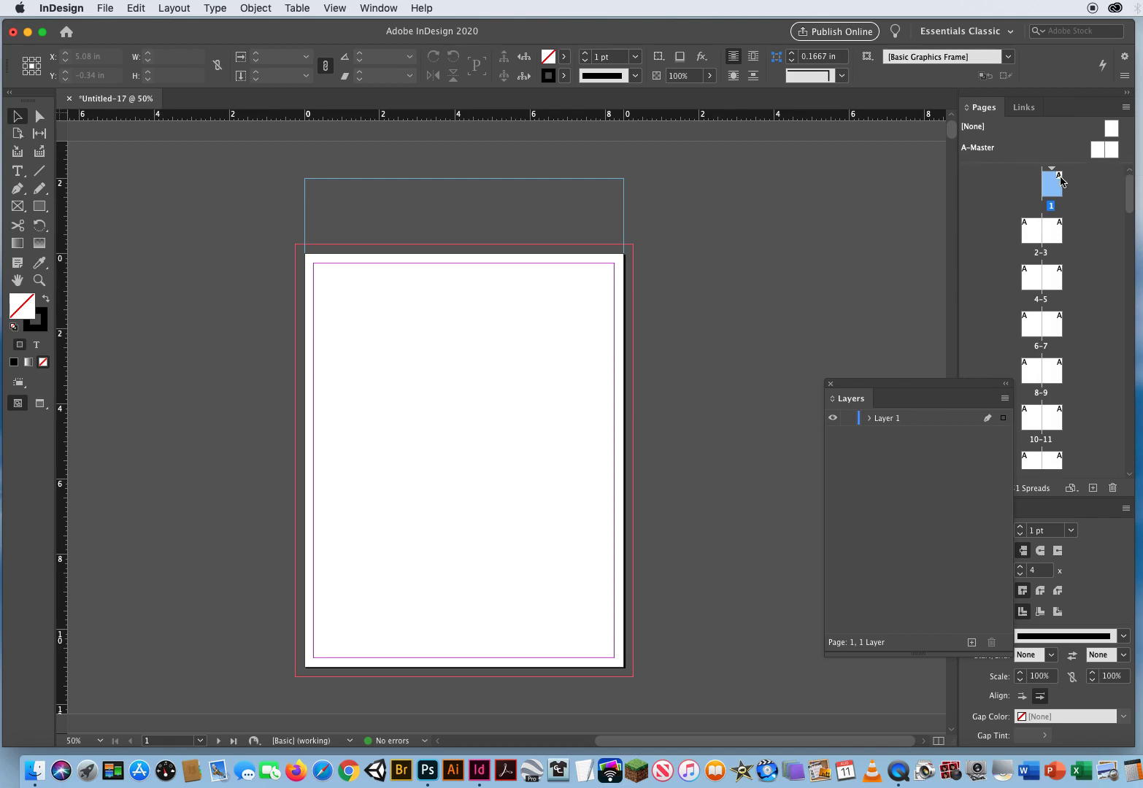
pyautogui.moveTo(1027, 280)
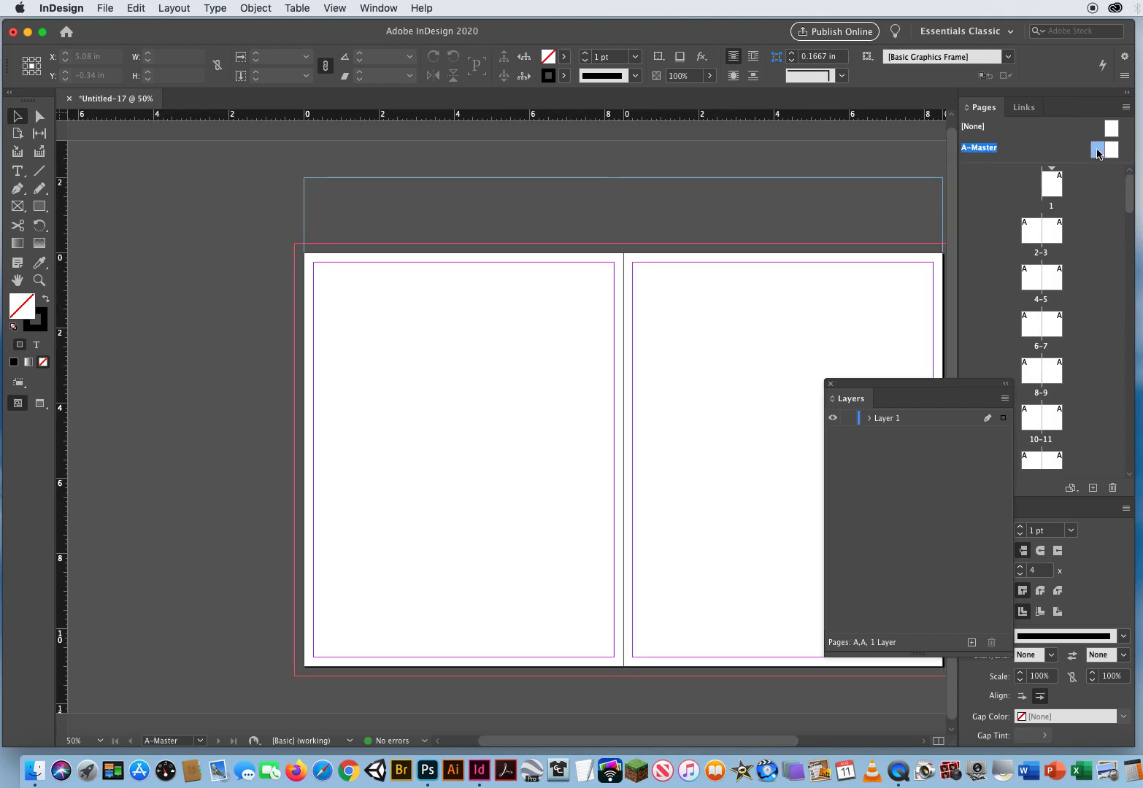
# - Paste the approval box in place on the A-Master spread's slug
pyautogui.click(135, 8)
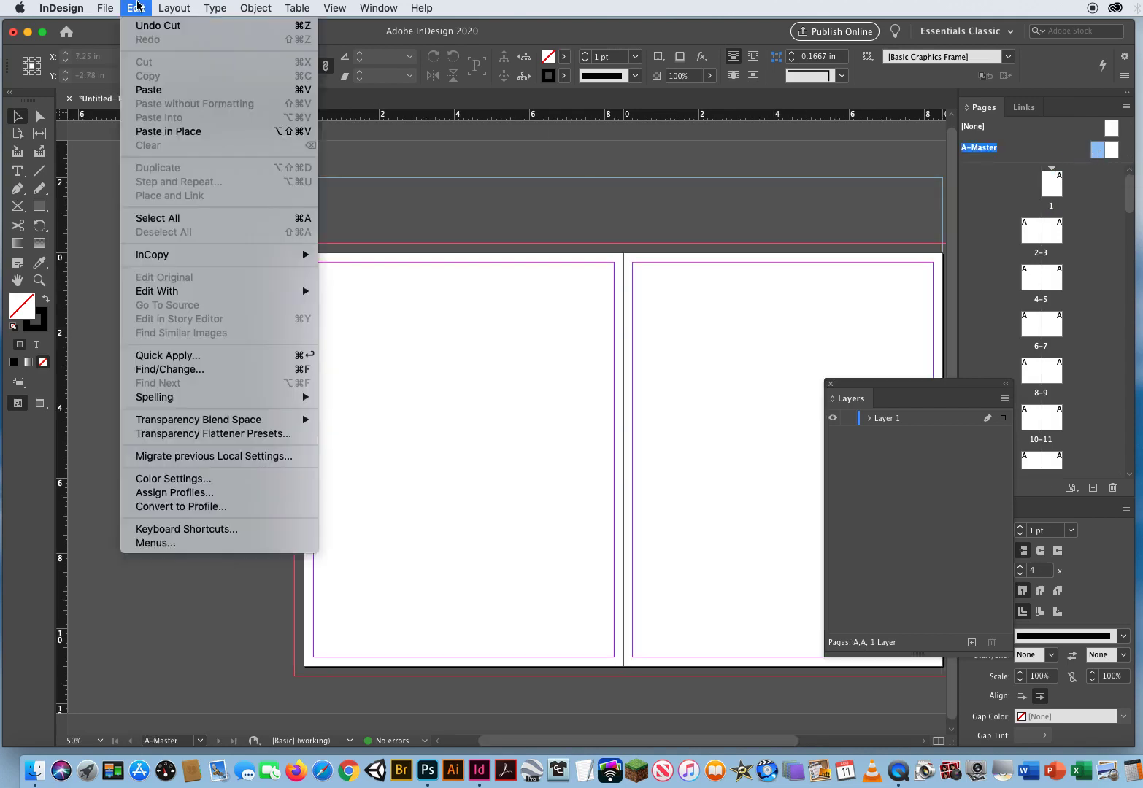
pyautogui.click(624, 479)
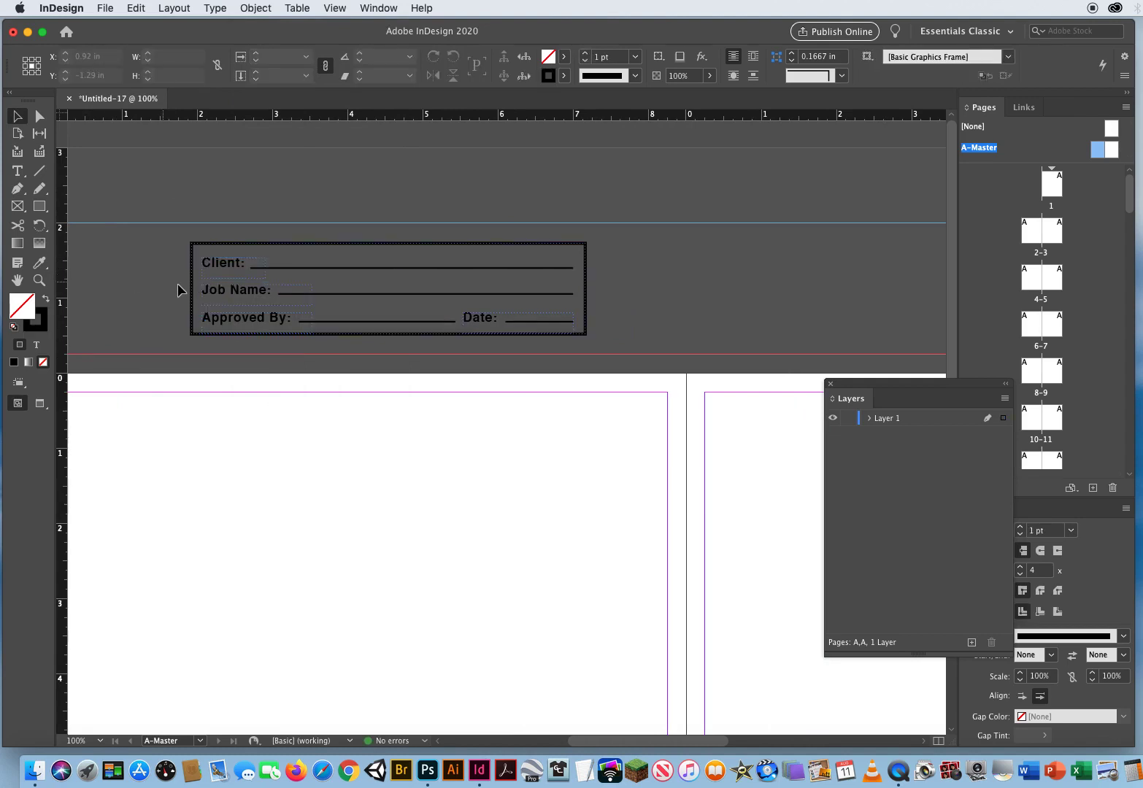
# - Widen the Client frame and type 'Nielsen Computer Tutorials' into it
pyautogui.click(233, 263)
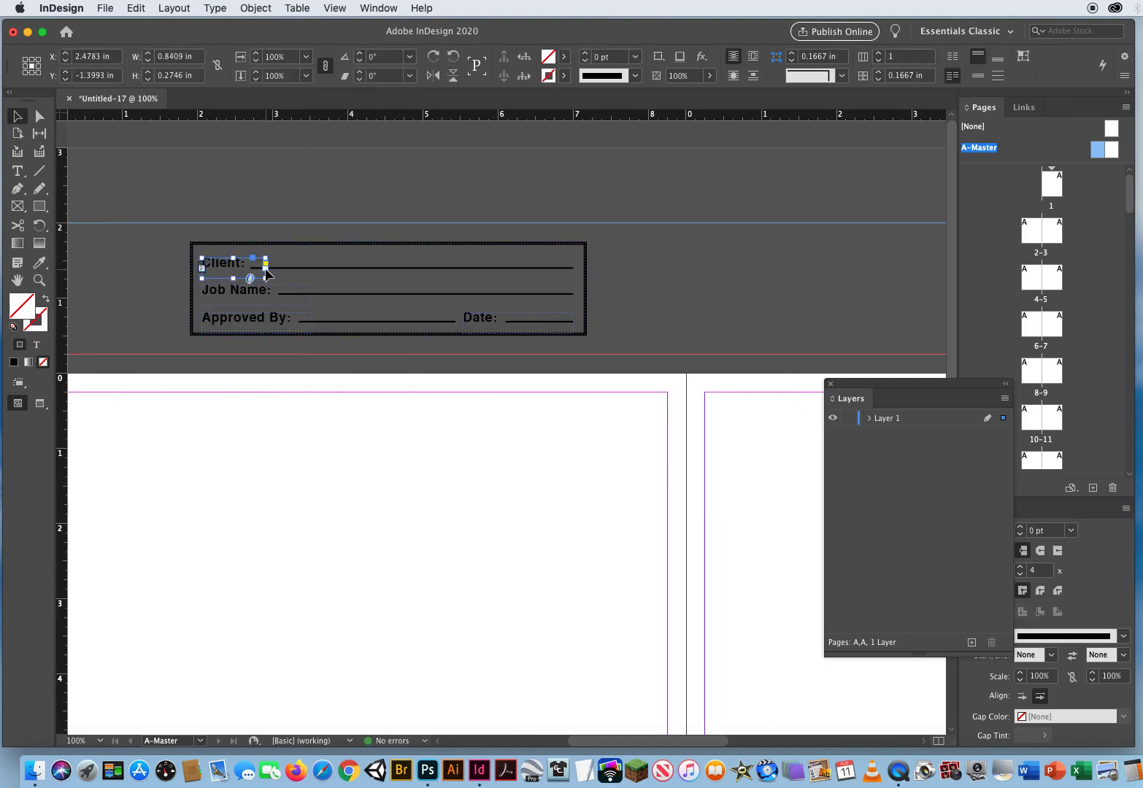
pyautogui.moveTo(256, 277); pyautogui.dragTo(575, 283)
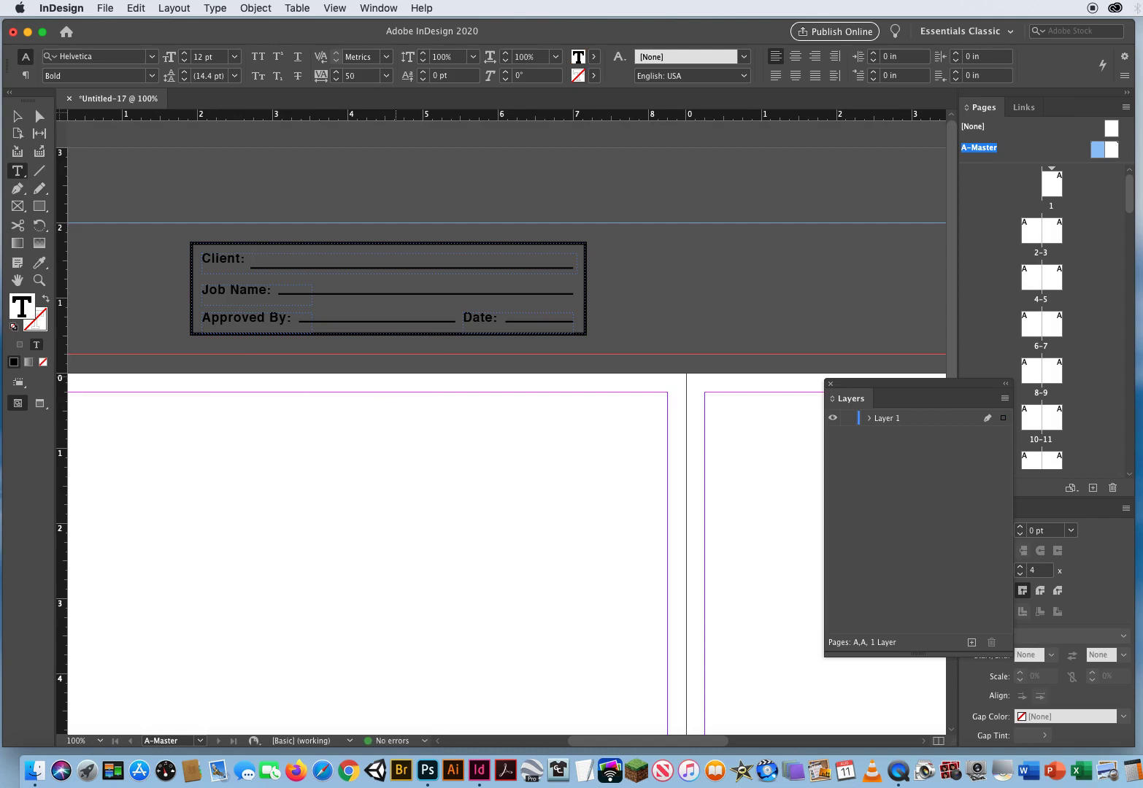
pyautogui.write('Nielsen C')
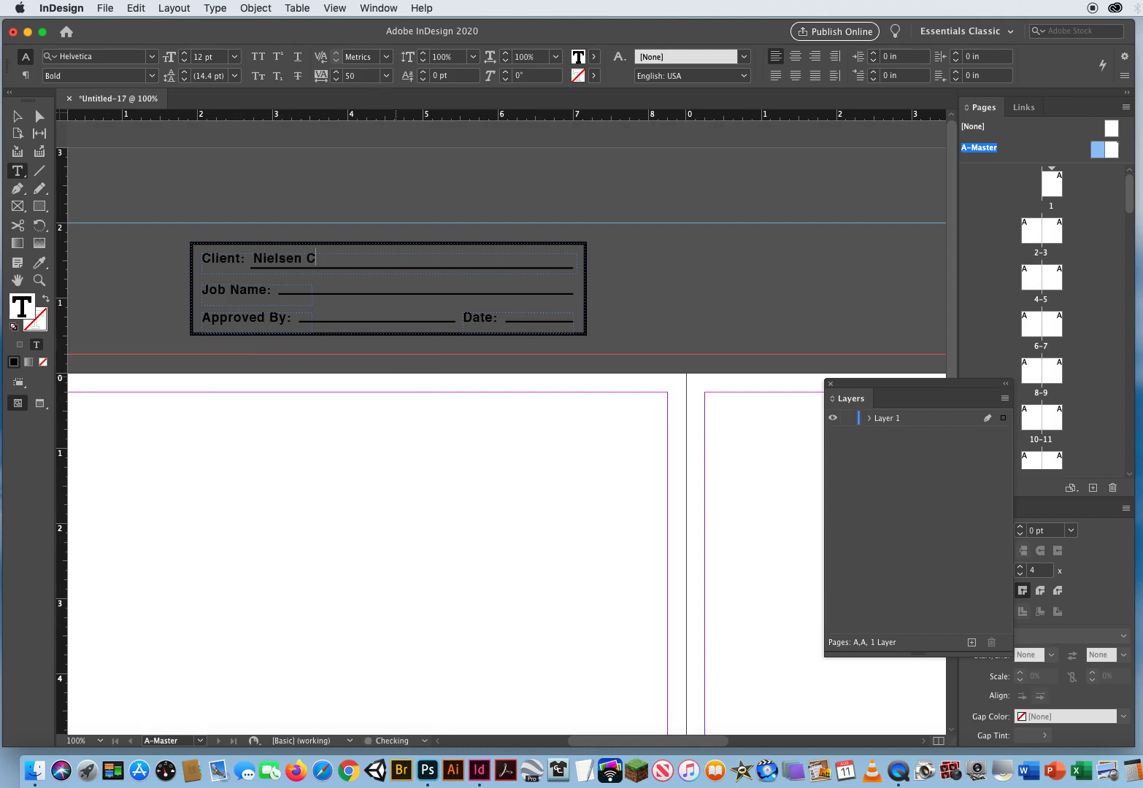
pyautogui.write('omputer Tutori')
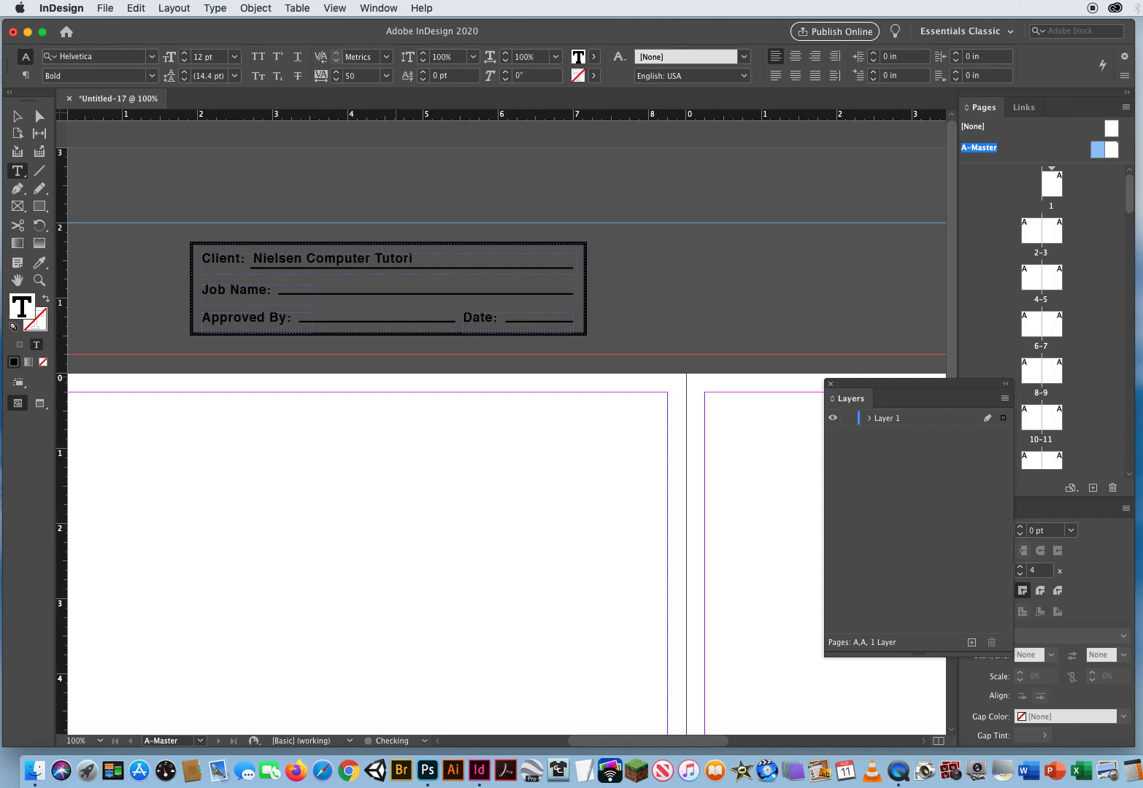
pyautogui.write('als')
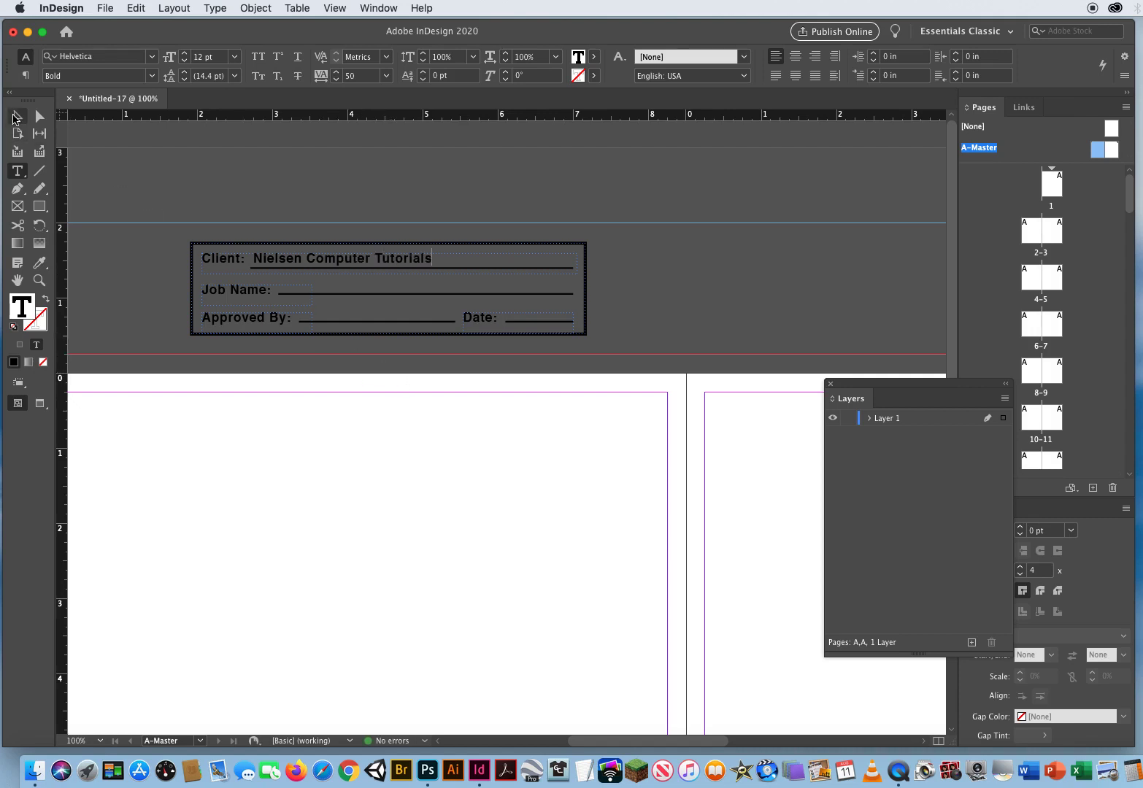
pyautogui.click(17, 117)
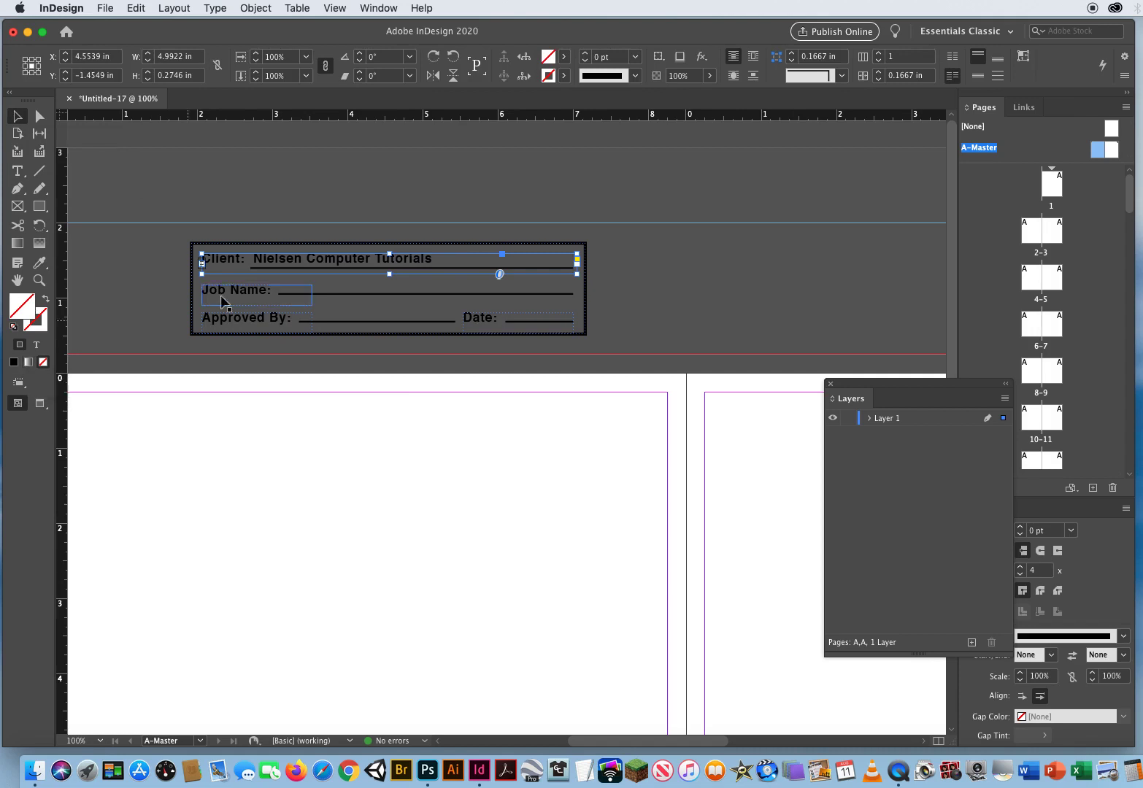
# - Widen the blank Job Name frame and enter 'An Introduction to InDesign'
pyautogui.click(255, 290)
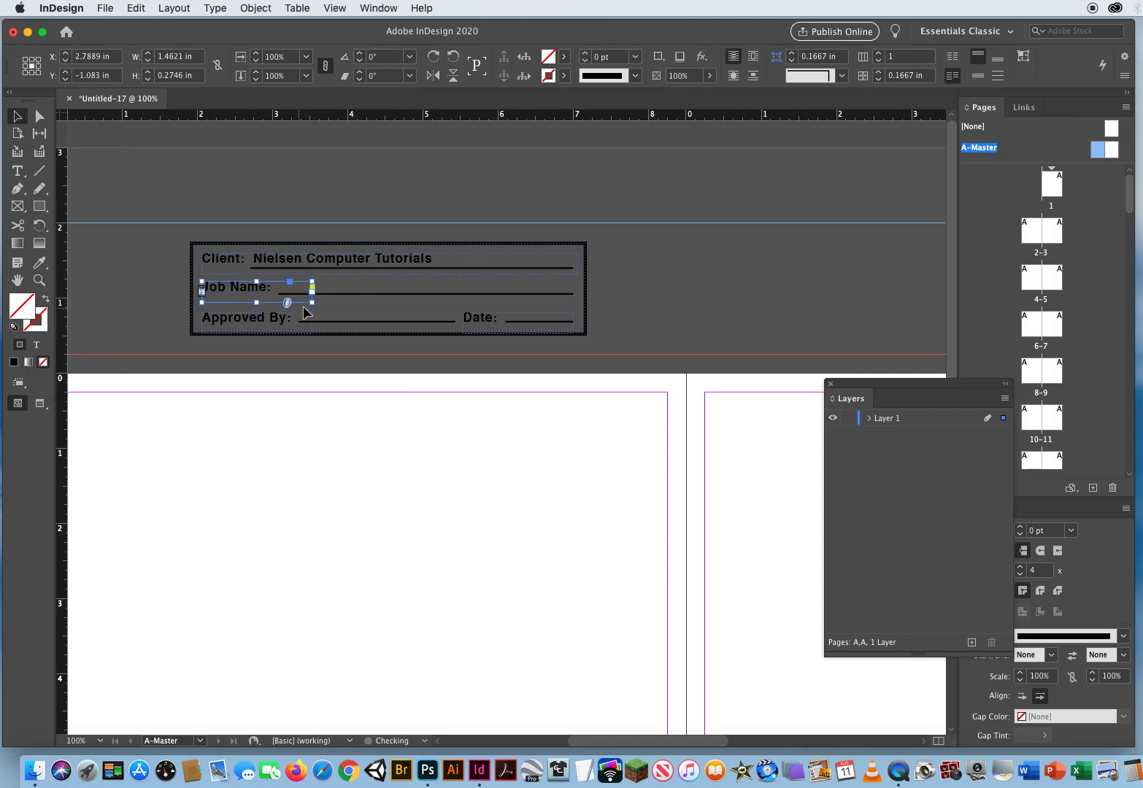
pyautogui.moveTo(312, 297); pyautogui.dragTo(573, 305)
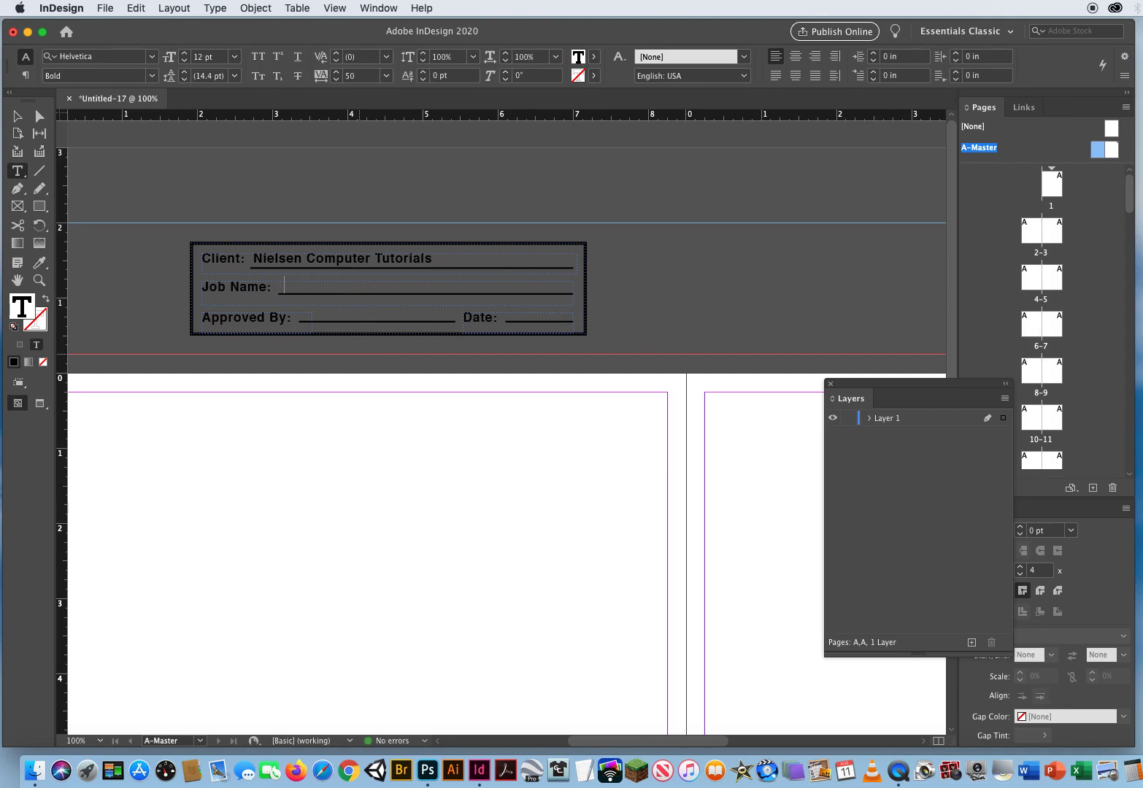
pyautogui.write('An Introduction to InDei')
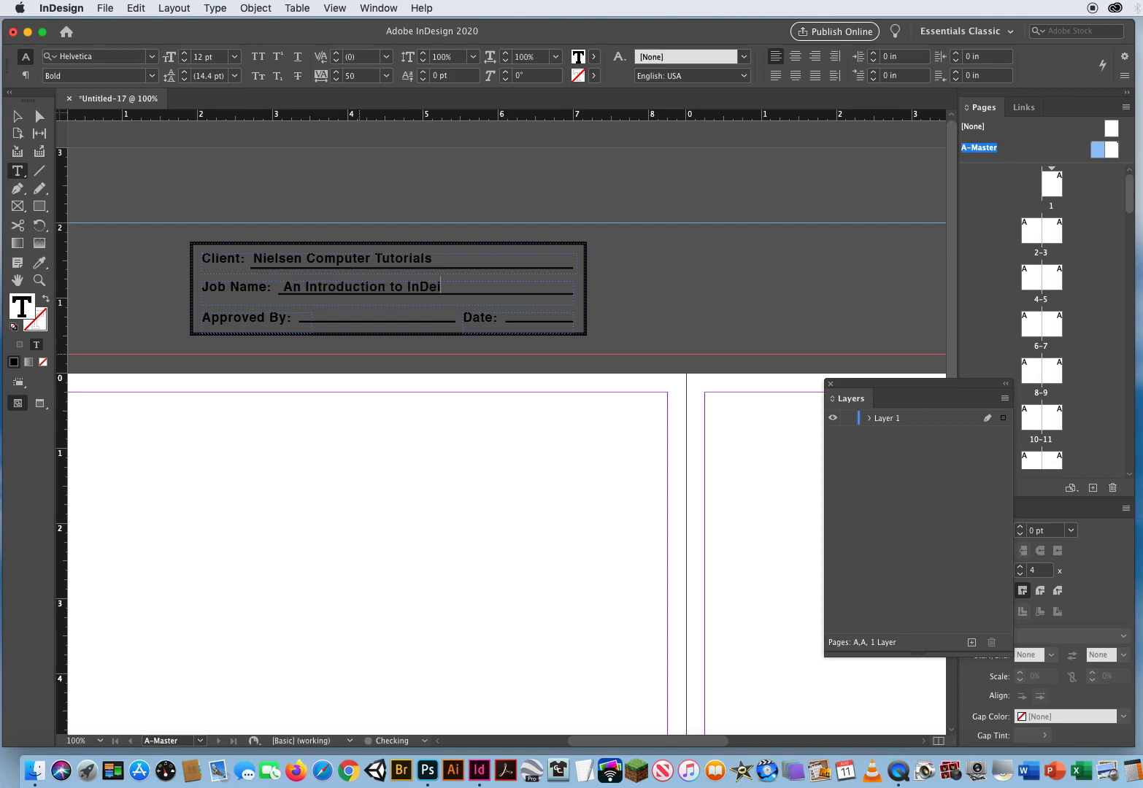
pyautogui.write('siugn')
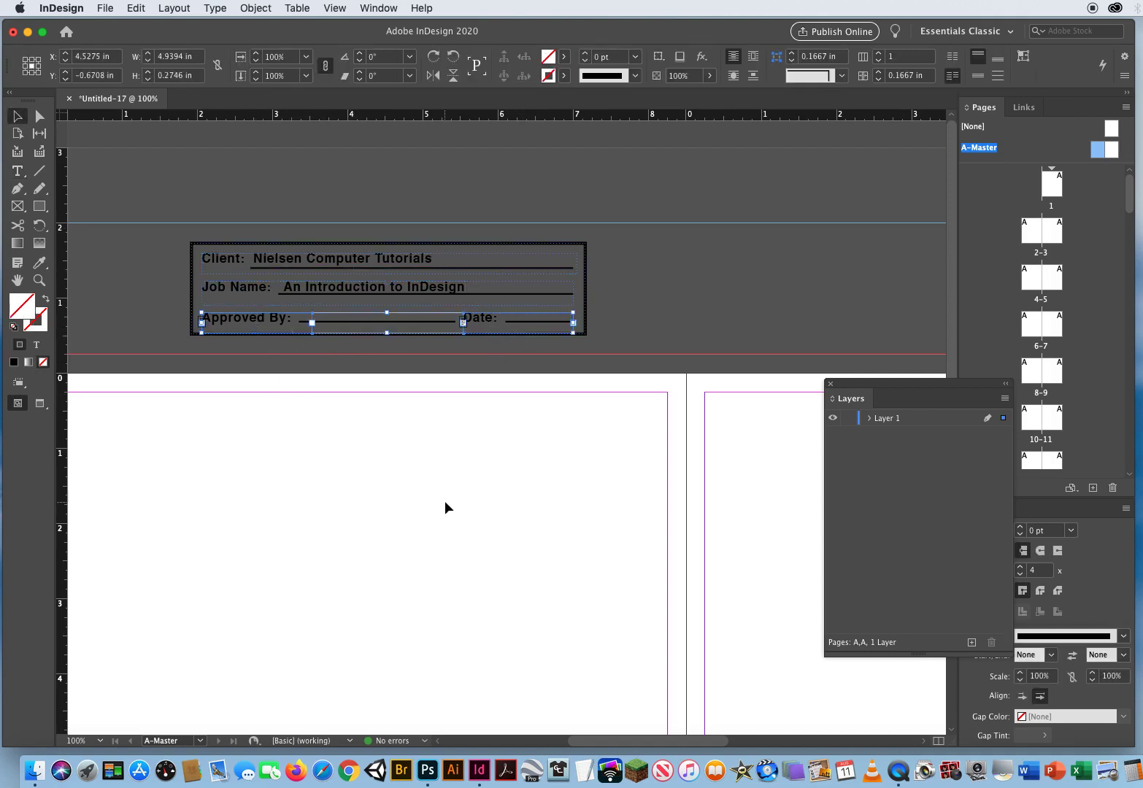
pyautogui.press('Up')
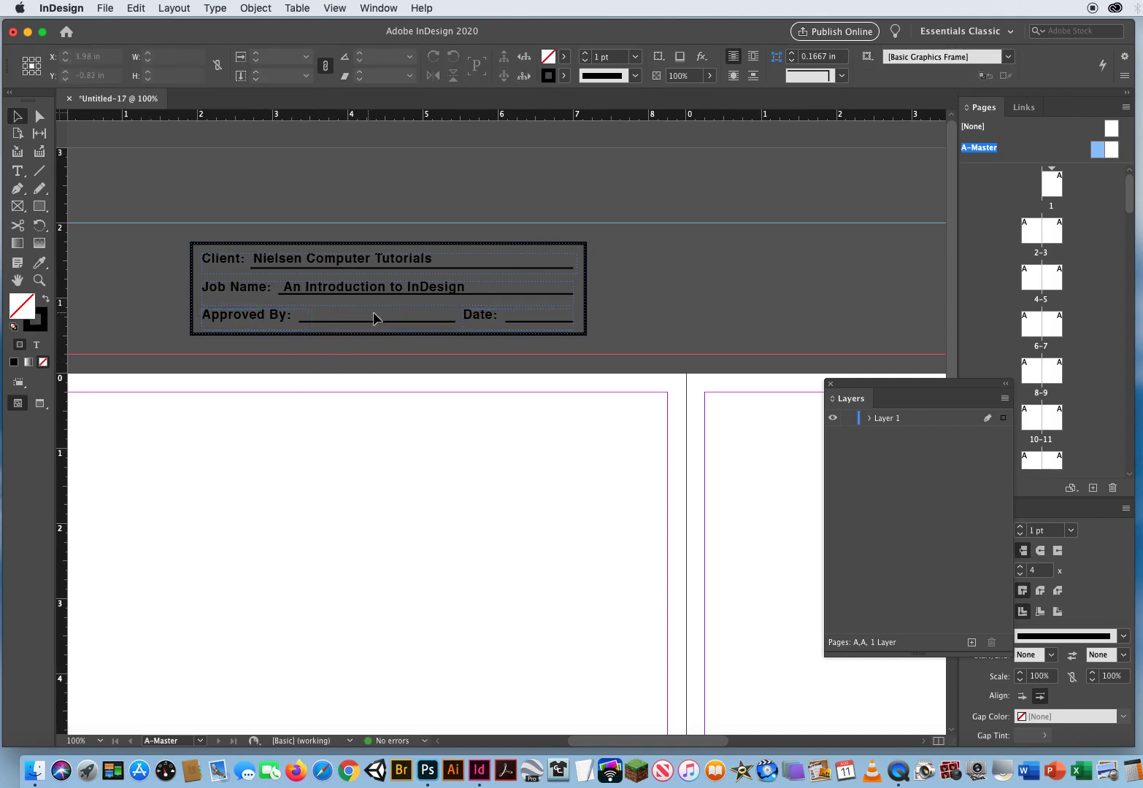
pyautogui.click(515, 315)
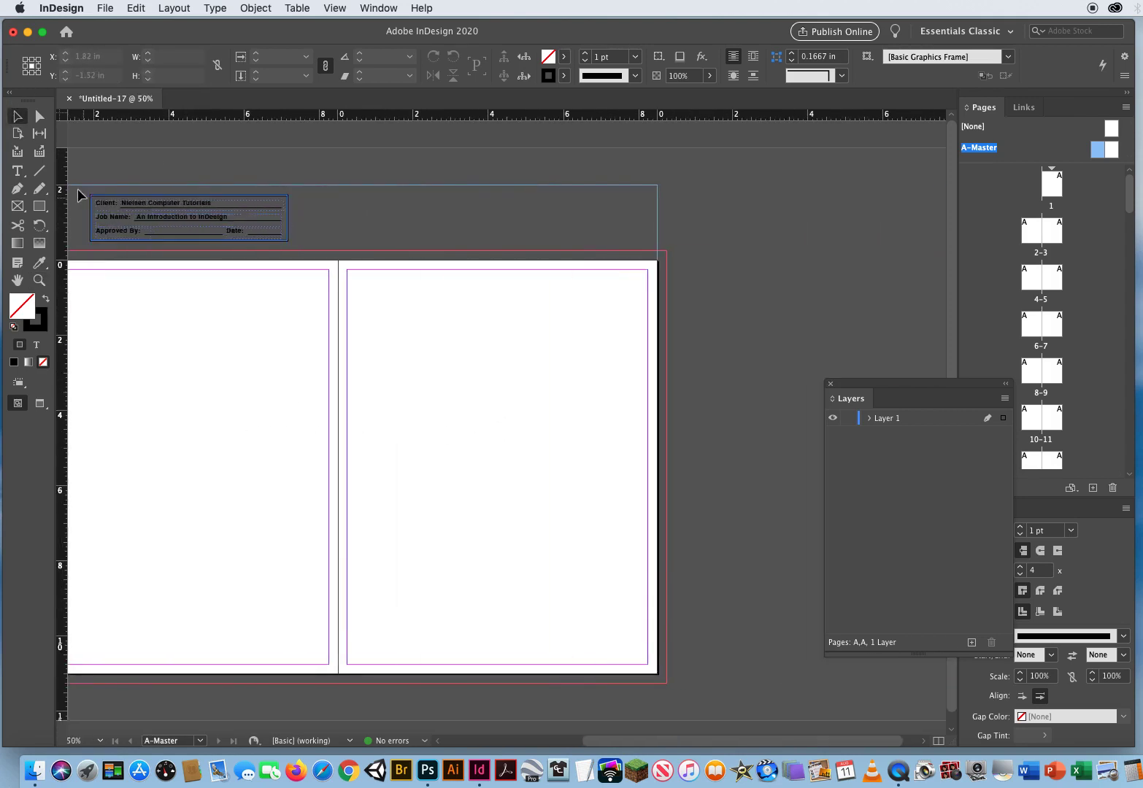
# - Move the whole approval box into position in the top slug
pyautogui.click(188, 217)
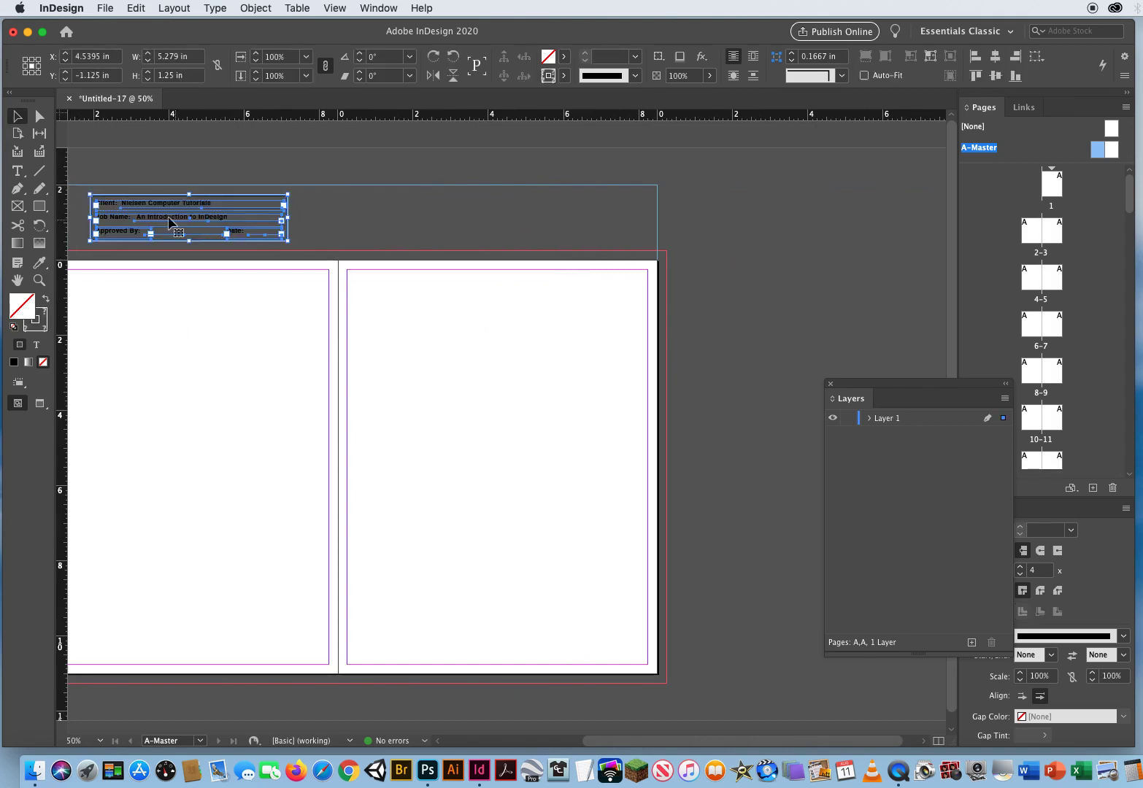
pyautogui.moveTo(172, 219); pyautogui.dragTo(296, 219)
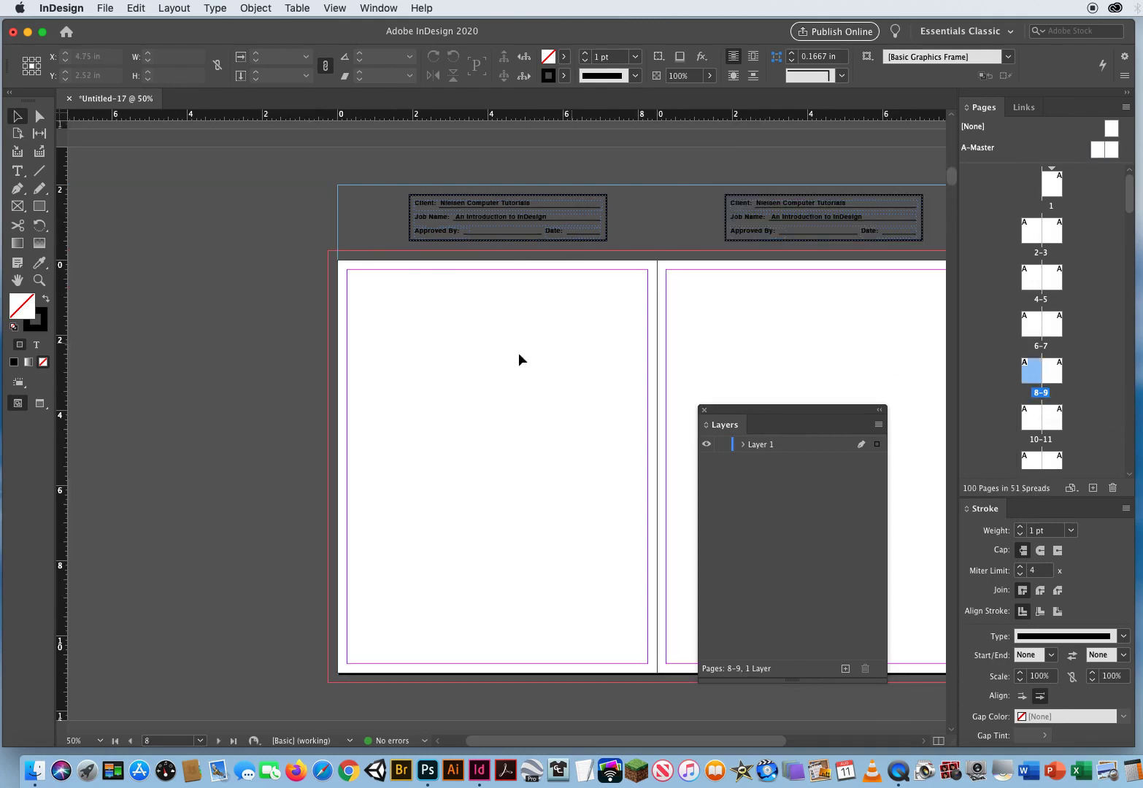
# - Scroll down through the document to the spread with page 13
pyautogui.scroll(-3)
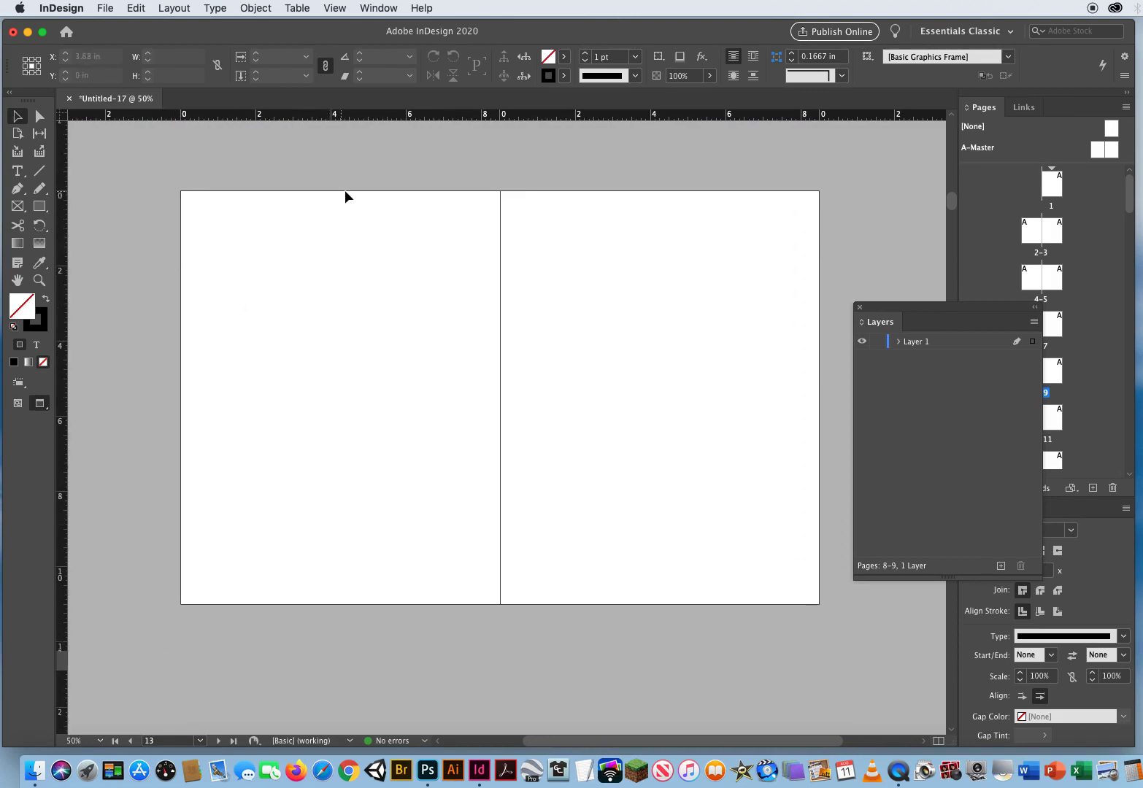
pyautogui.moveTo(835, 555)
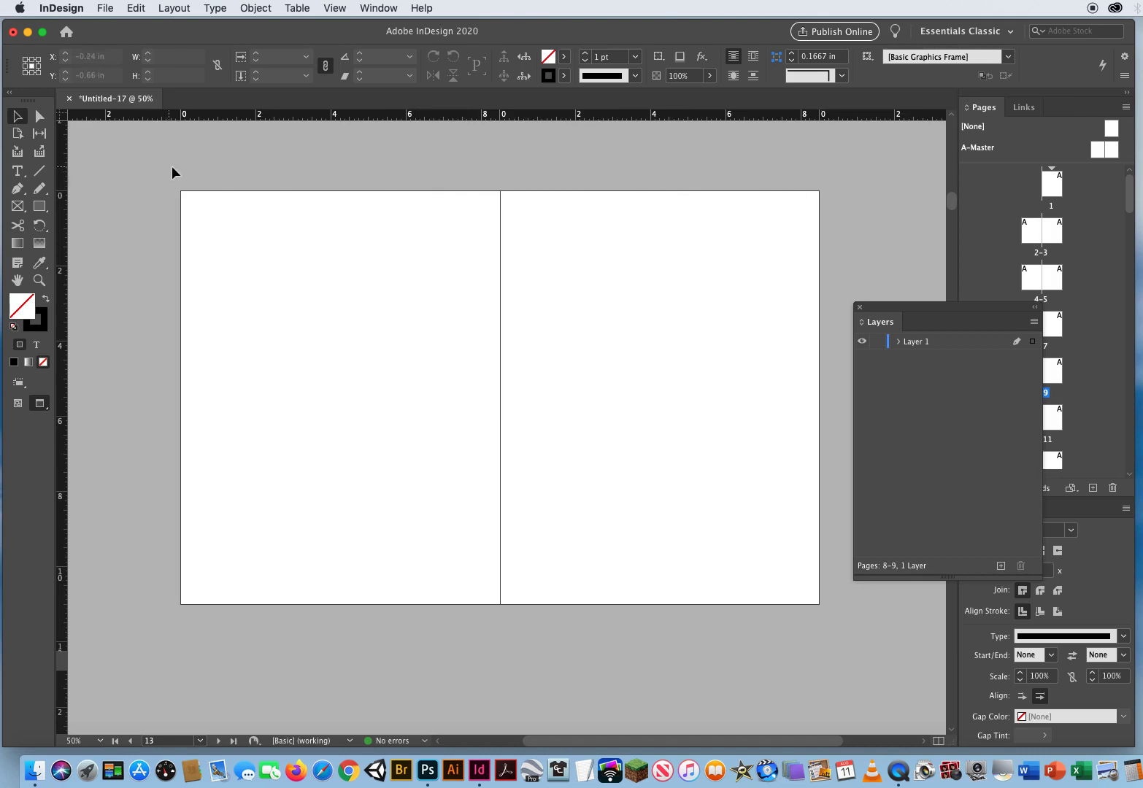
pyautogui.moveTo(770, 386)
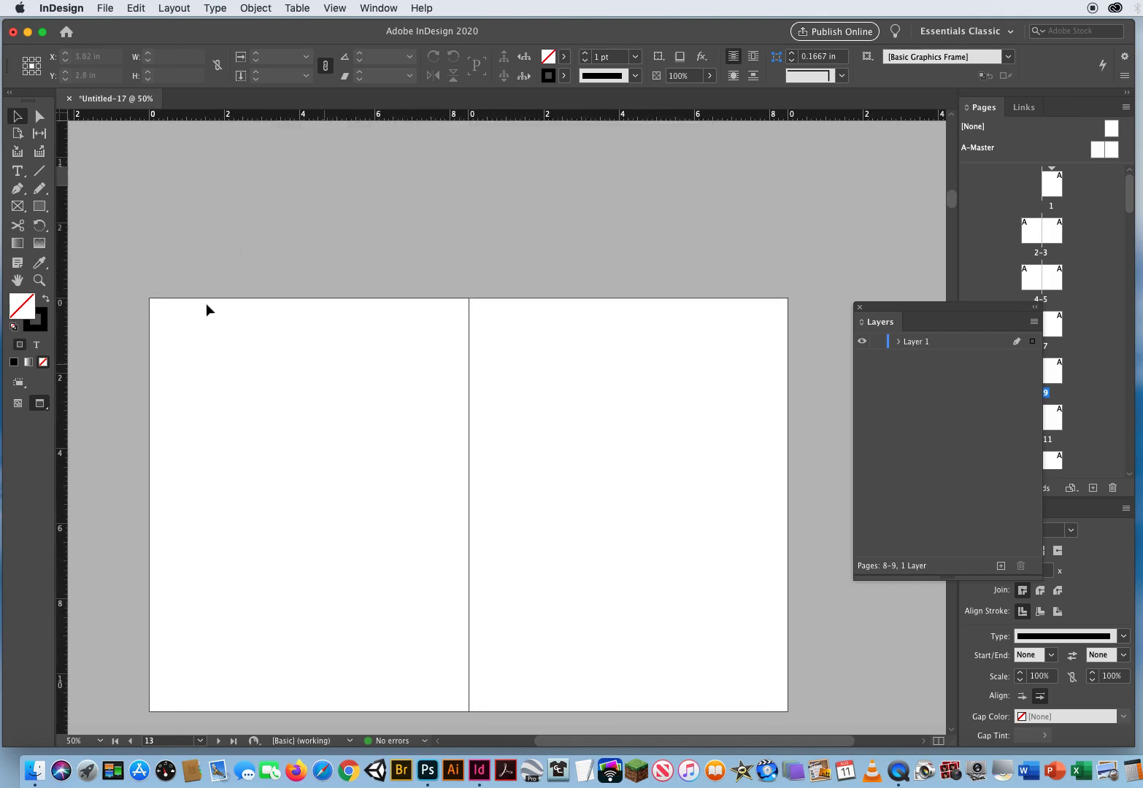
pyautogui.moveTo(437, 289)
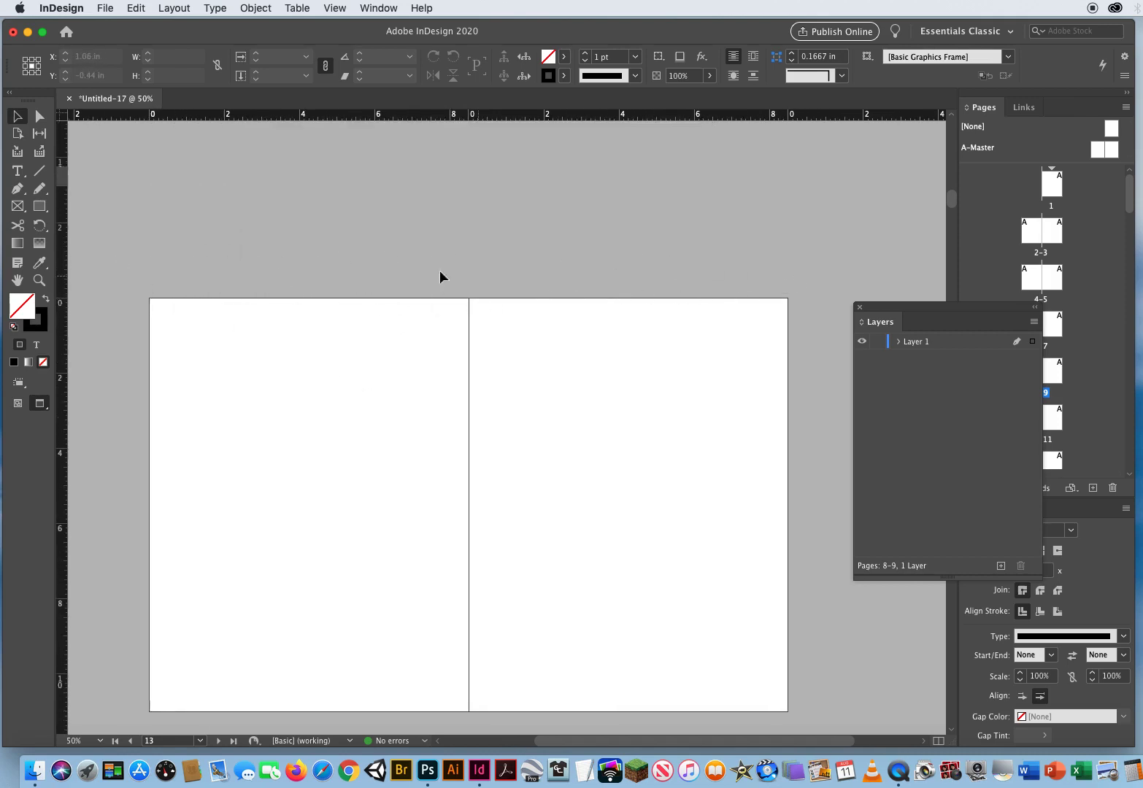
pyautogui.moveTo(296, 245)
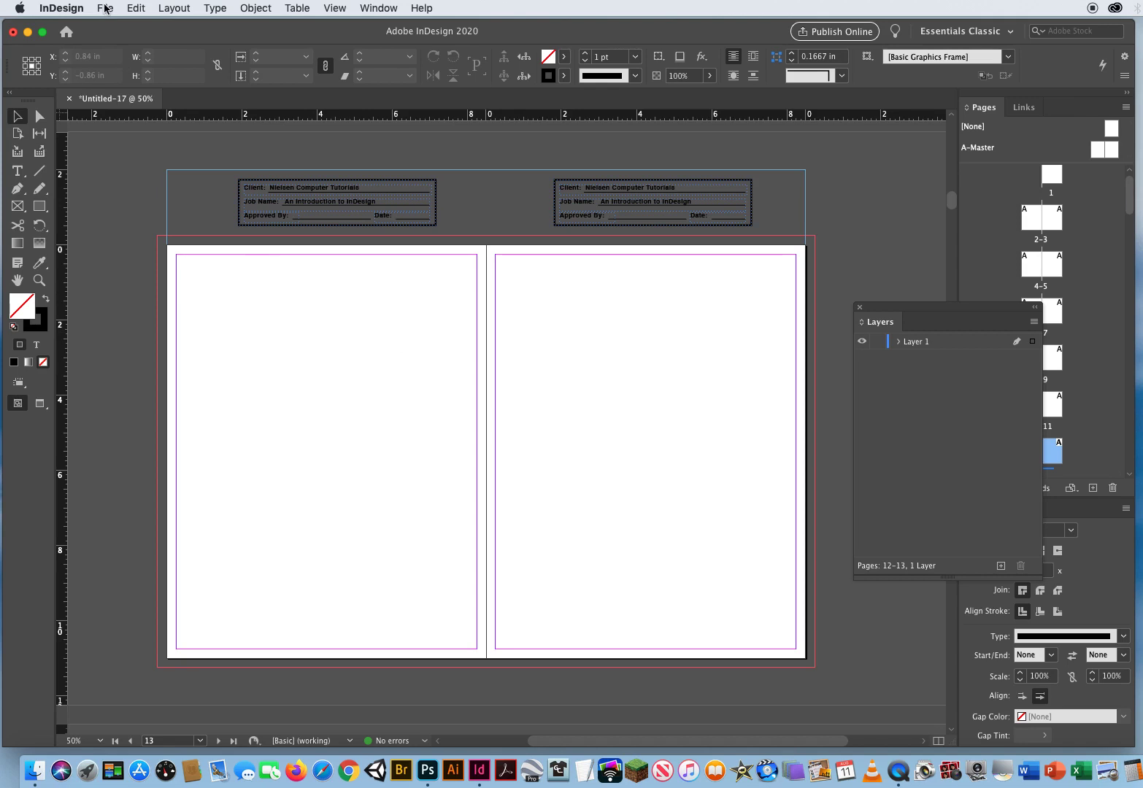
# - Open the Print dialog from the File menu
pyautogui.click(105, 8)
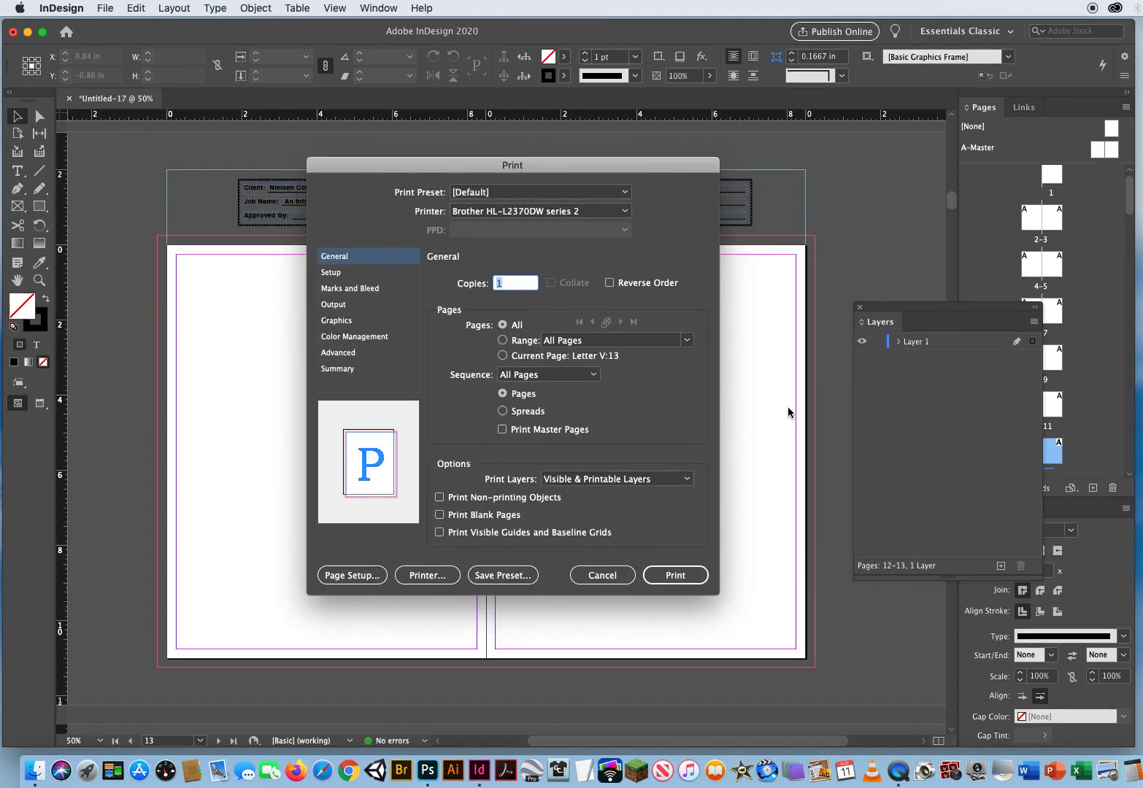
pyautogui.moveTo(777, 415)
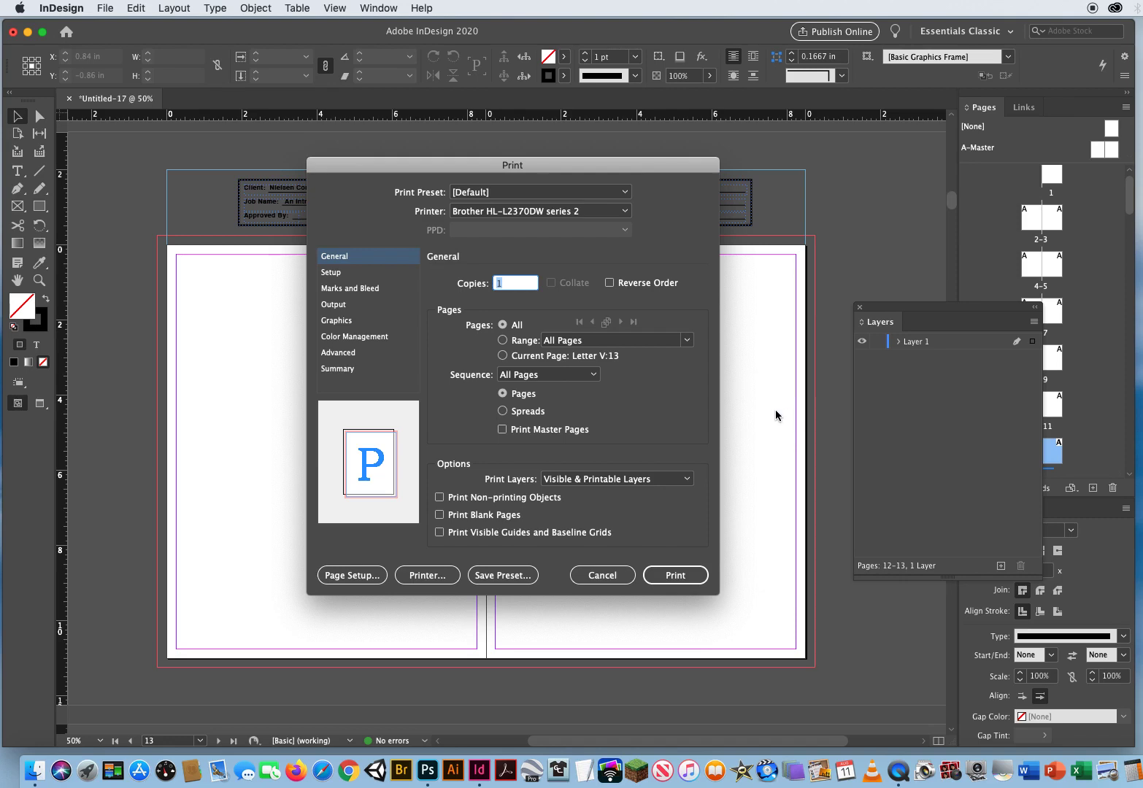
pyautogui.moveTo(691, 337)
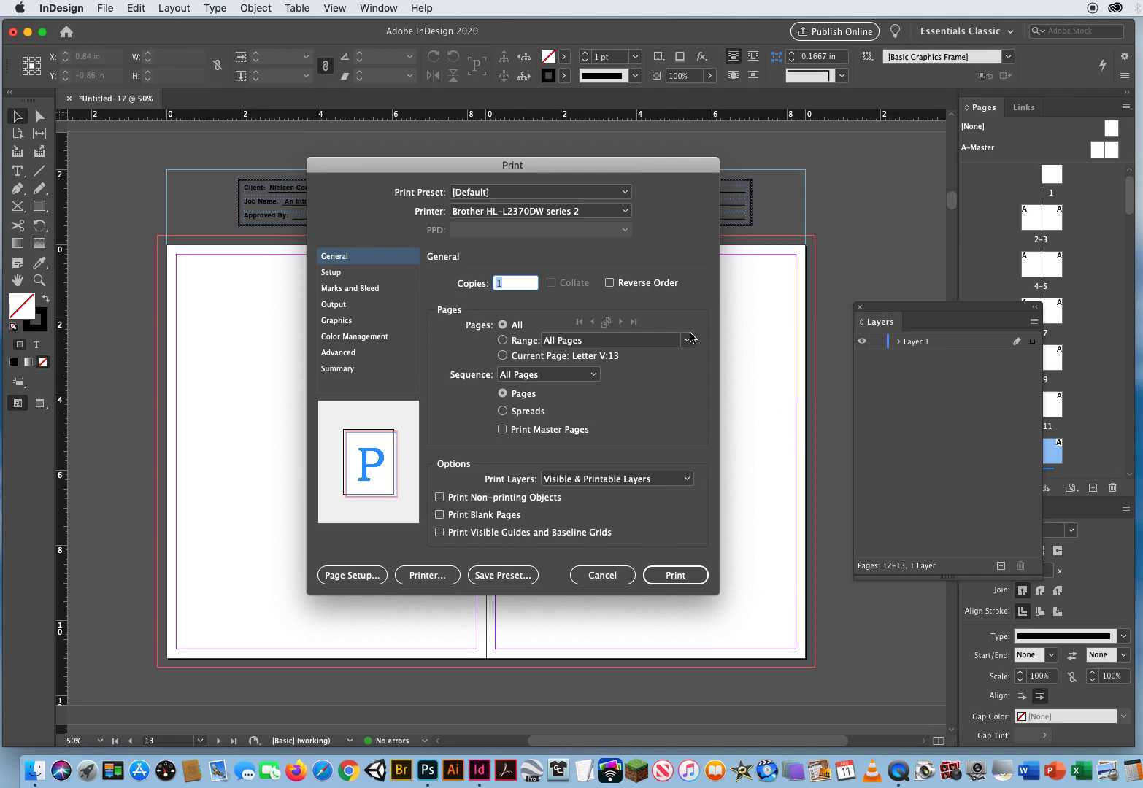
# - Enable All Printer's Marks and Include Slug Area in Marks and Bleed
pyautogui.click(350, 287)
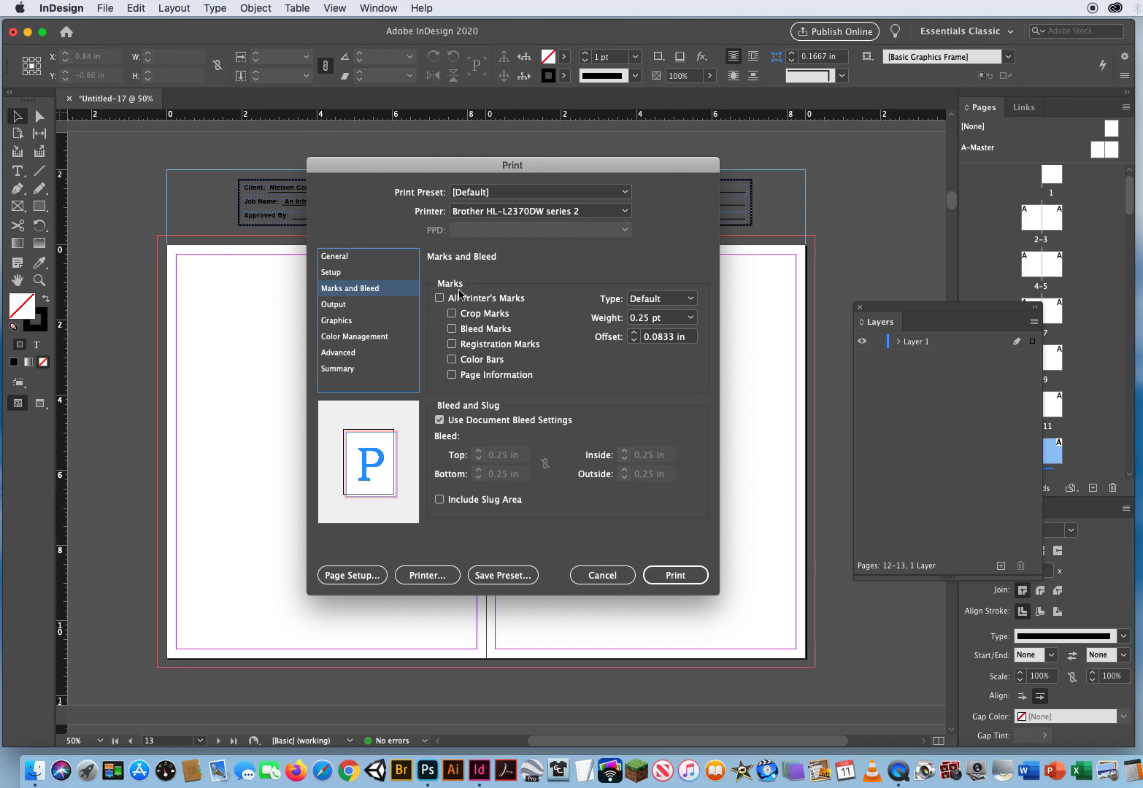
pyautogui.click(439, 298)
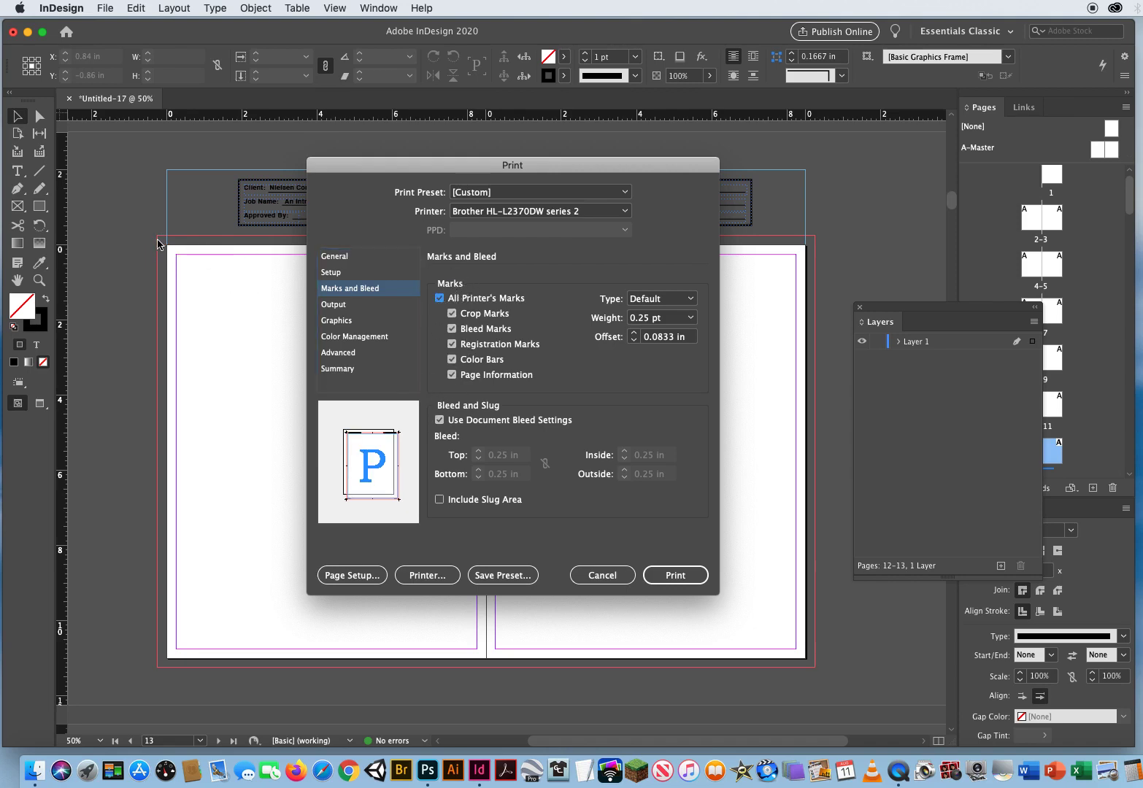
pyautogui.moveTo(166, 252)
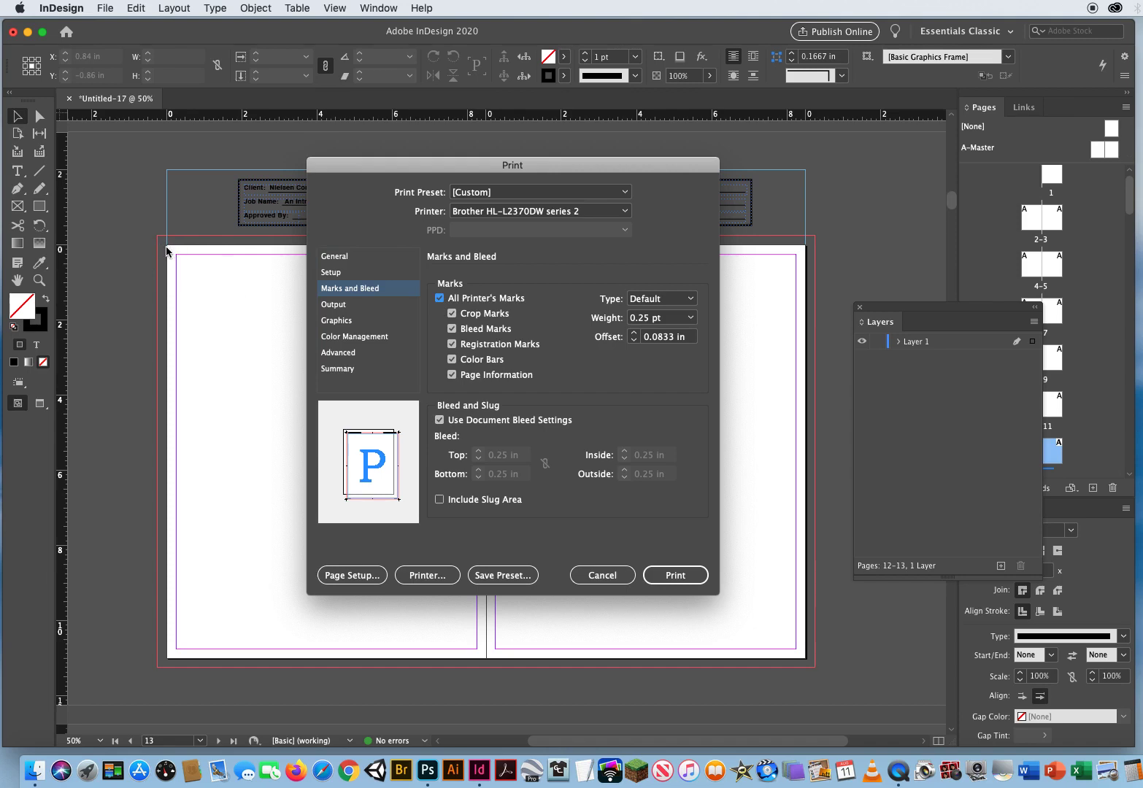
pyautogui.moveTo(164, 246)
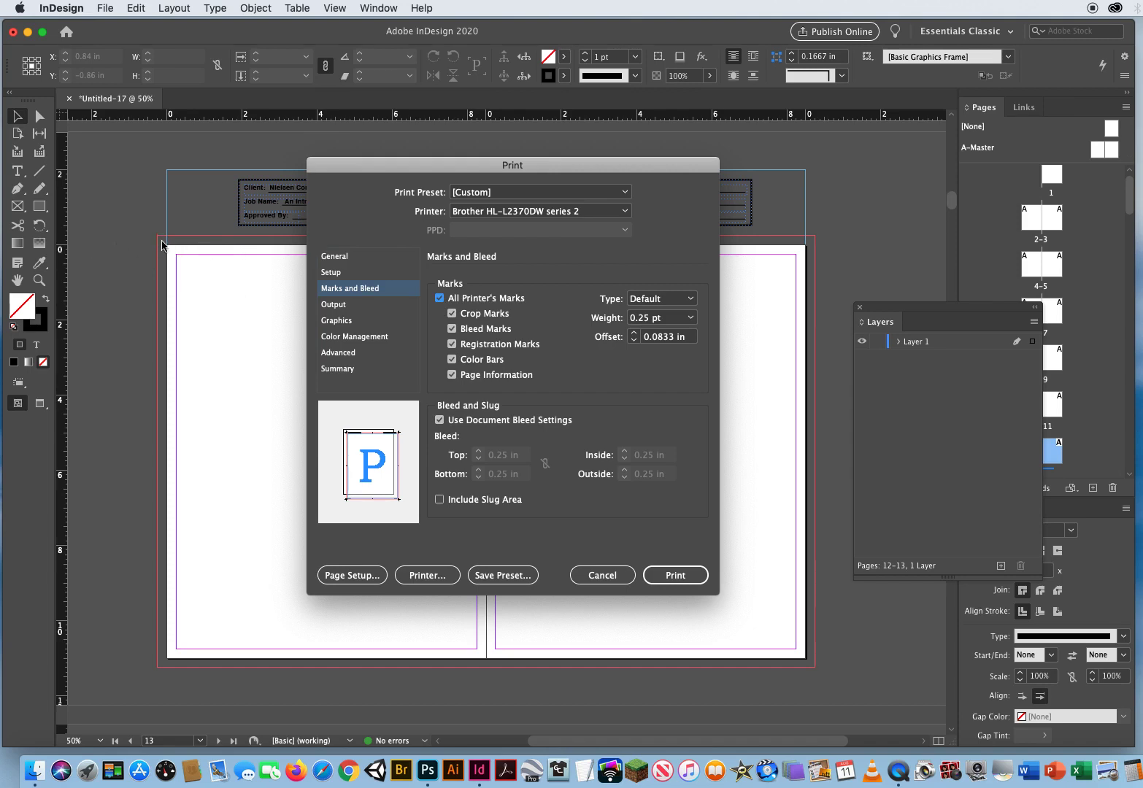
pyautogui.moveTo(148, 239)
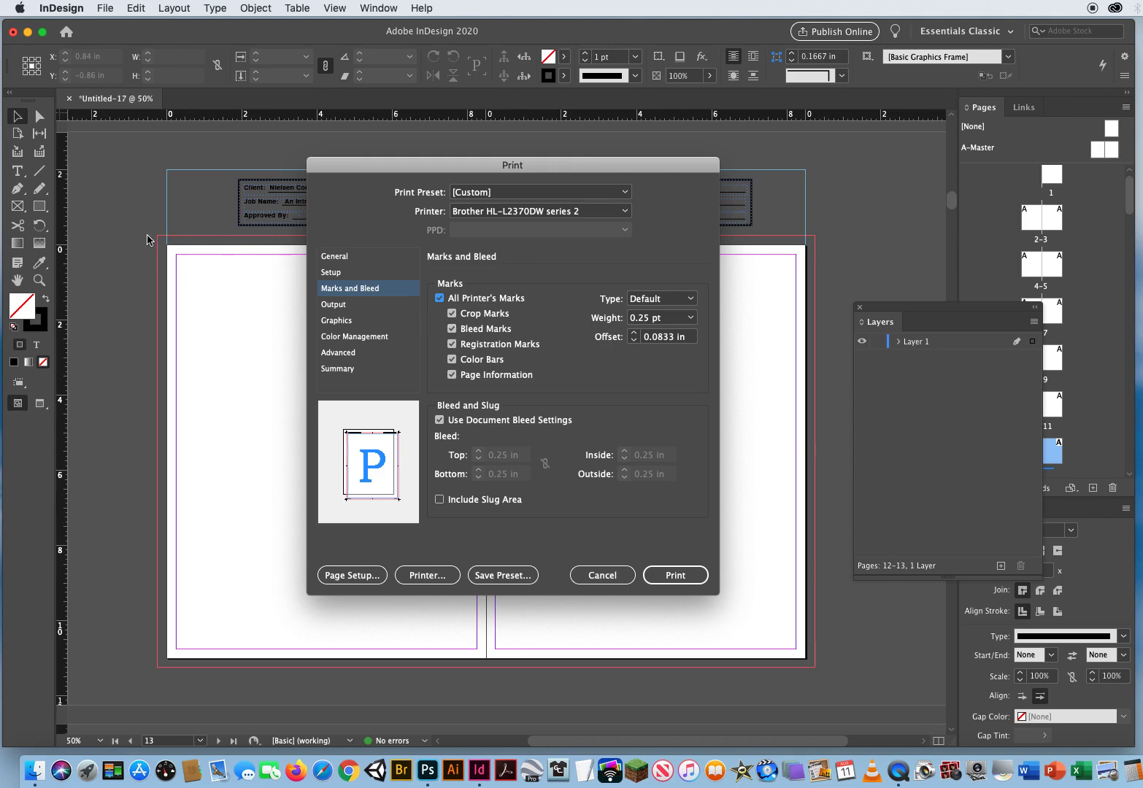
pyautogui.click(451, 374)
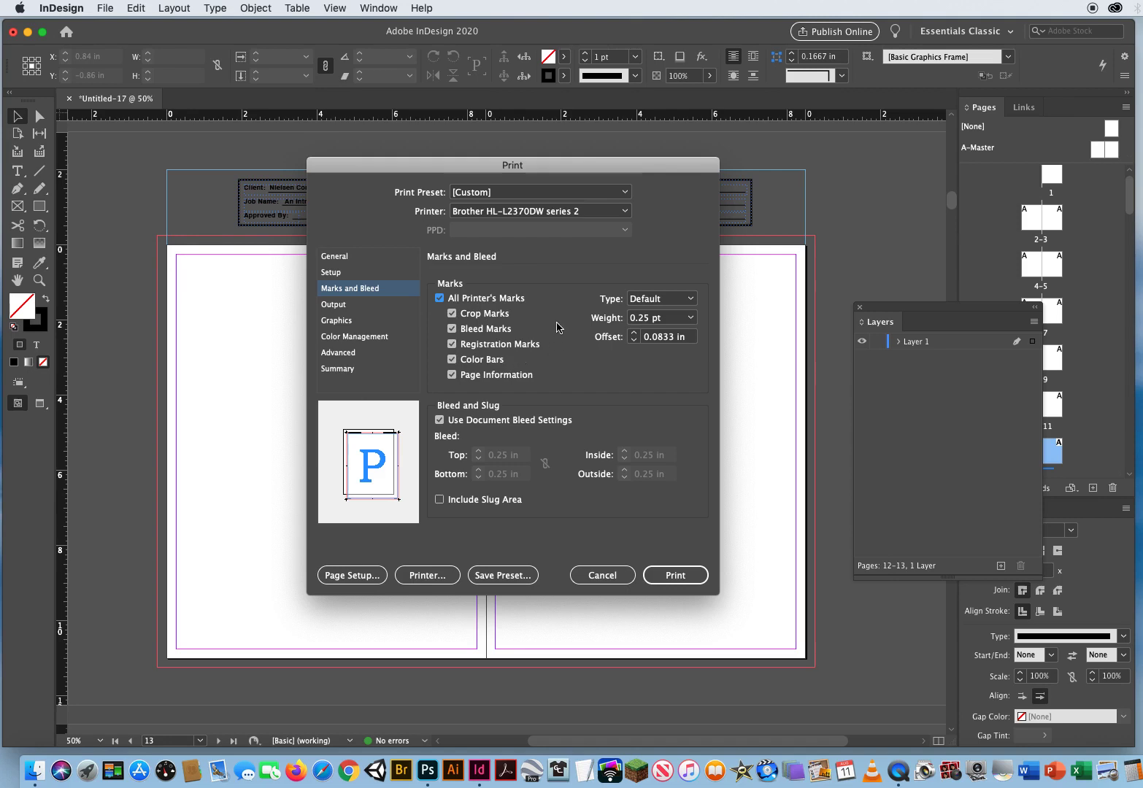
pyautogui.click(439, 499)
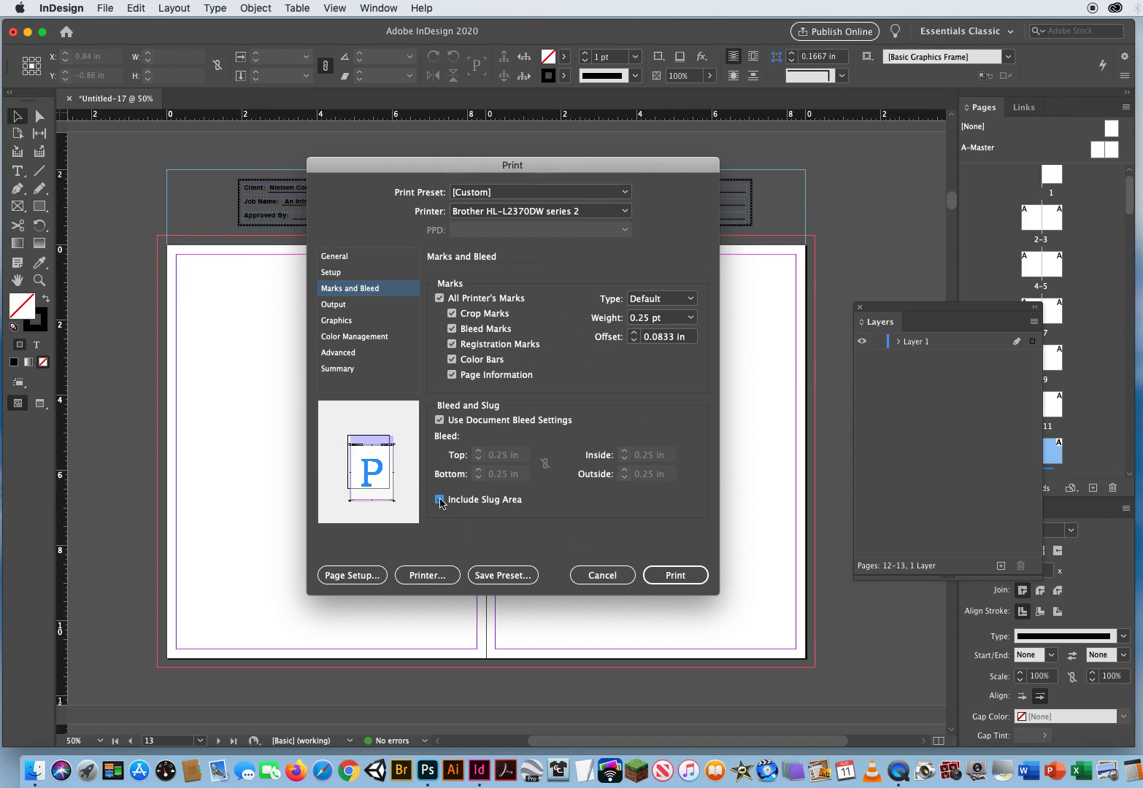
pyautogui.click(439, 500)
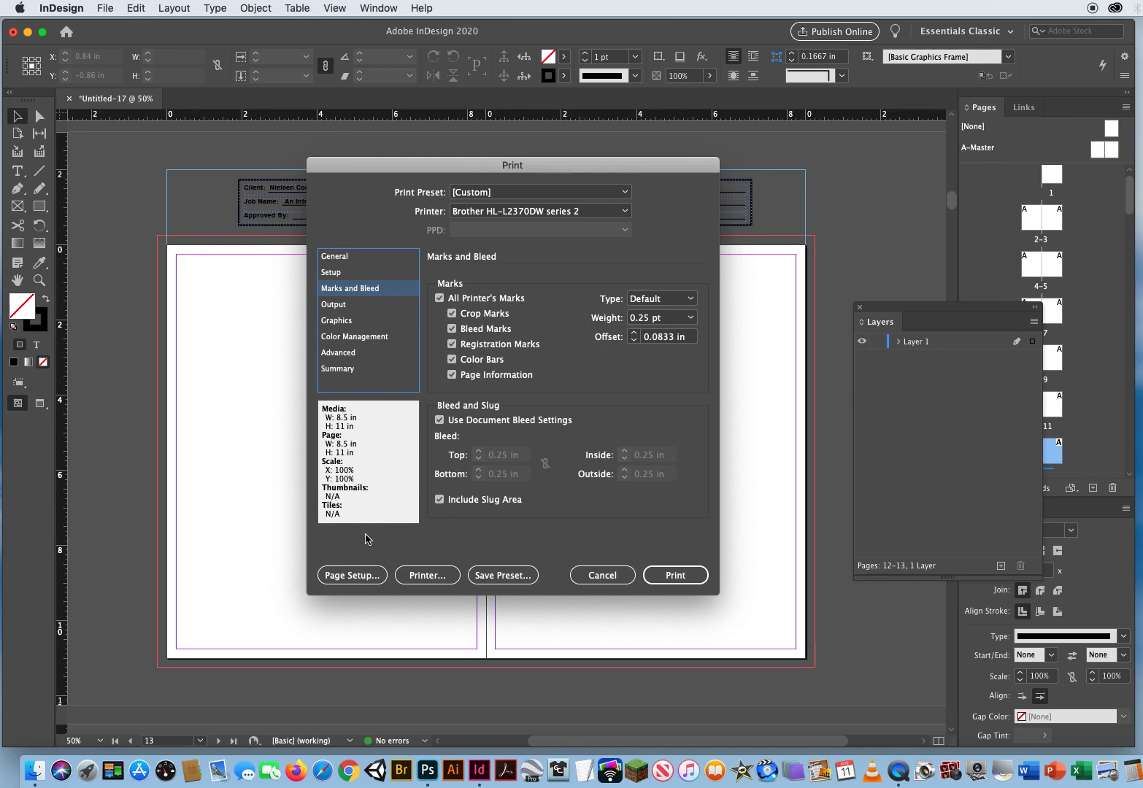
pyautogui.click(334, 256)
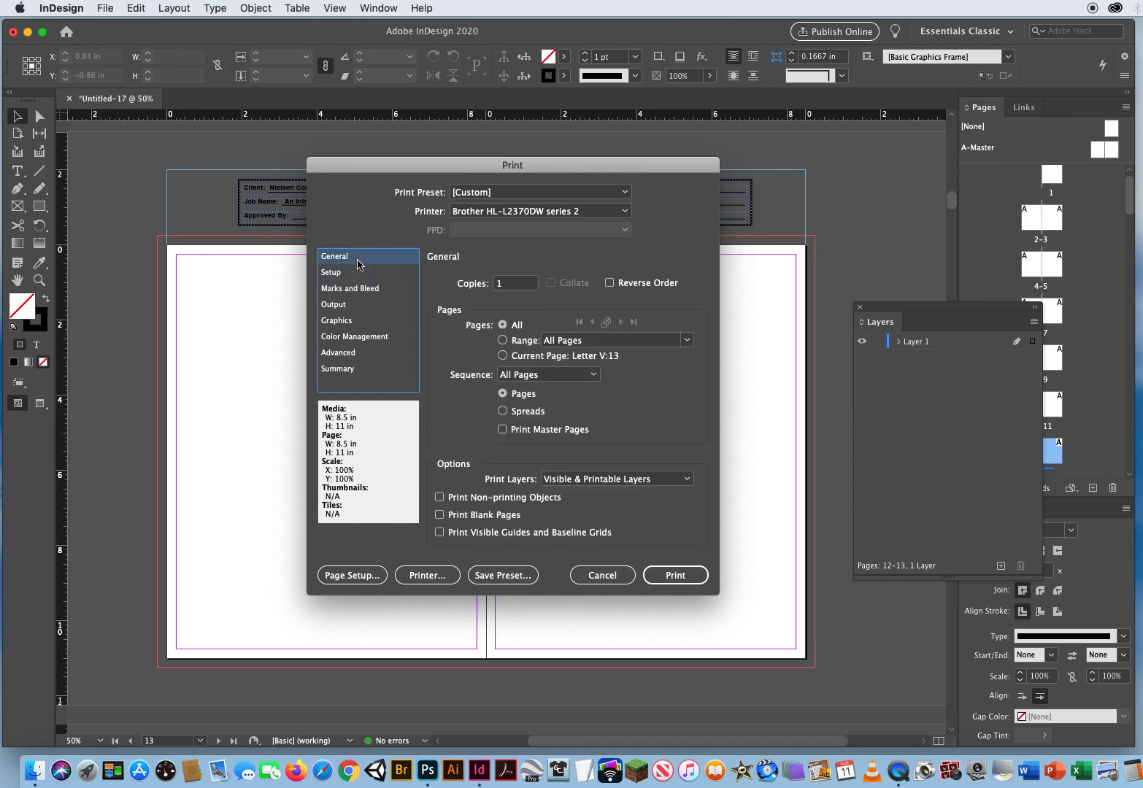
pyautogui.click(350, 288)
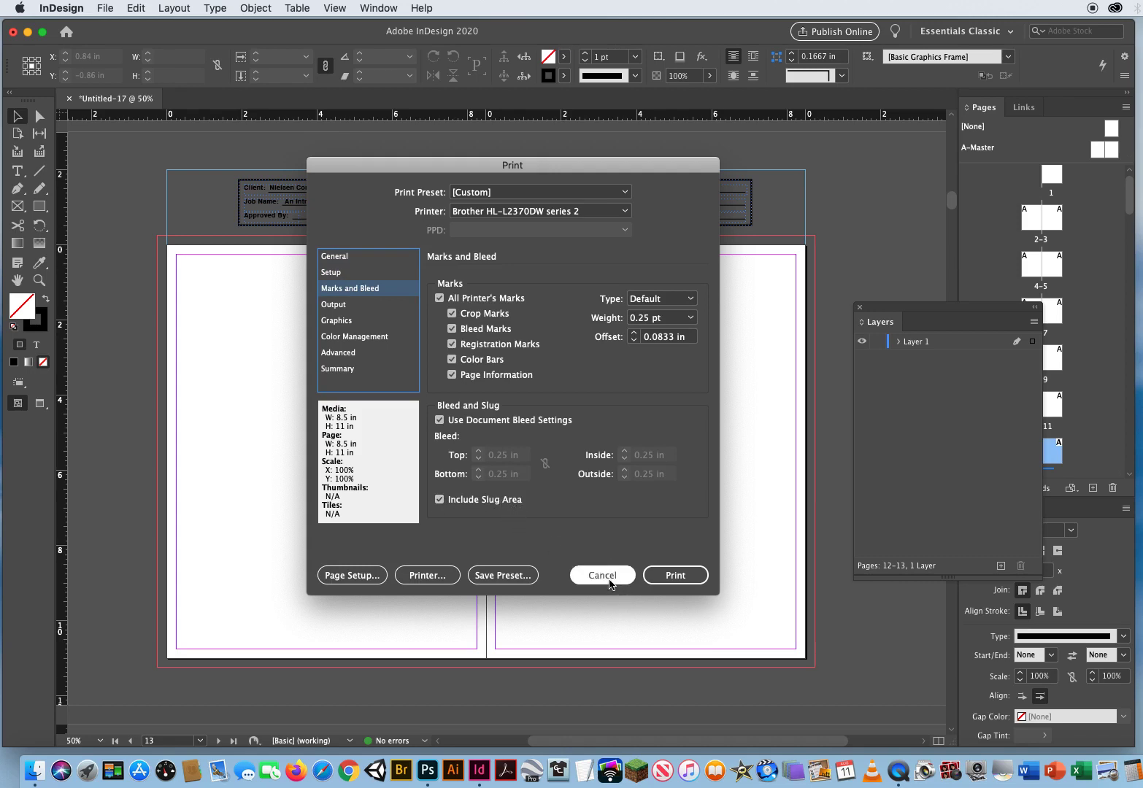
pyautogui.moveTo(348, 295)
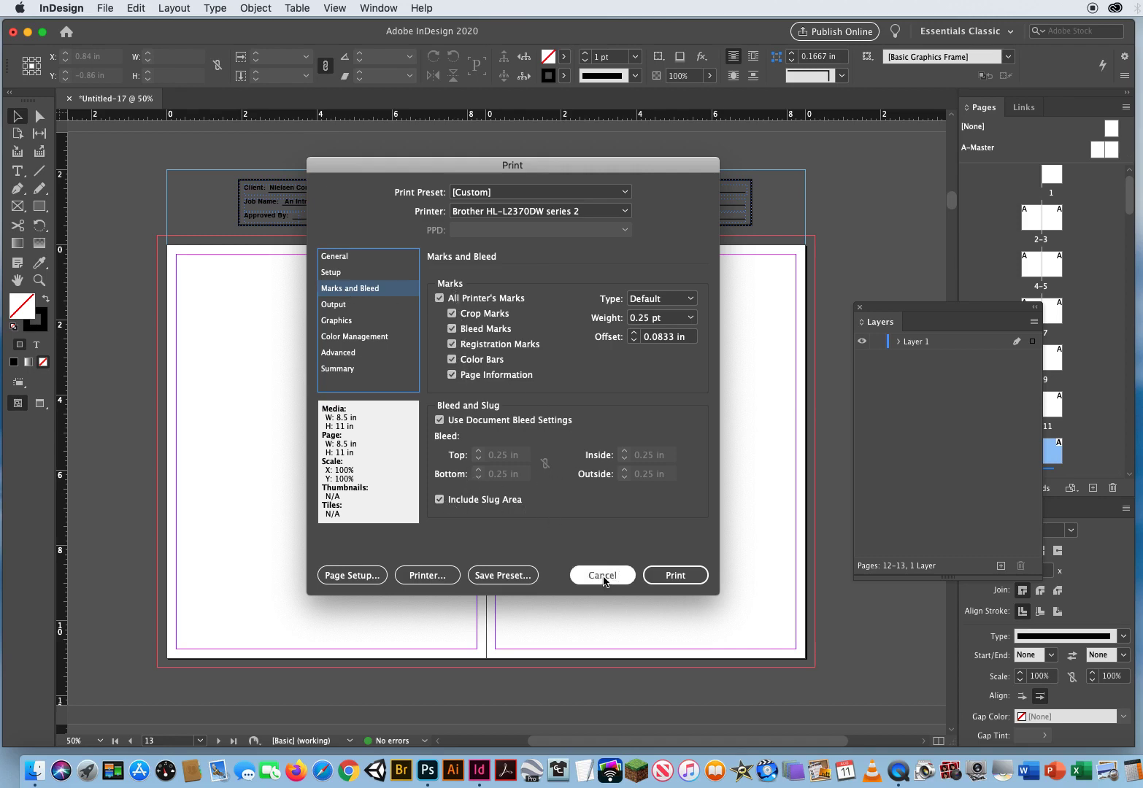
# - Cancel printing, scroll through later spreads, and close Untitled-17 to the save prompt
pyautogui.click(601, 575)
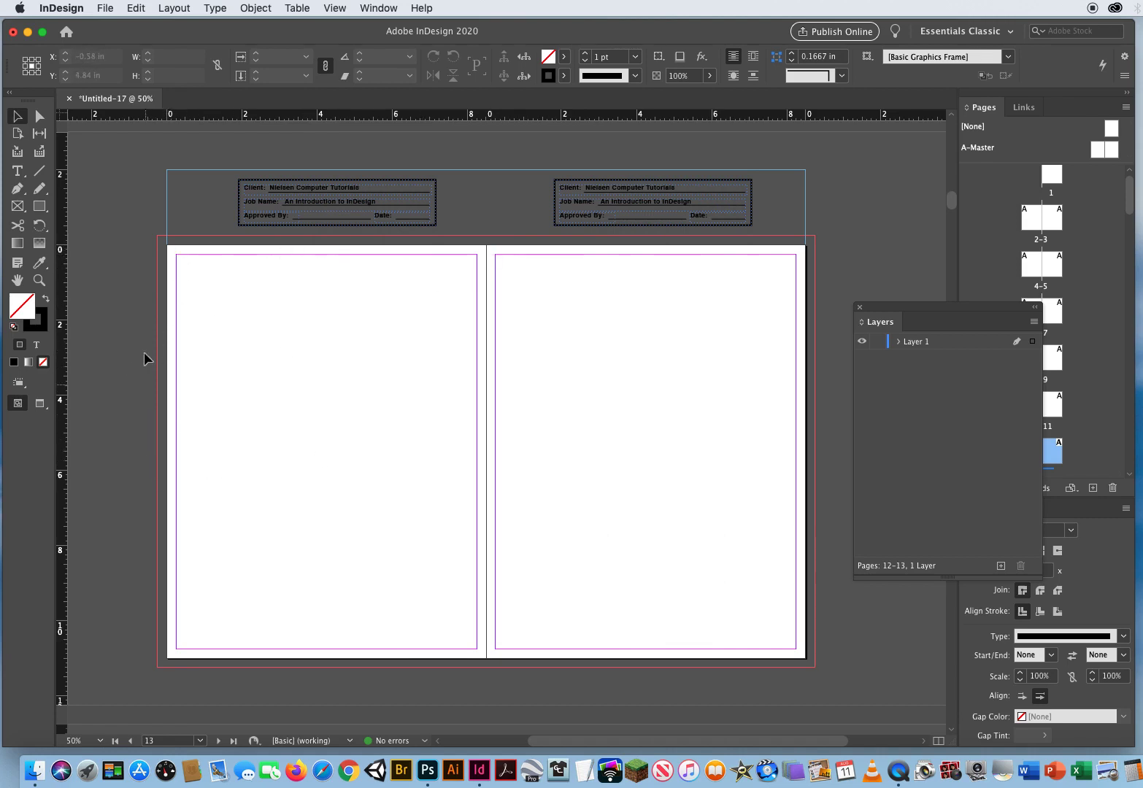
pyautogui.moveTo(623, 156)
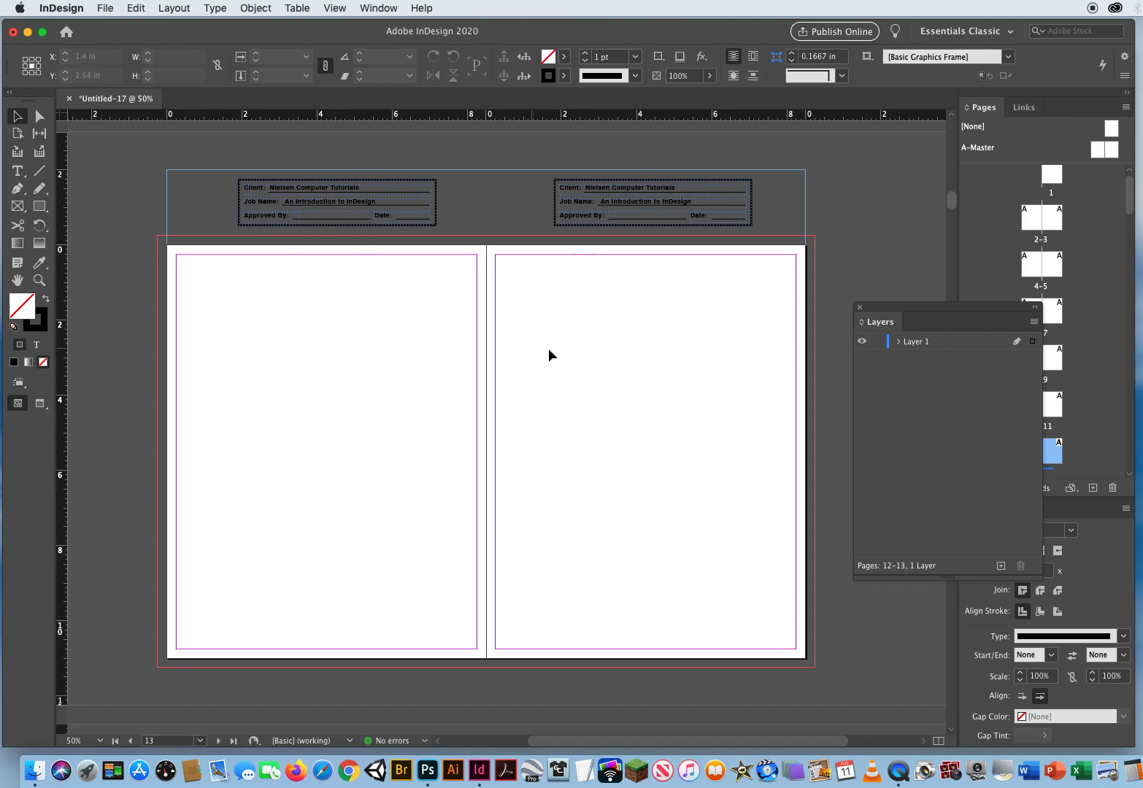
pyautogui.moveTo(581, 492)
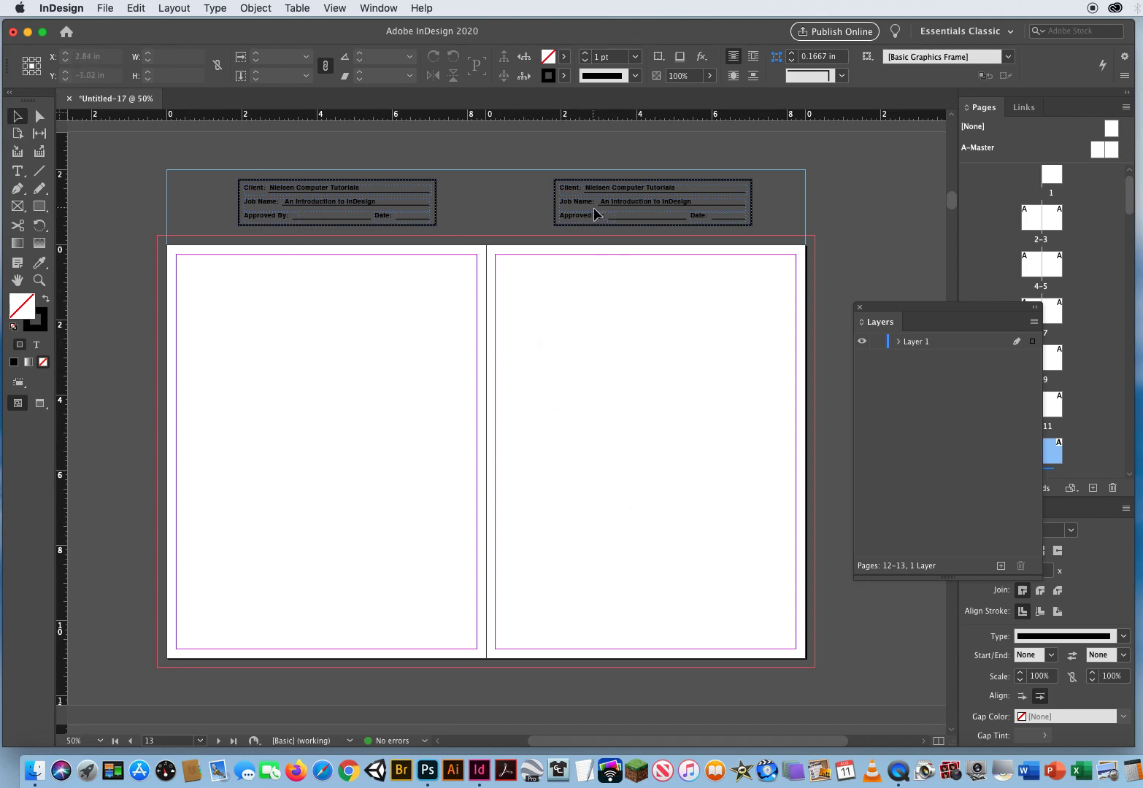
pyautogui.scroll(-3)
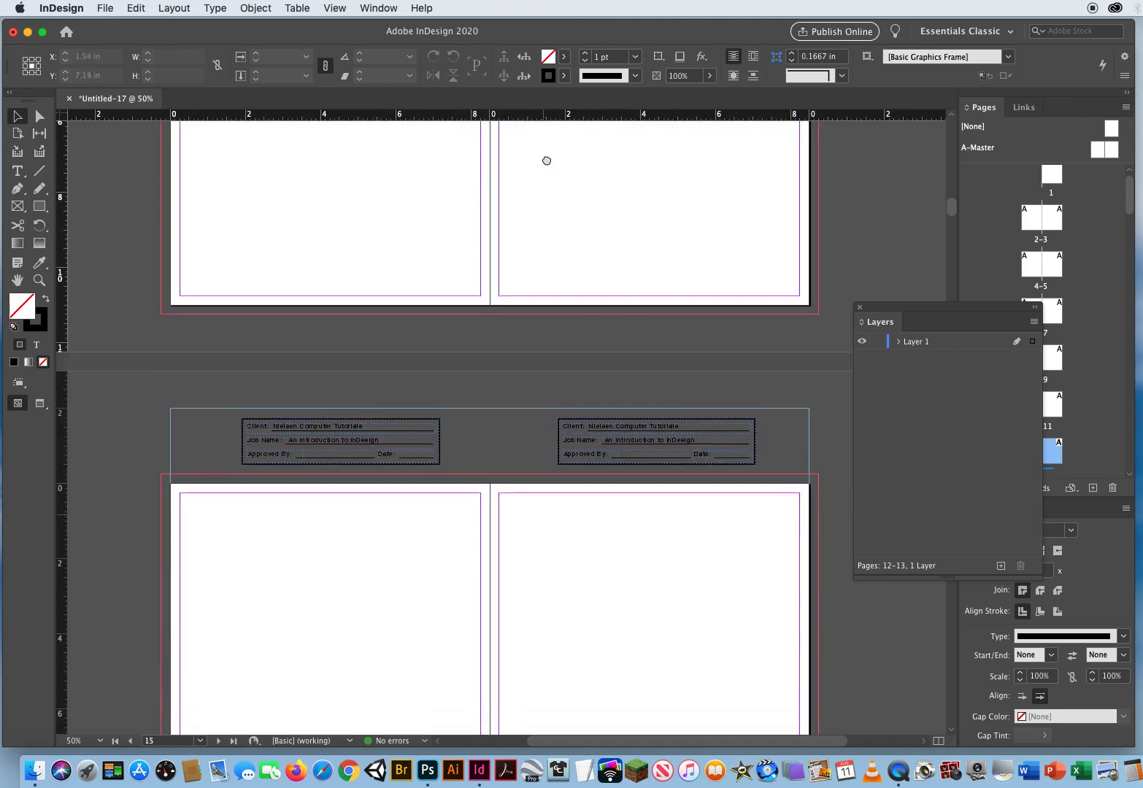
pyautogui.scroll(-3)
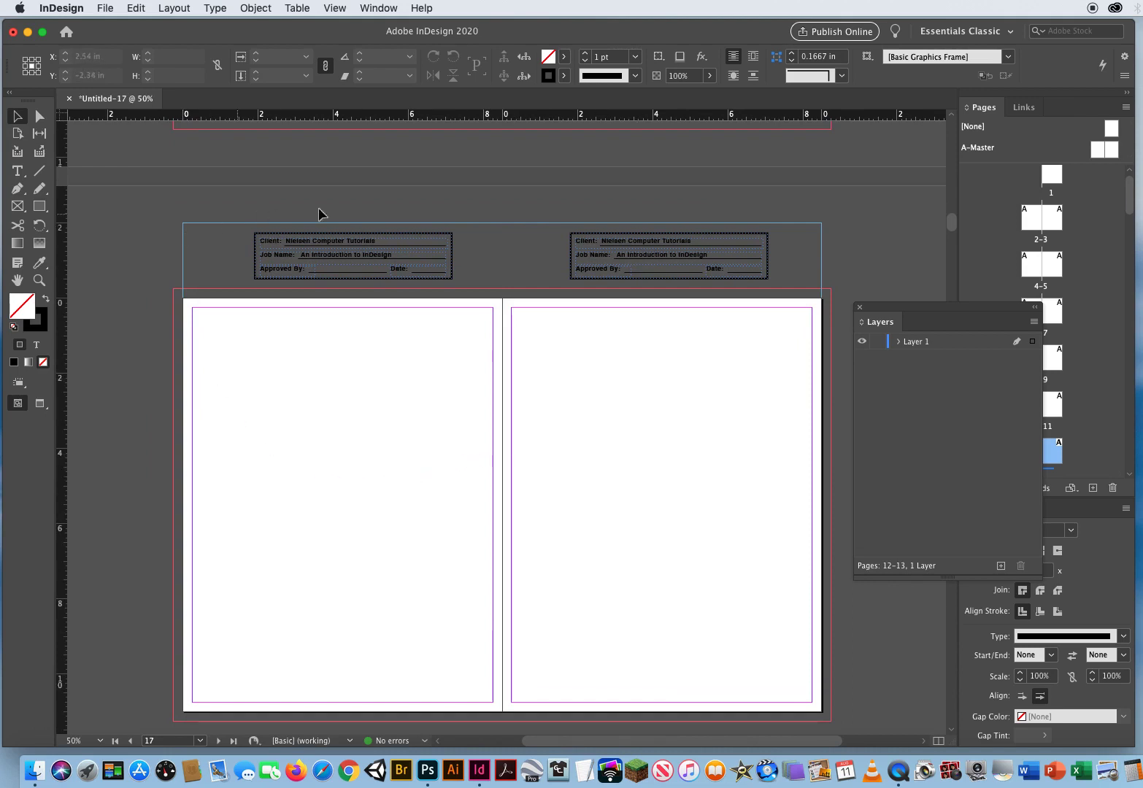
pyautogui.moveTo(431, 587)
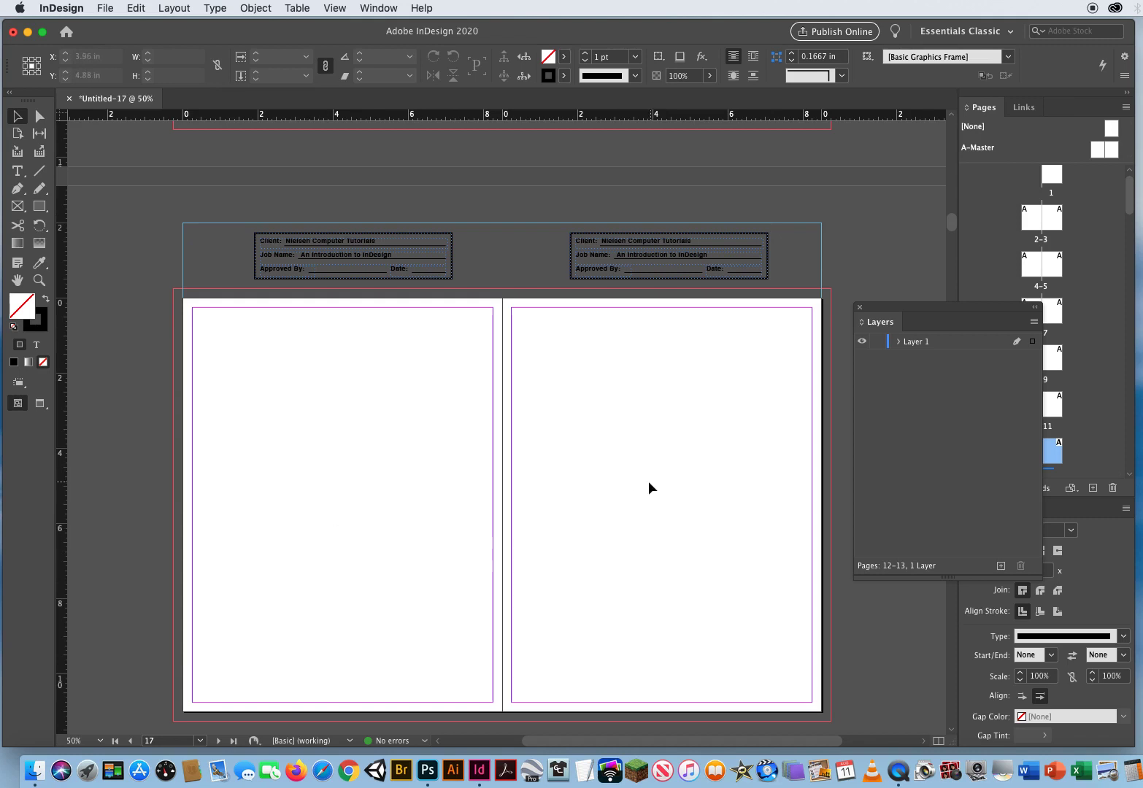
pyautogui.moveTo(388, 512)
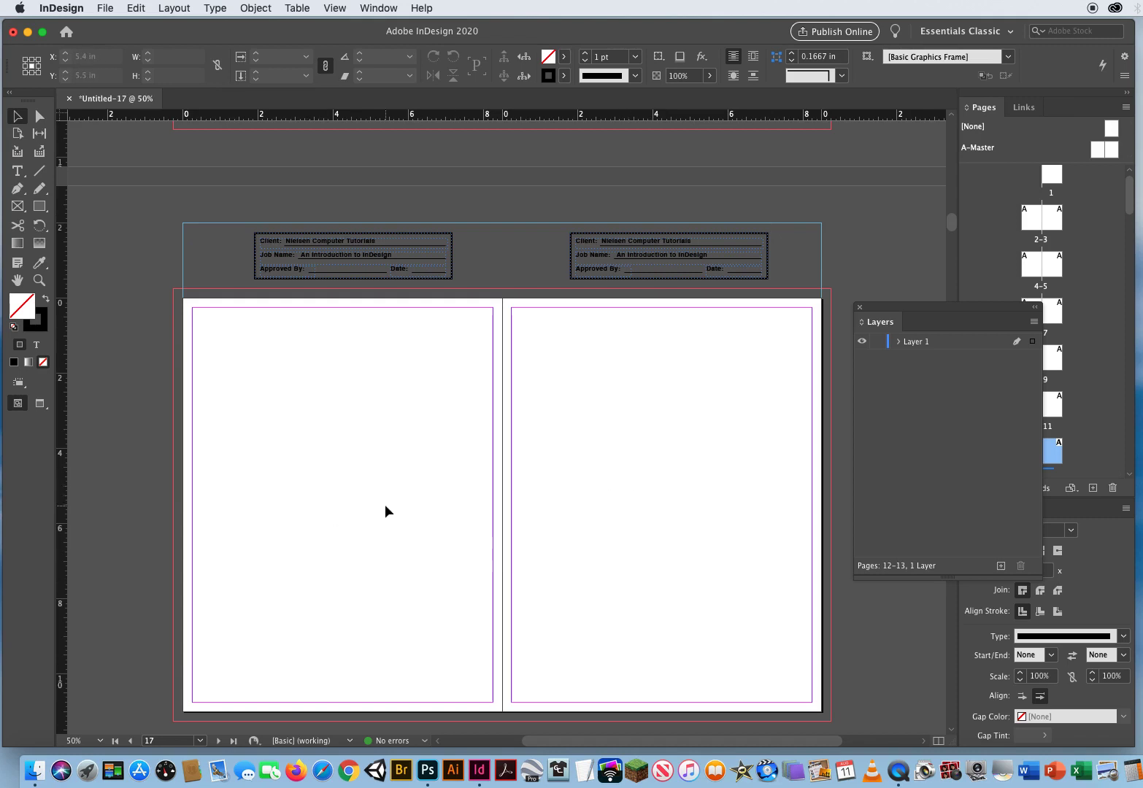
pyautogui.moveTo(366, 375)
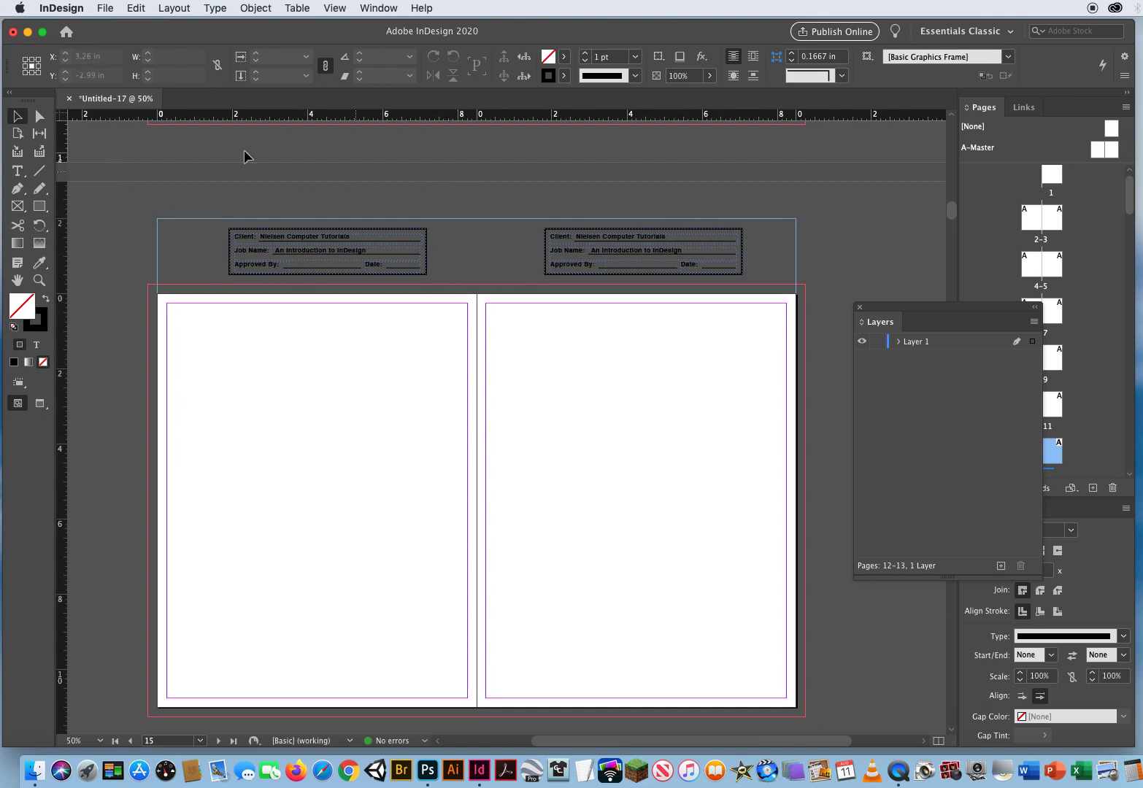
pyautogui.click(69, 99)
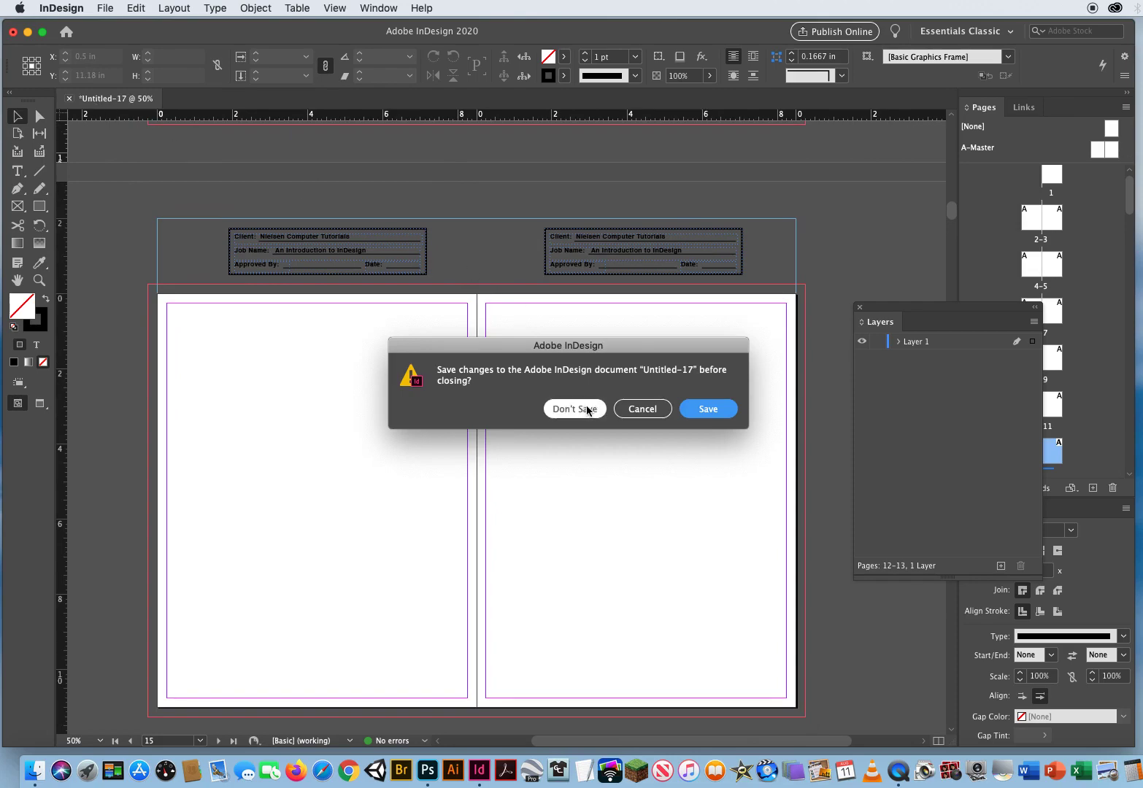